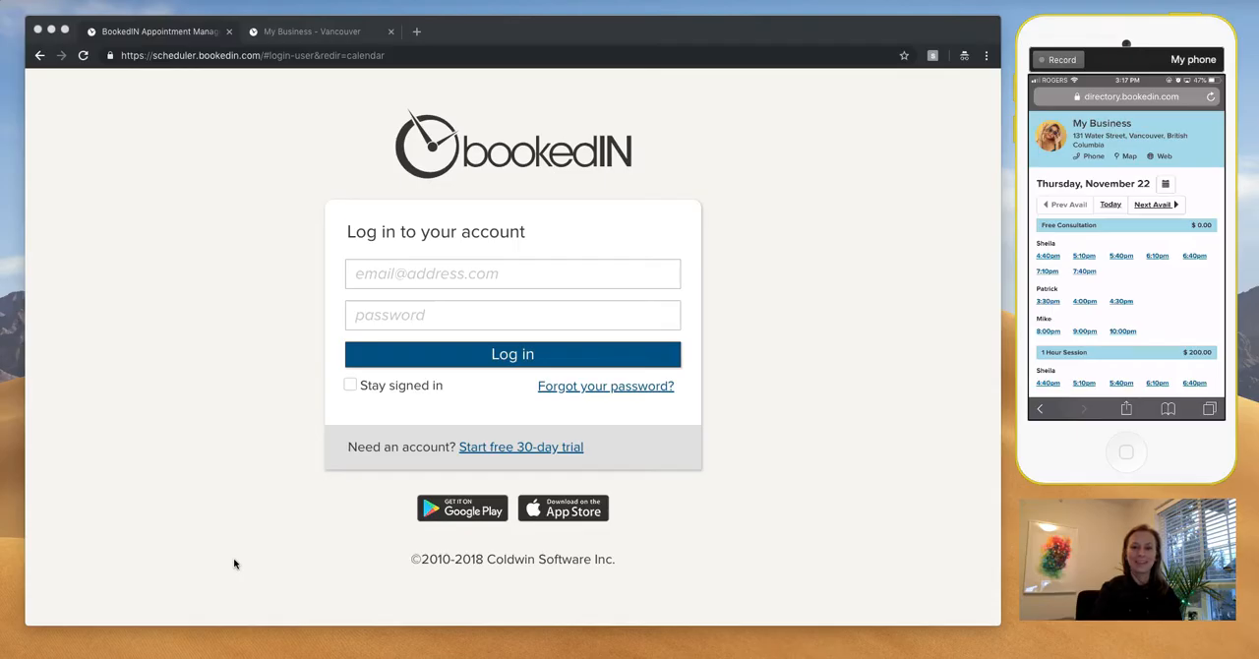
Show the My Business public booking page with Thursday, November 22 available times.
left_click(315, 31)
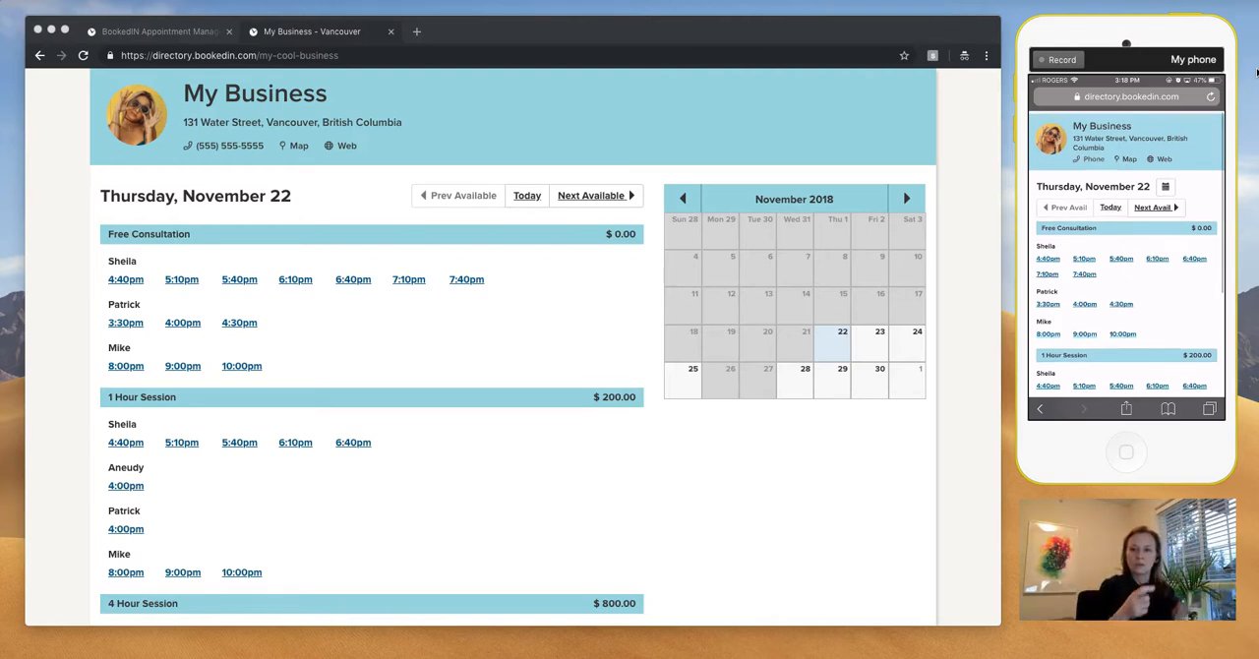
scroll("down", 3)
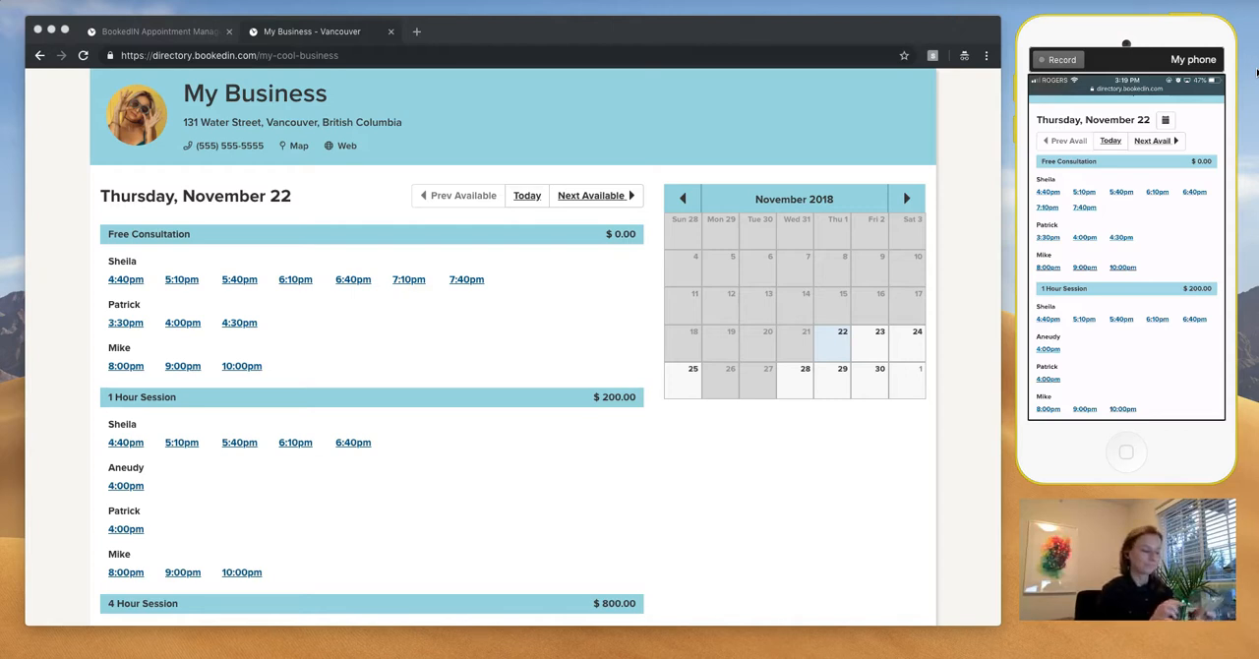
left_click(126, 485)
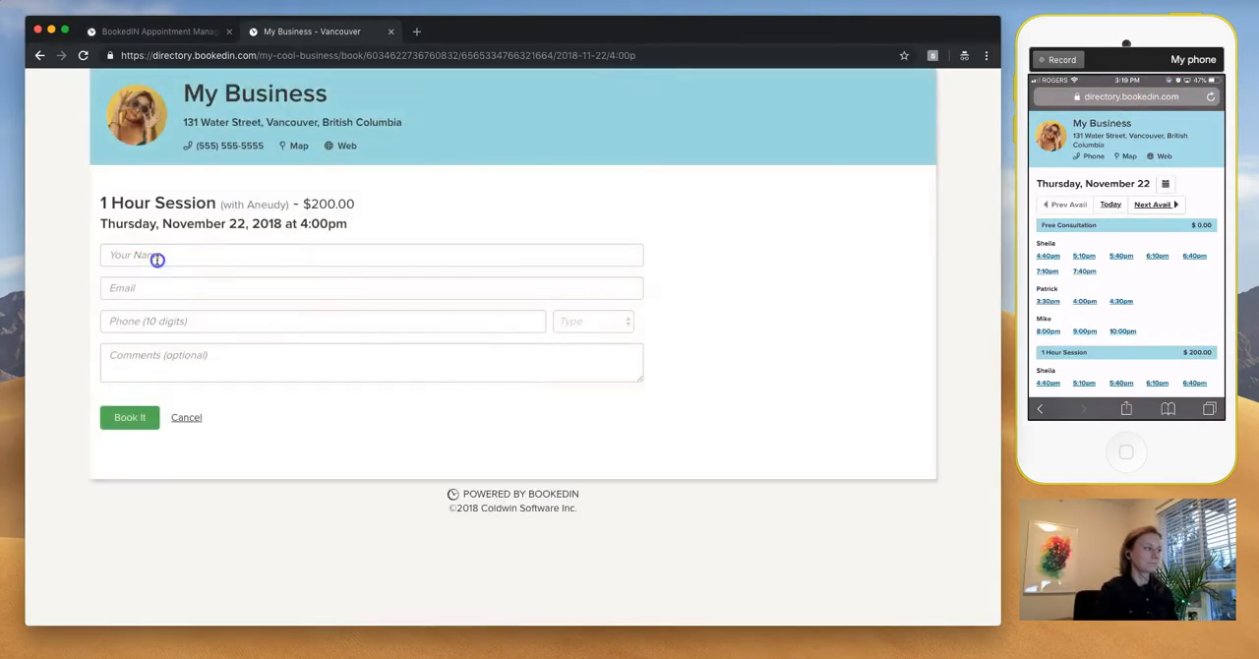
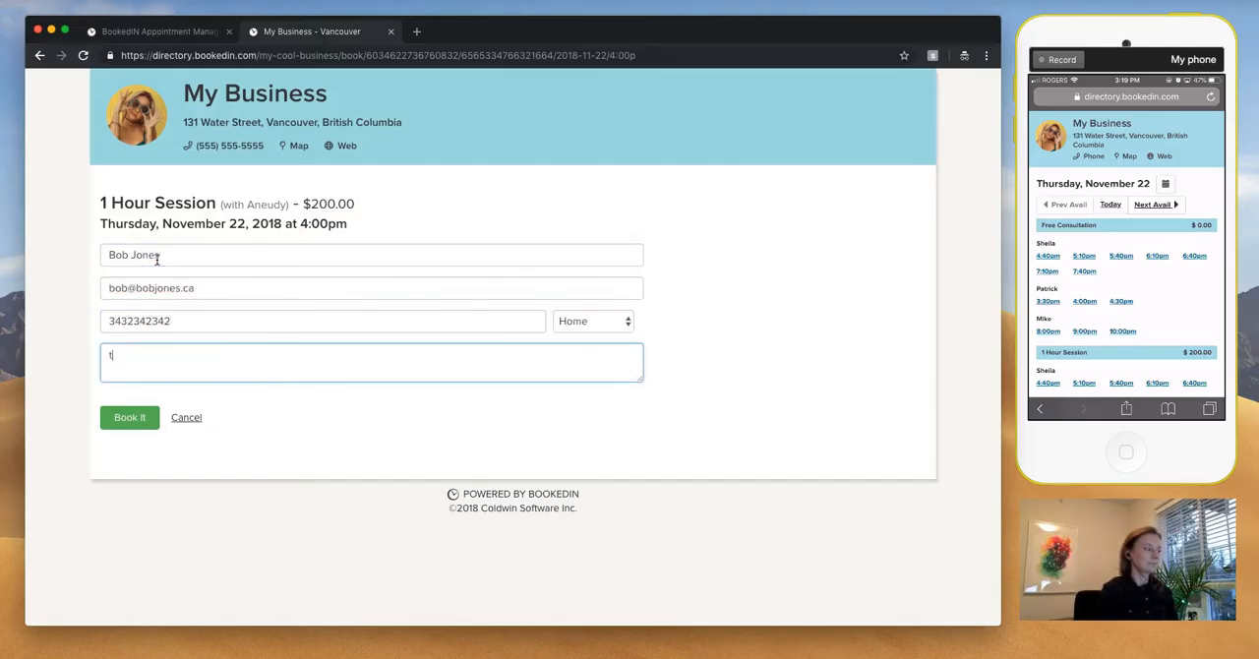
type("est!")
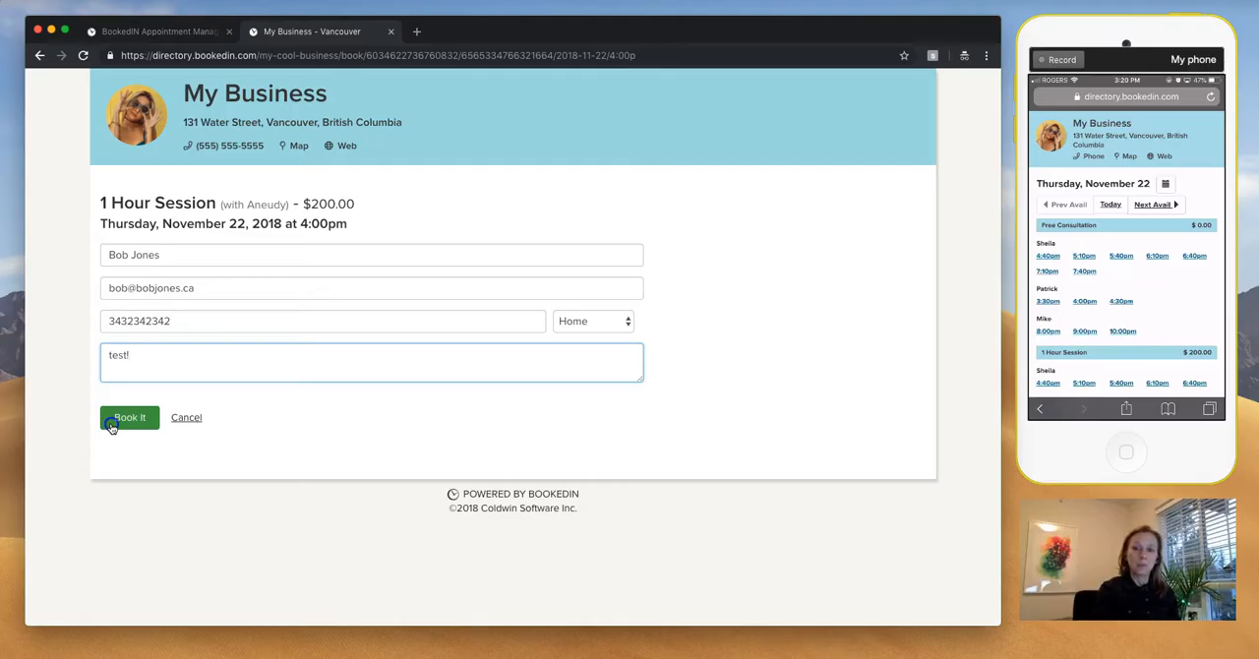
left_click(128, 417)
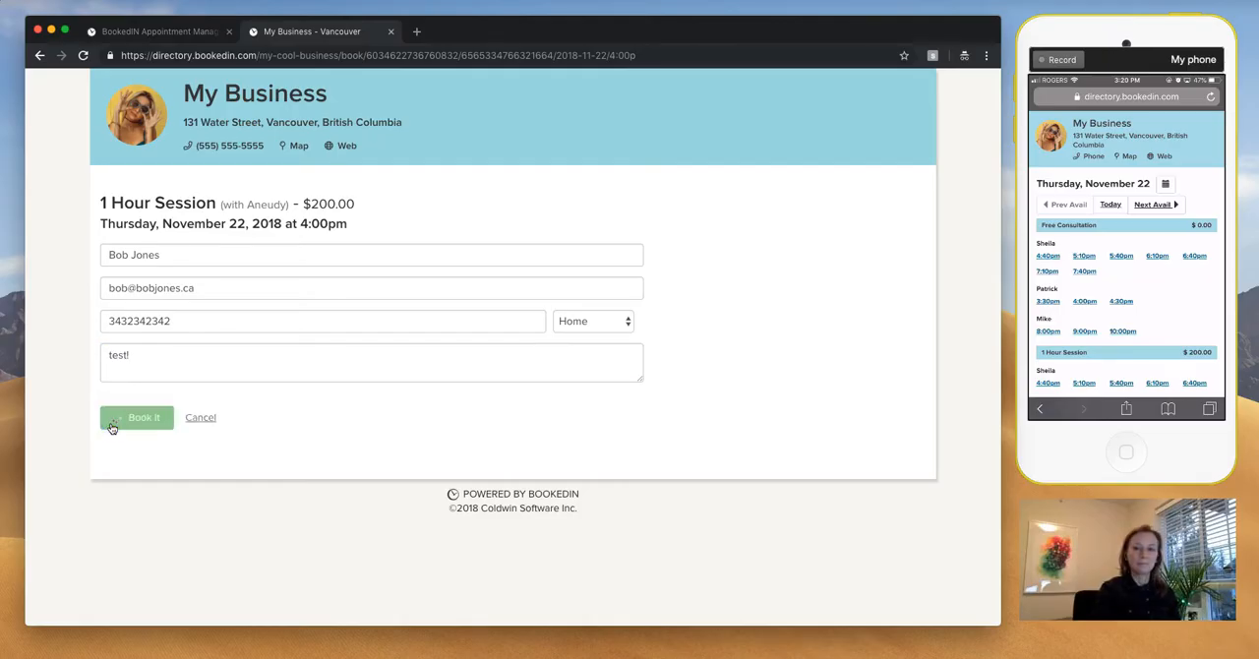
left_click(138, 417)
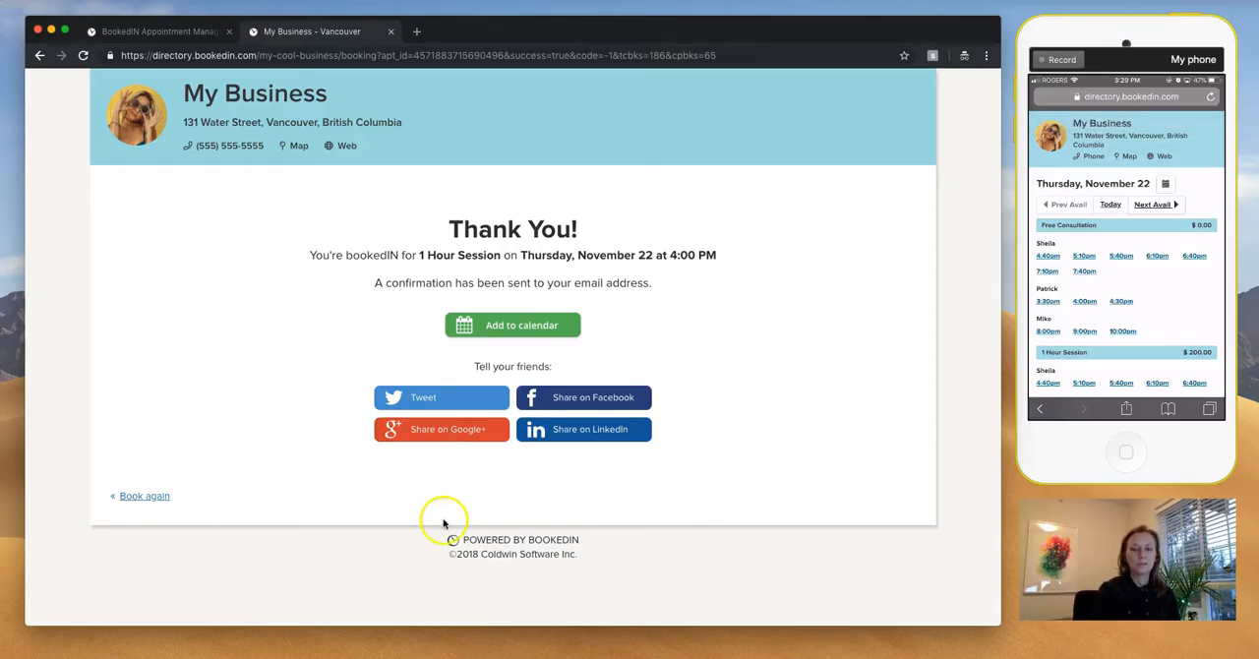
mouse_move(1144, 476)
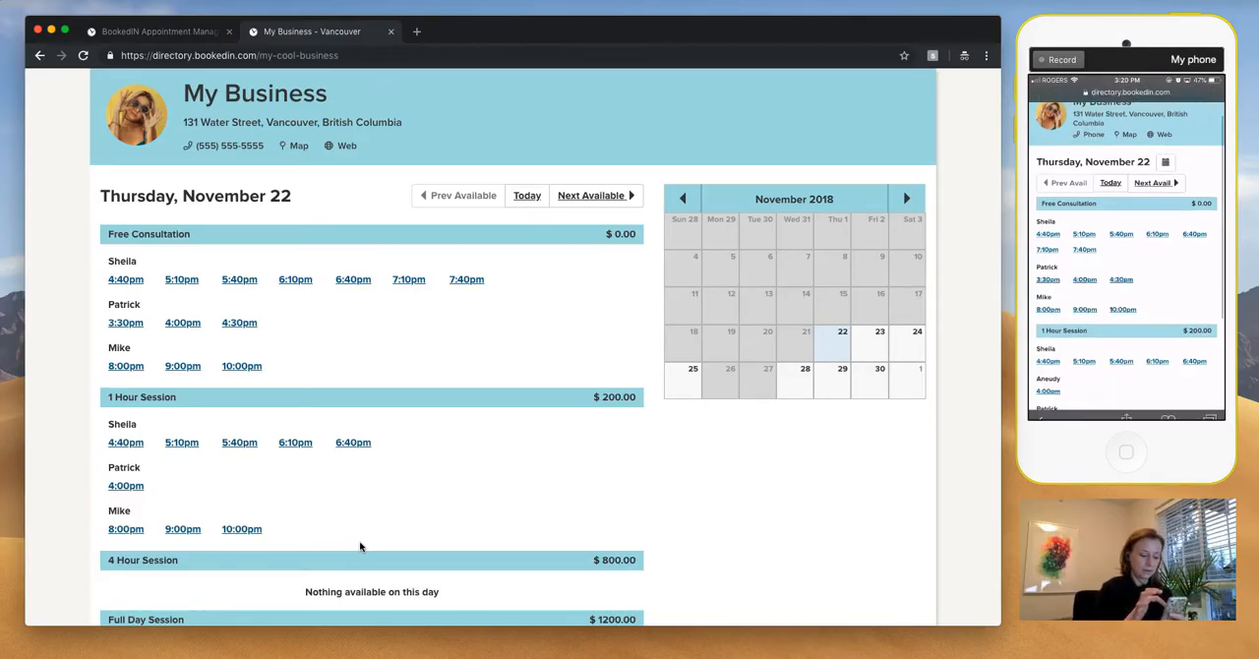
Begin a 4 Hour Session booking for Friday, November 23 on the phone up to the $100.00 CAD PayPal page.
scroll("down", 3)
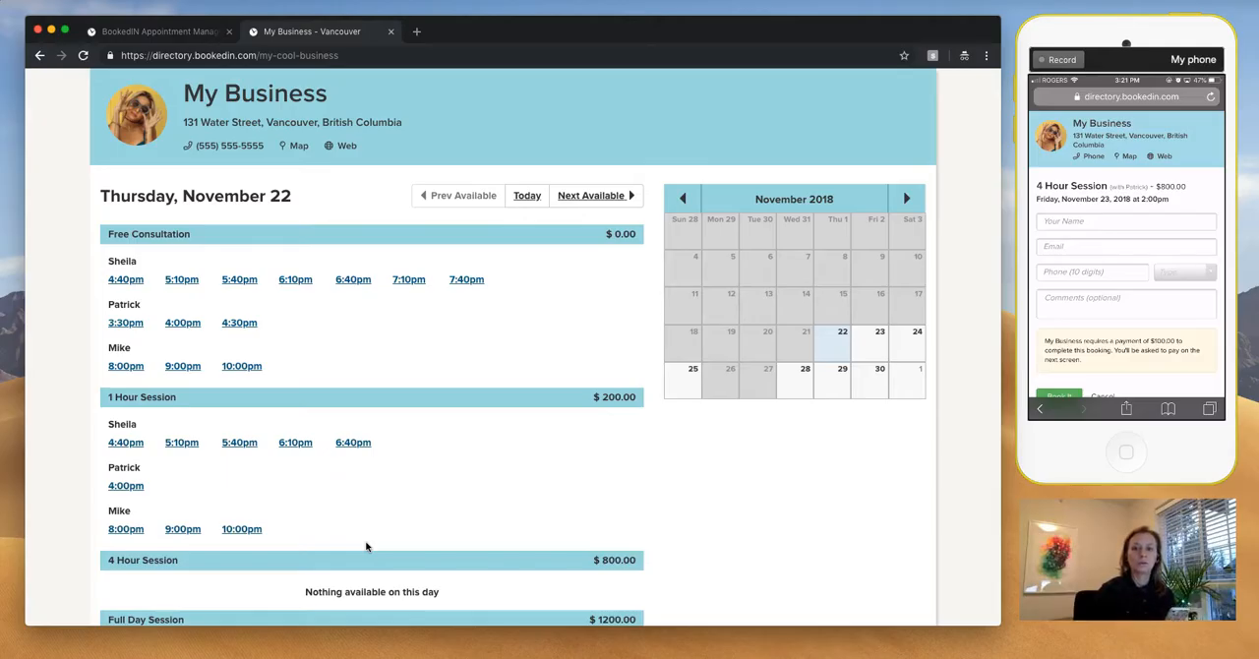
left_click(1125, 191)
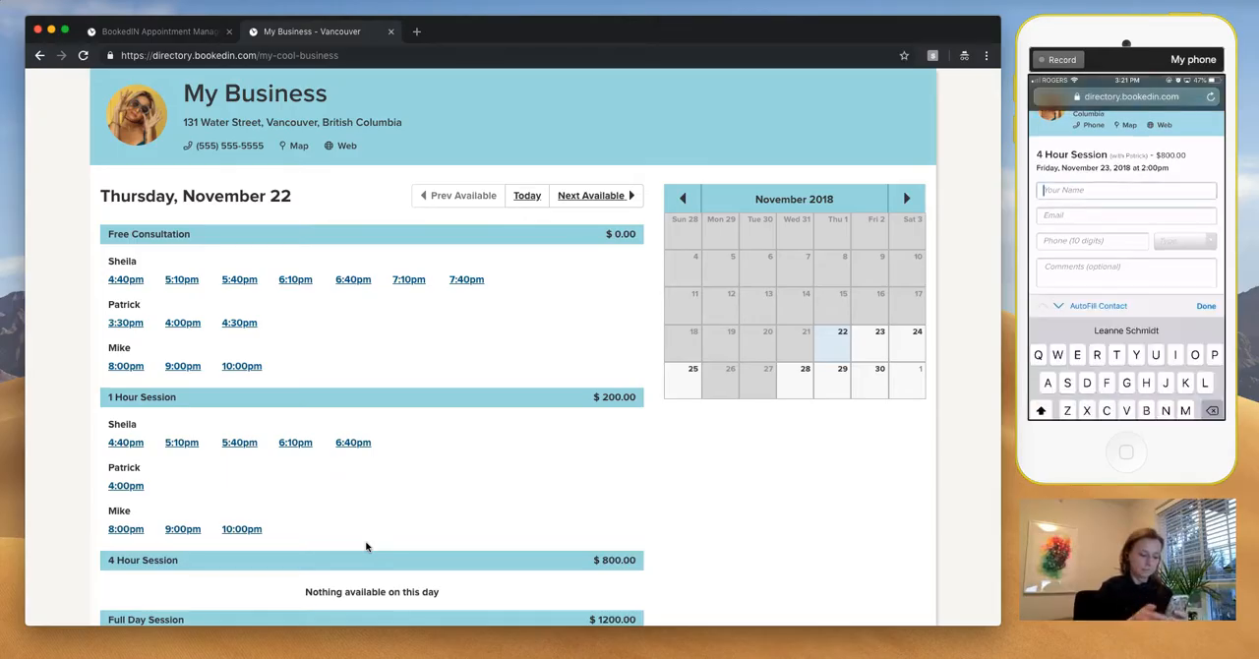
left_click(1091, 204)
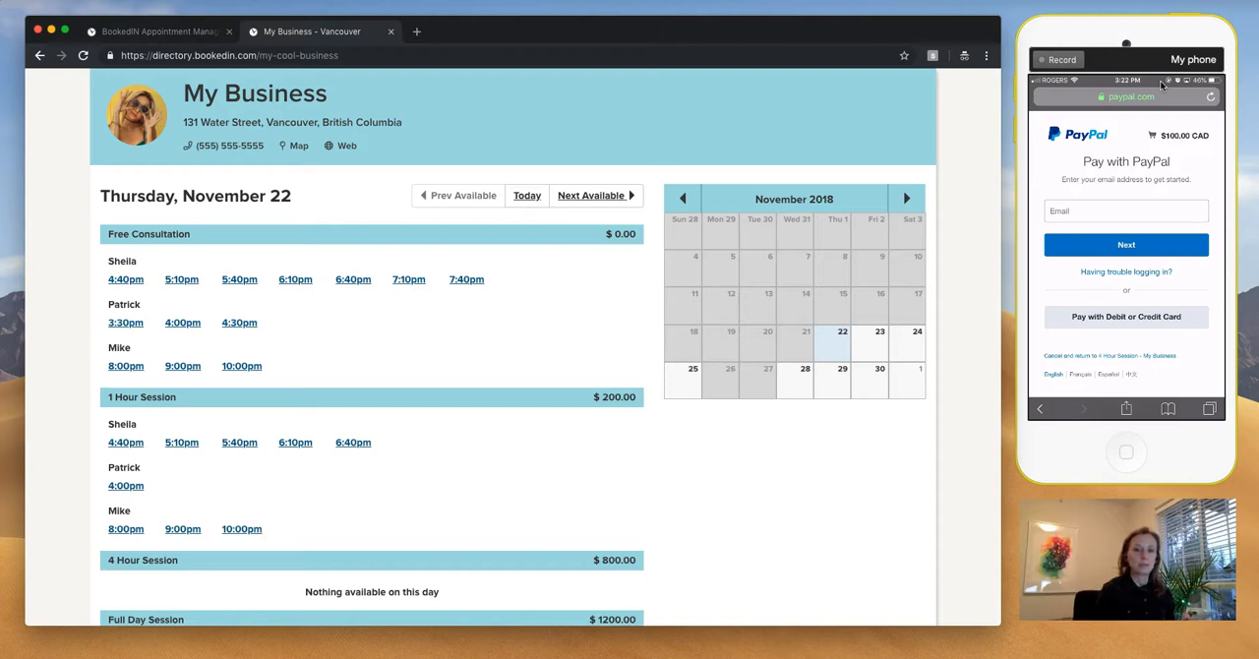
Log in to the business account and reach the November 19–25 appointment calendar.
left_click(495, 366)
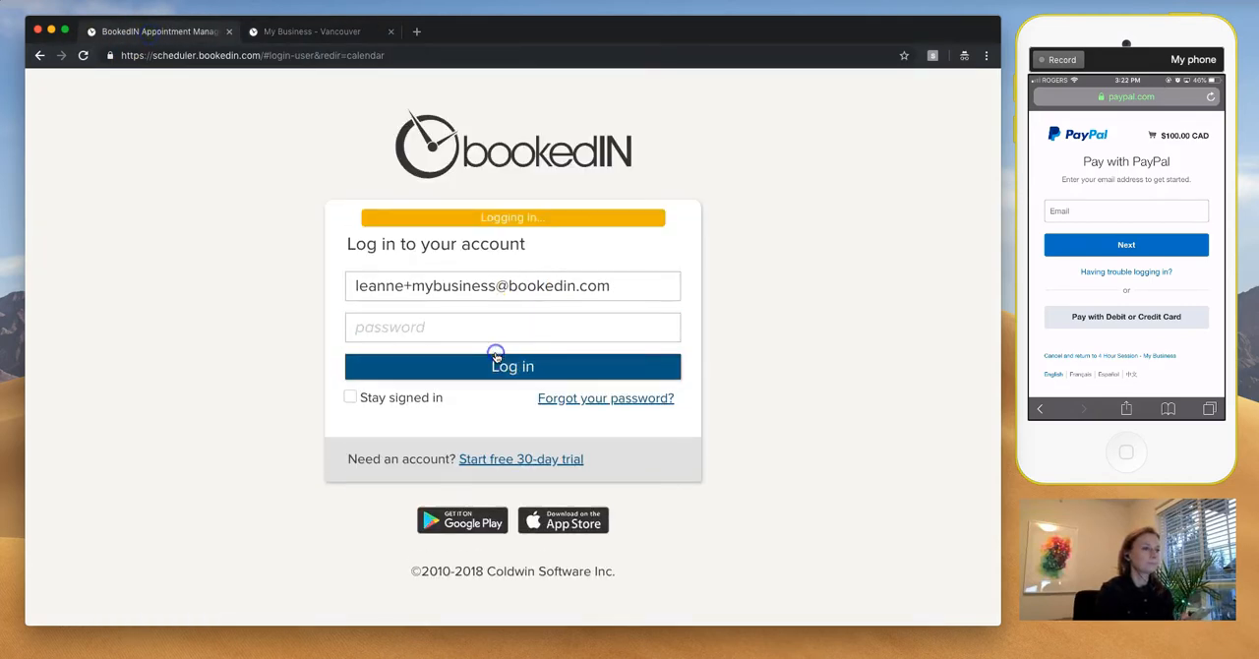
left_click(511, 366)
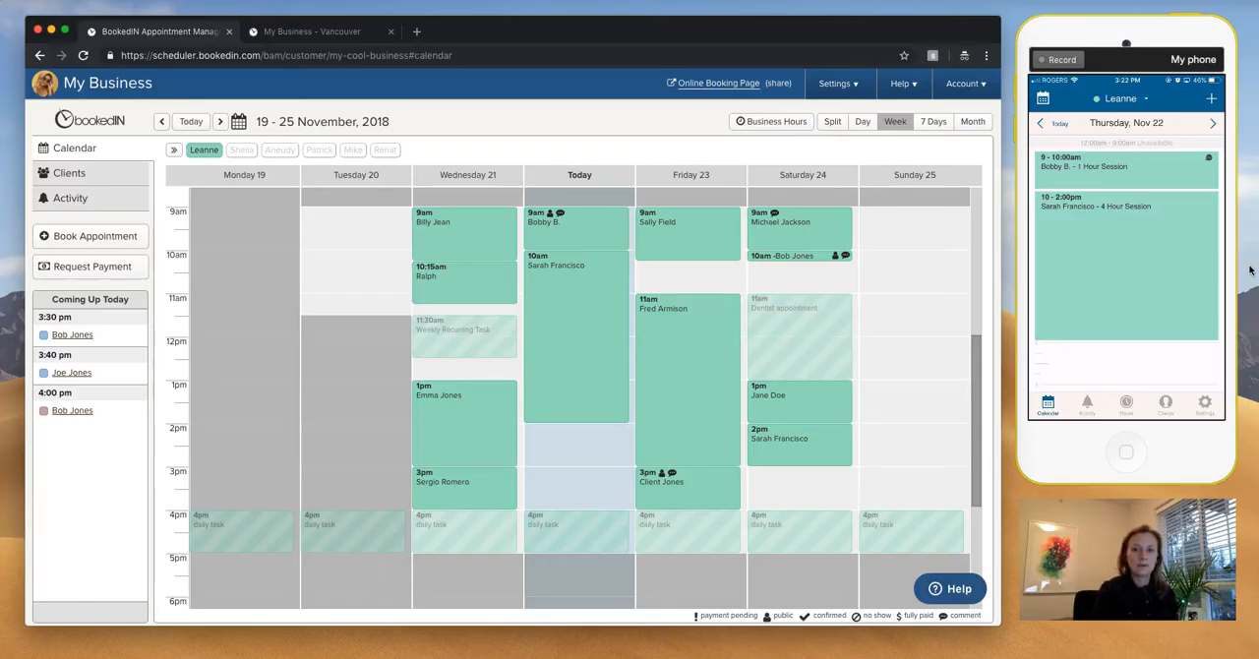
Review Saturday's 9:00 AM appointment details in its edit dialog, entering 444030.
left_click(915, 299)
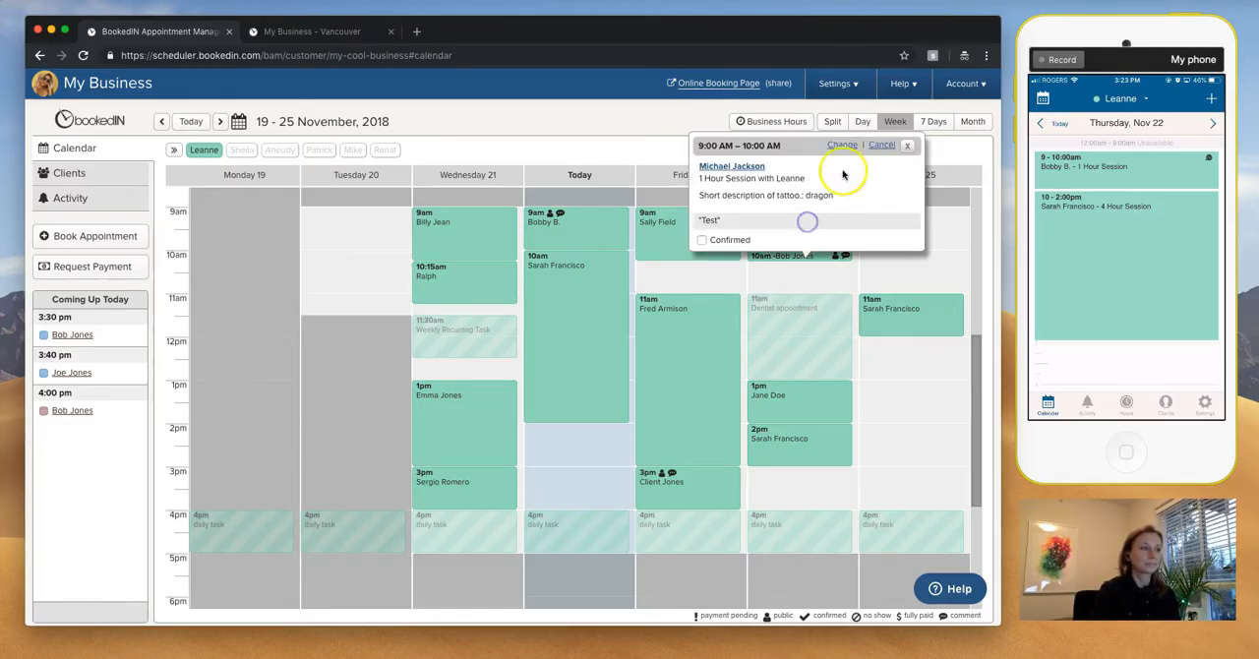
left_click(840, 145)
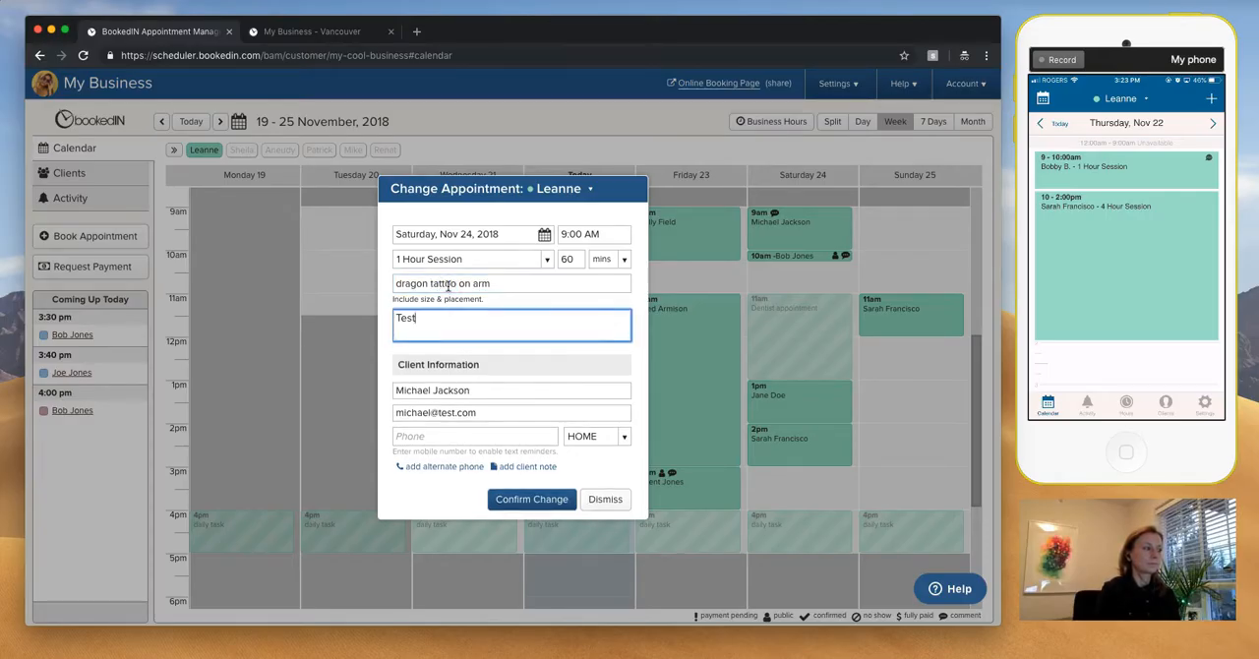
type("444030")
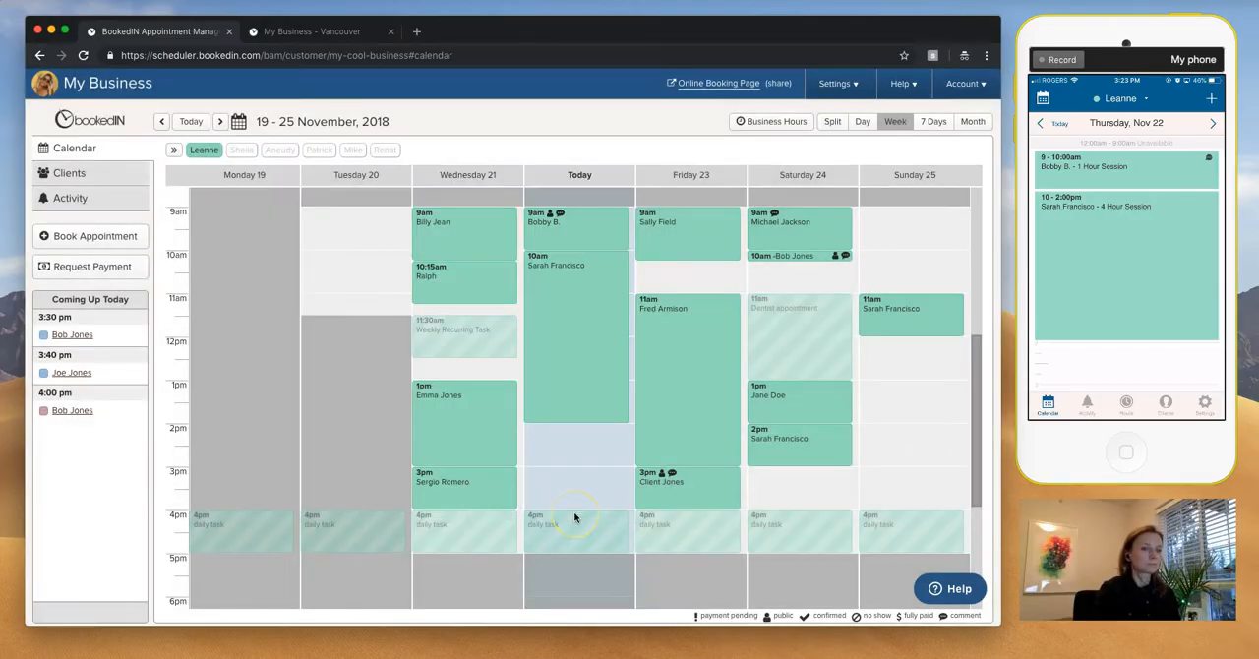
mouse_move(594, 397)
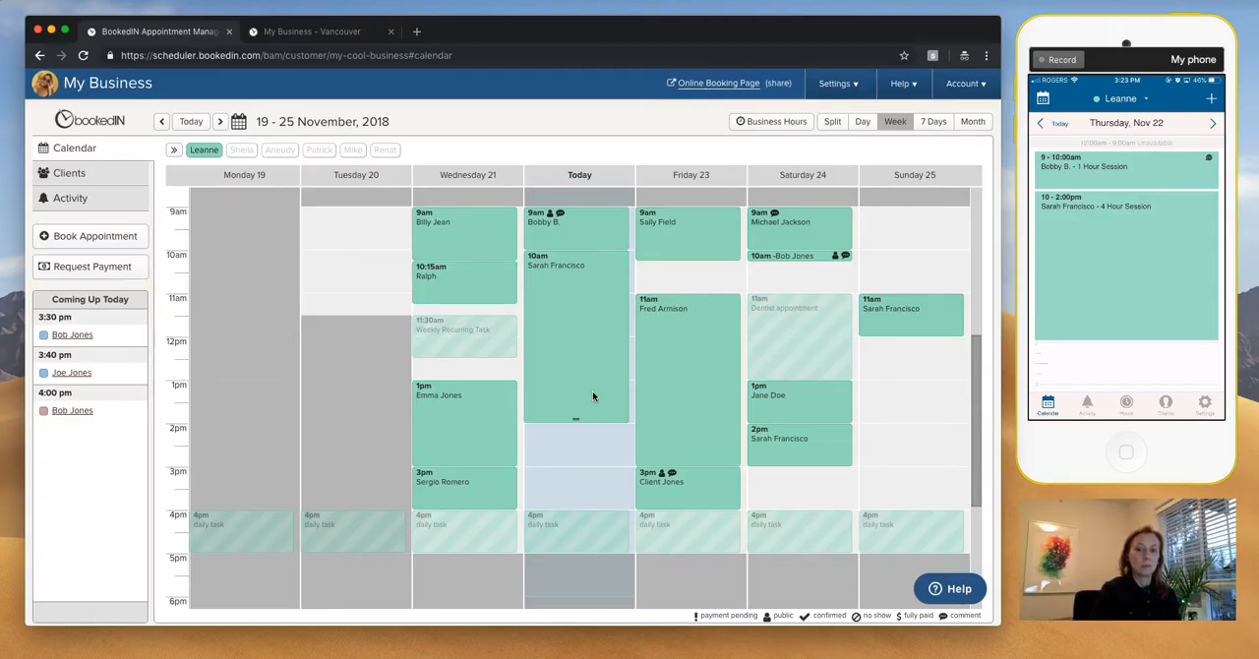
mouse_move(604, 398)
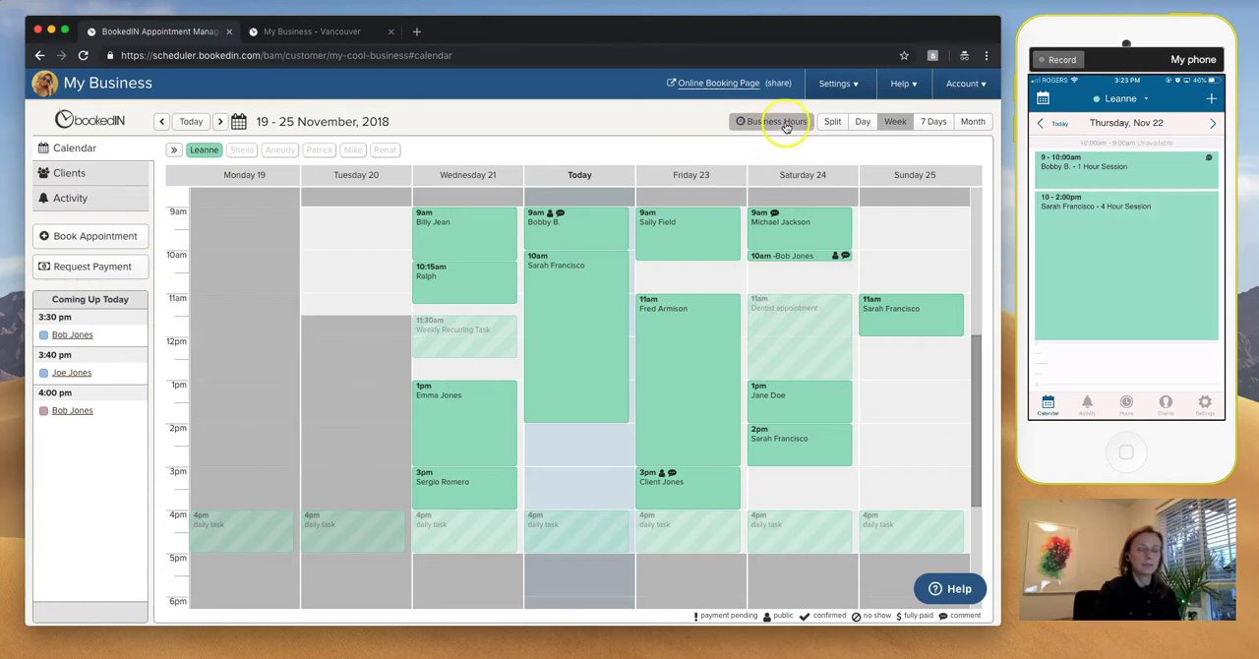
left_click(782, 122)
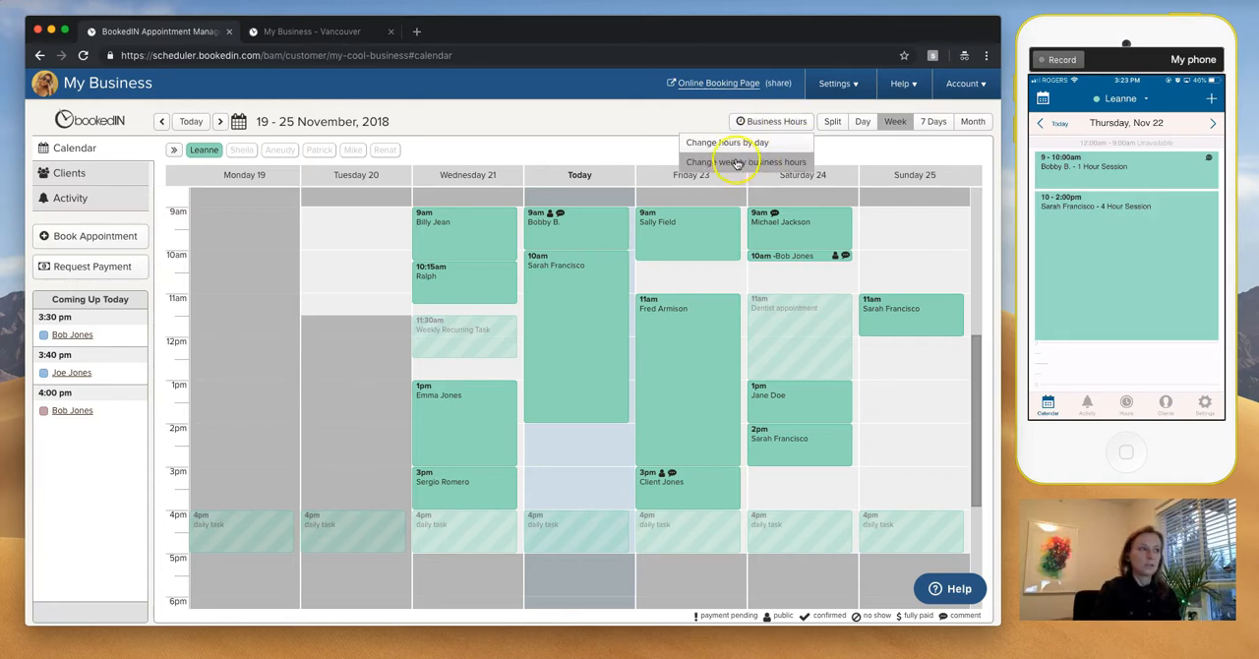
left_click(740, 161)
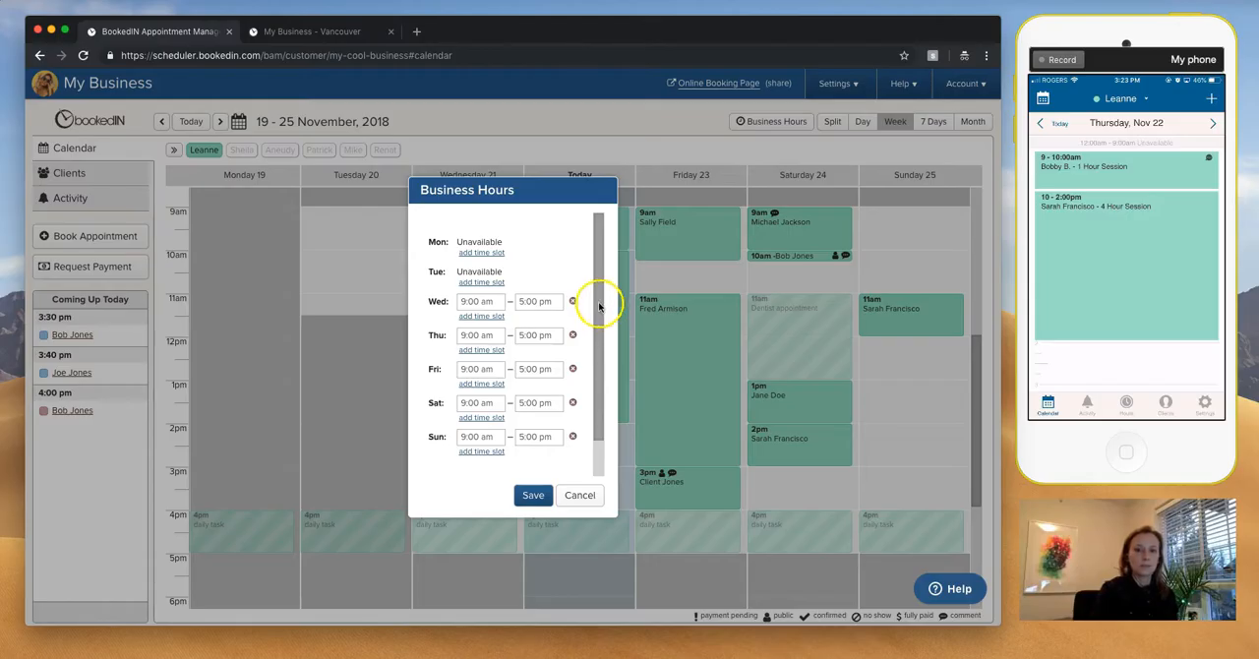
scroll("down", 3)
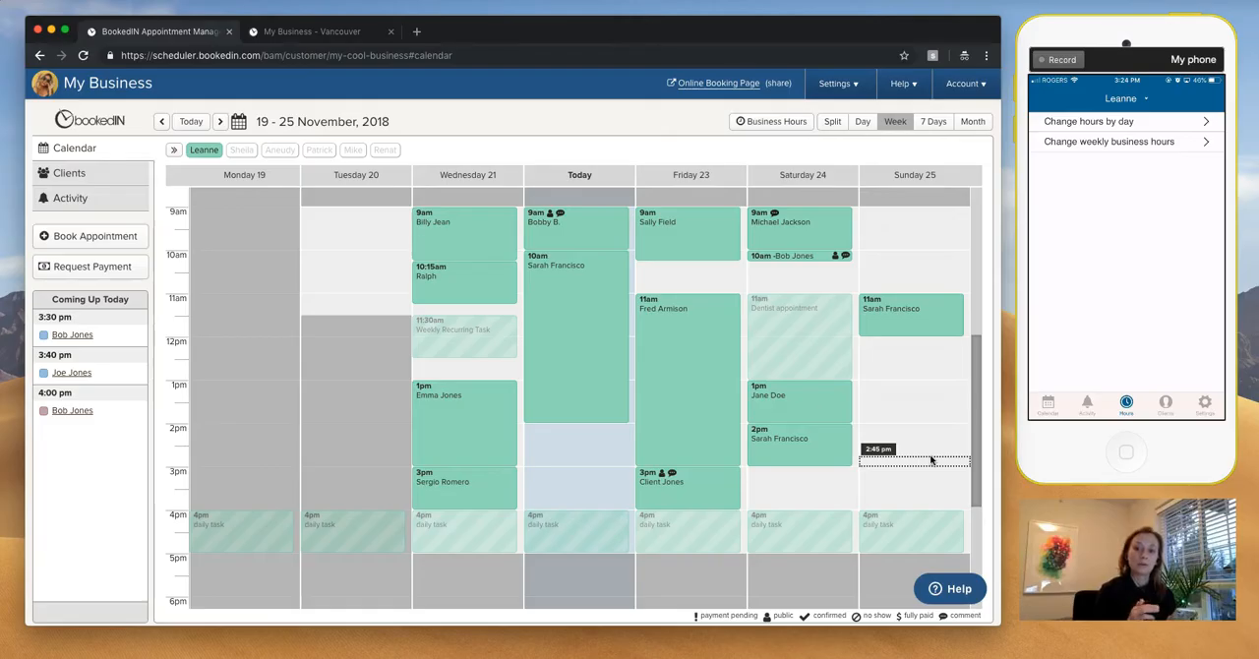
left_click(1125, 142)
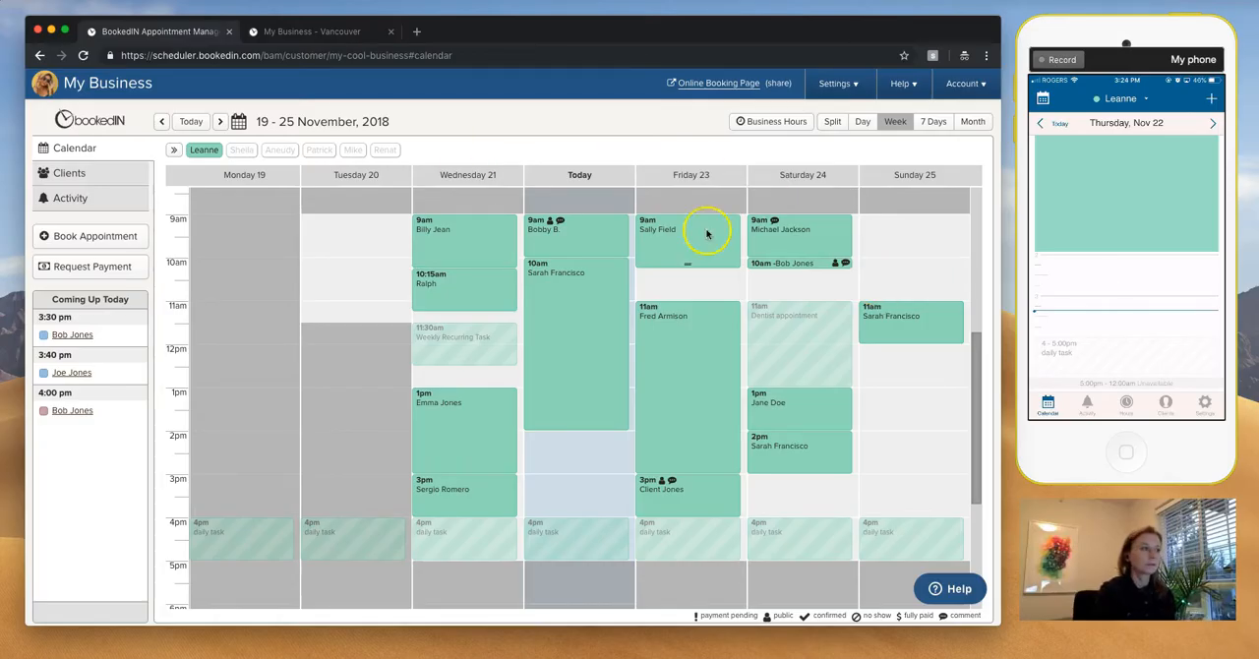
Review the day-by-day business hours options and finish editing hours.
left_click(771, 122)
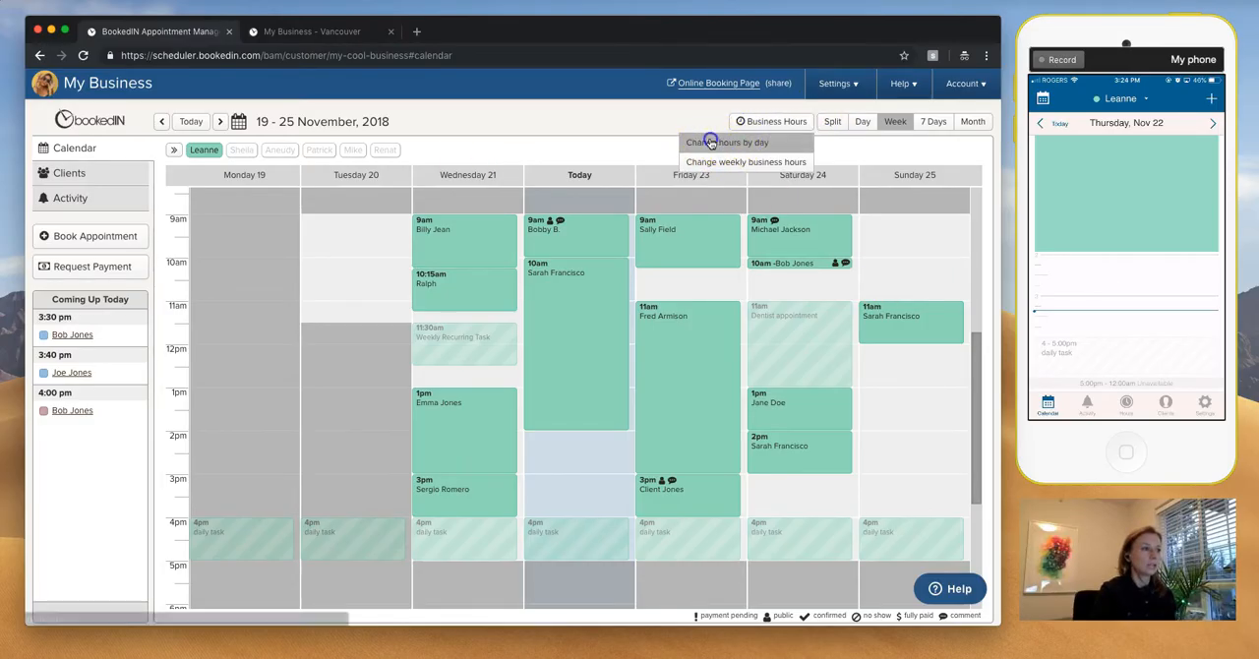
left_click(746, 161)
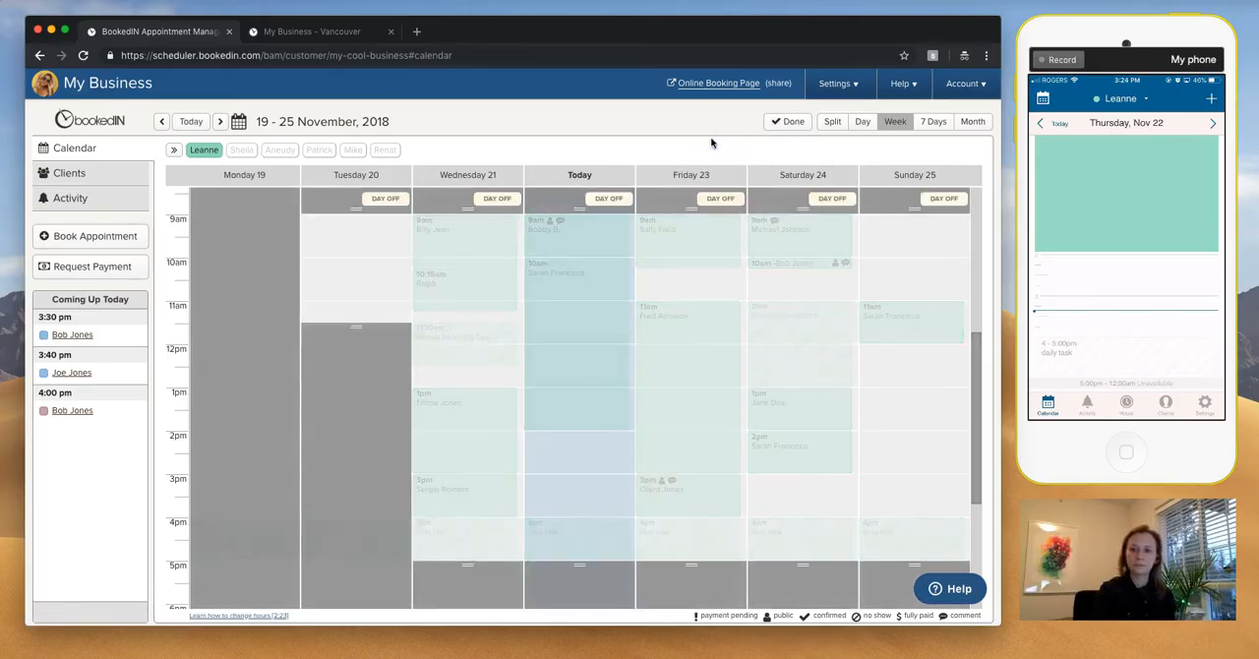
mouse_move(712, 143)
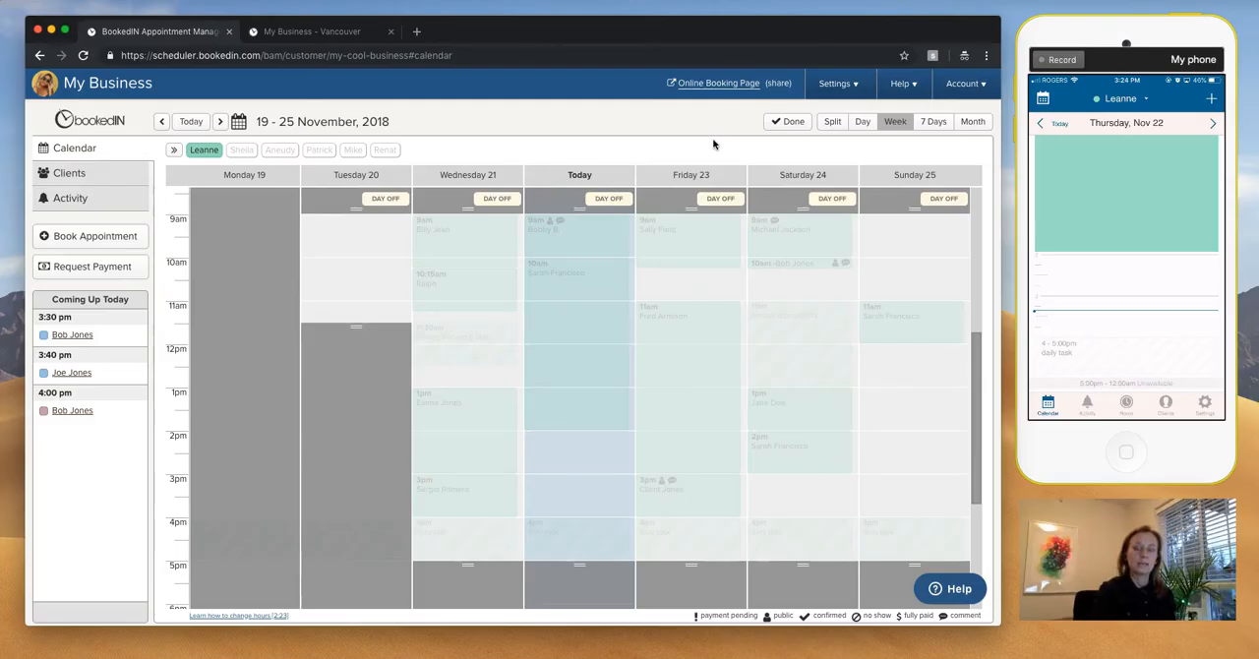
left_click(386, 200)
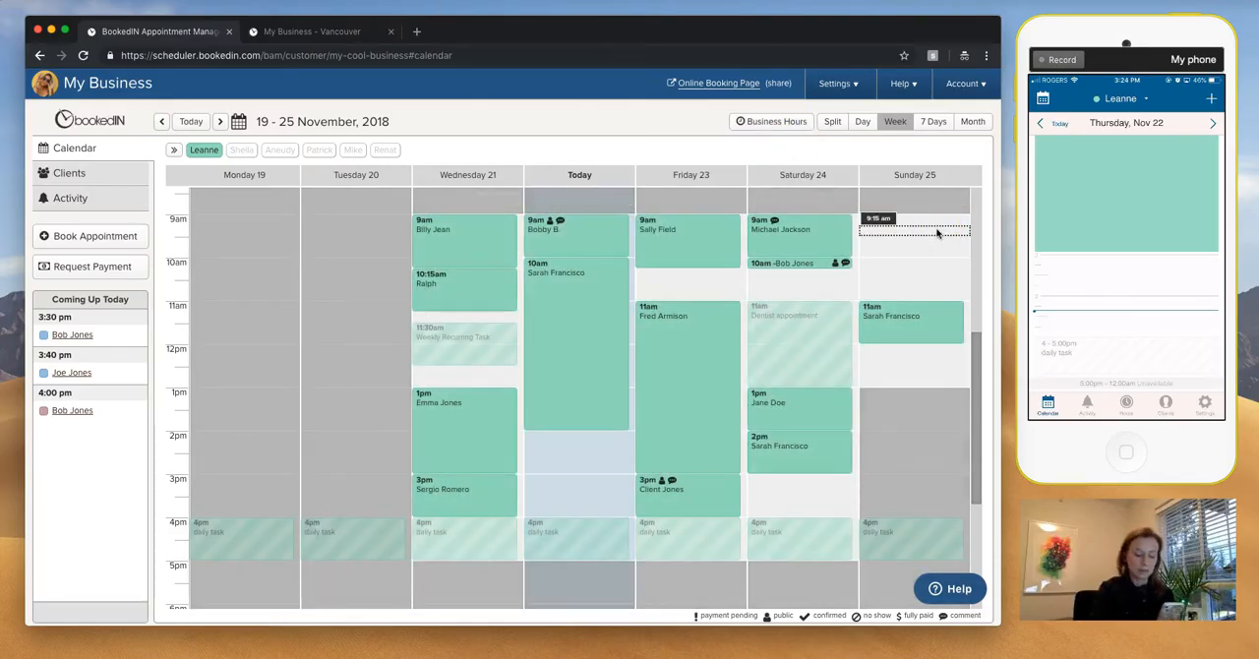
On the phone app, move availability from Thursday to Friday, November 23 and review the time slots.
left_click(1125, 405)
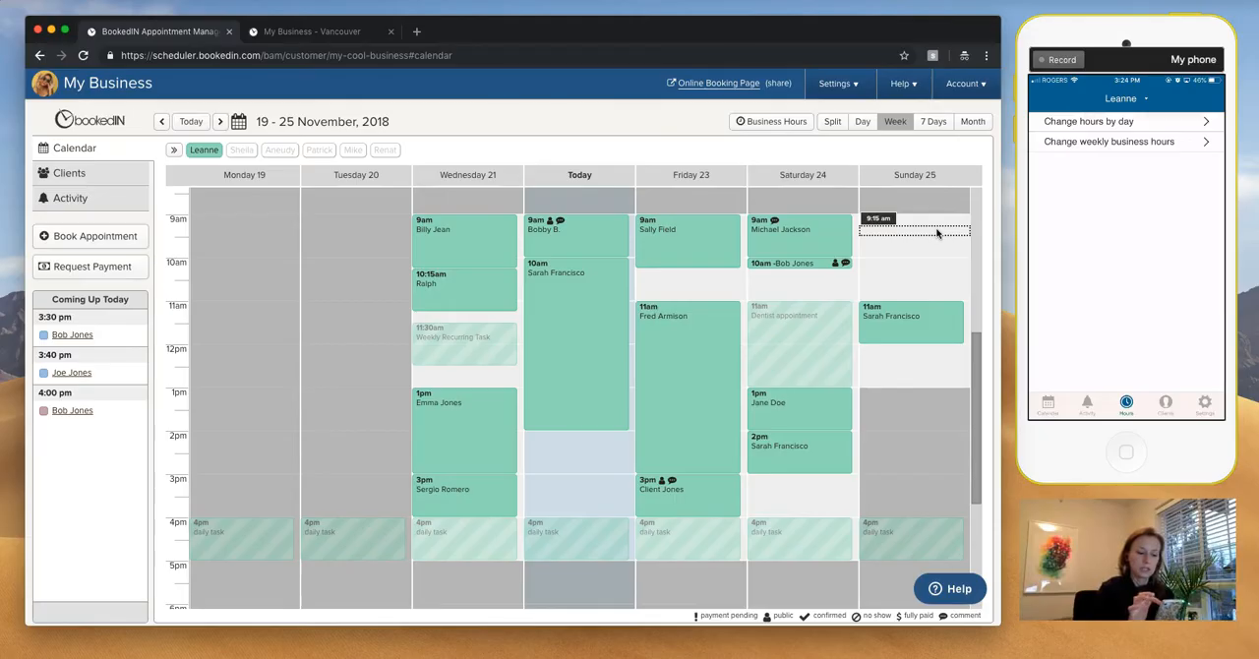
left_click(1109, 122)
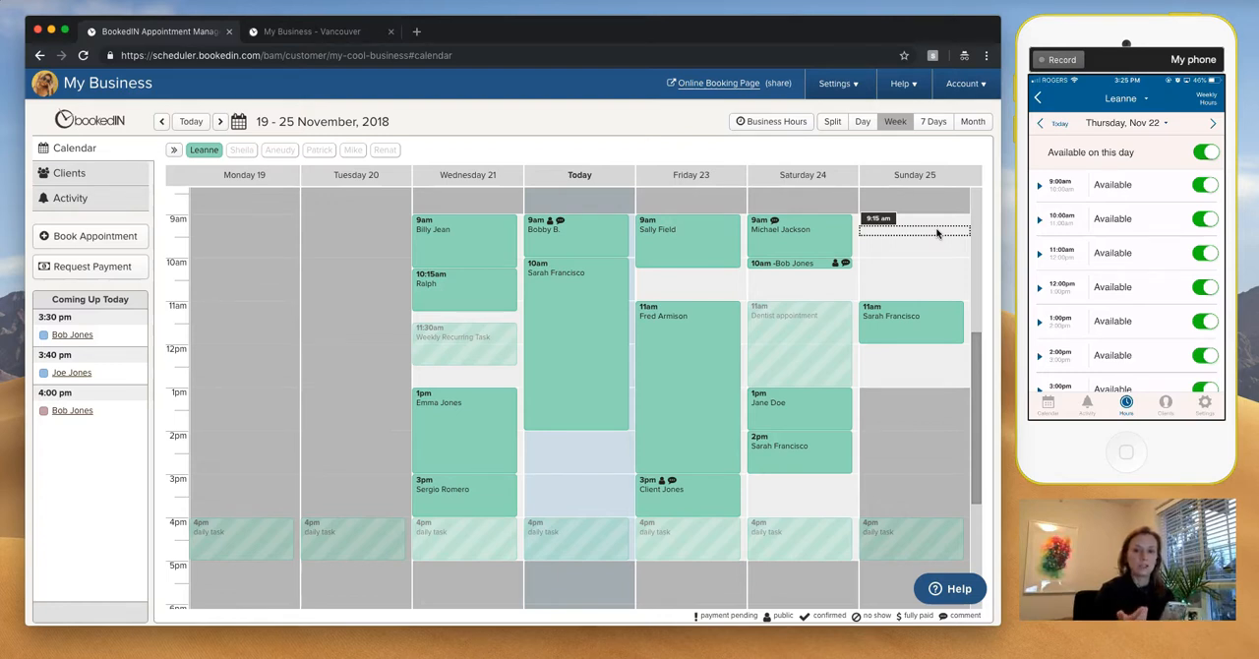
left_click(1200, 153)
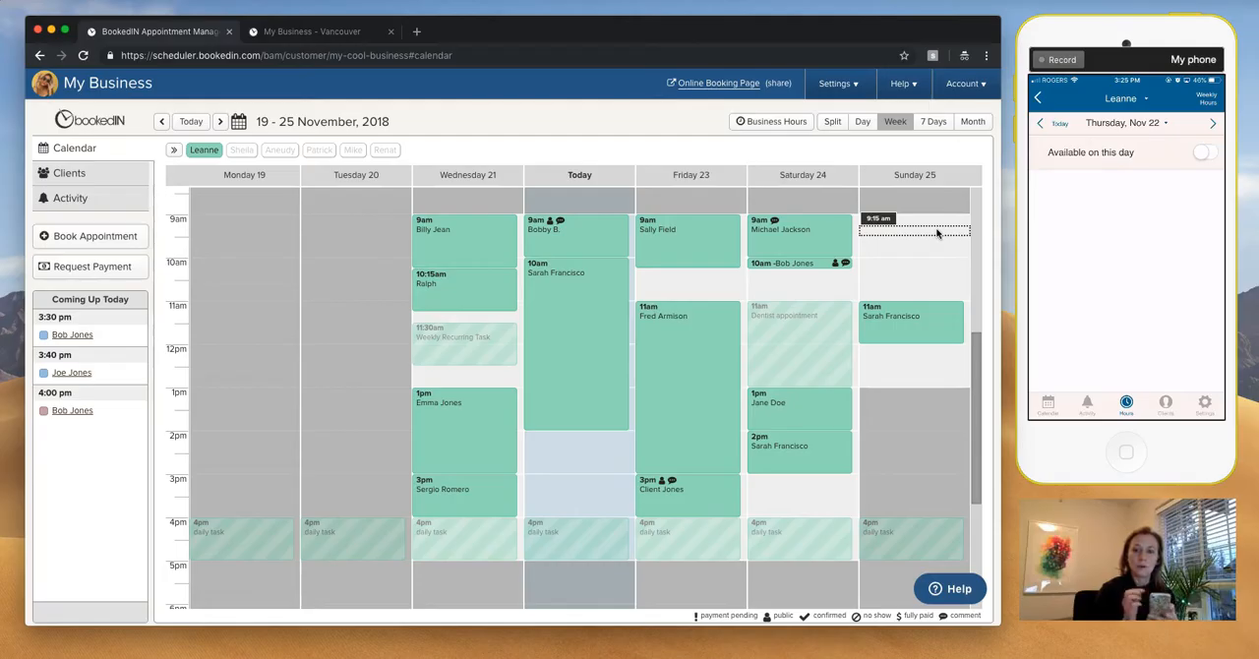
left_click(1213, 123)
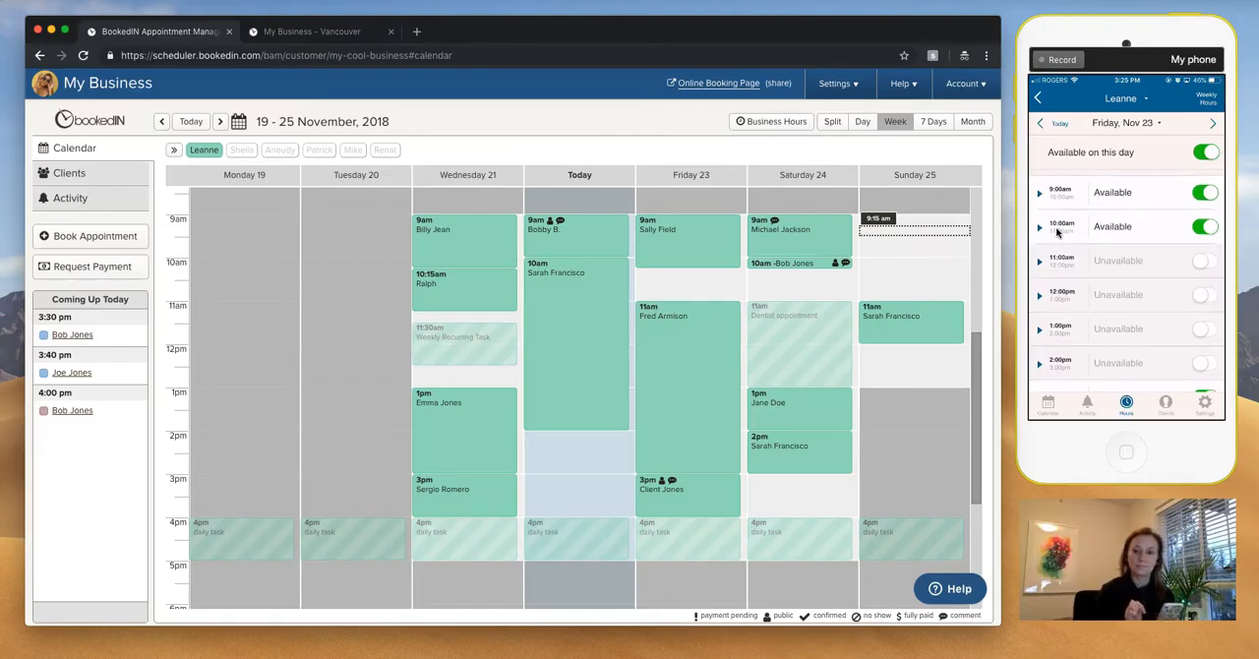
scroll("down", 3)
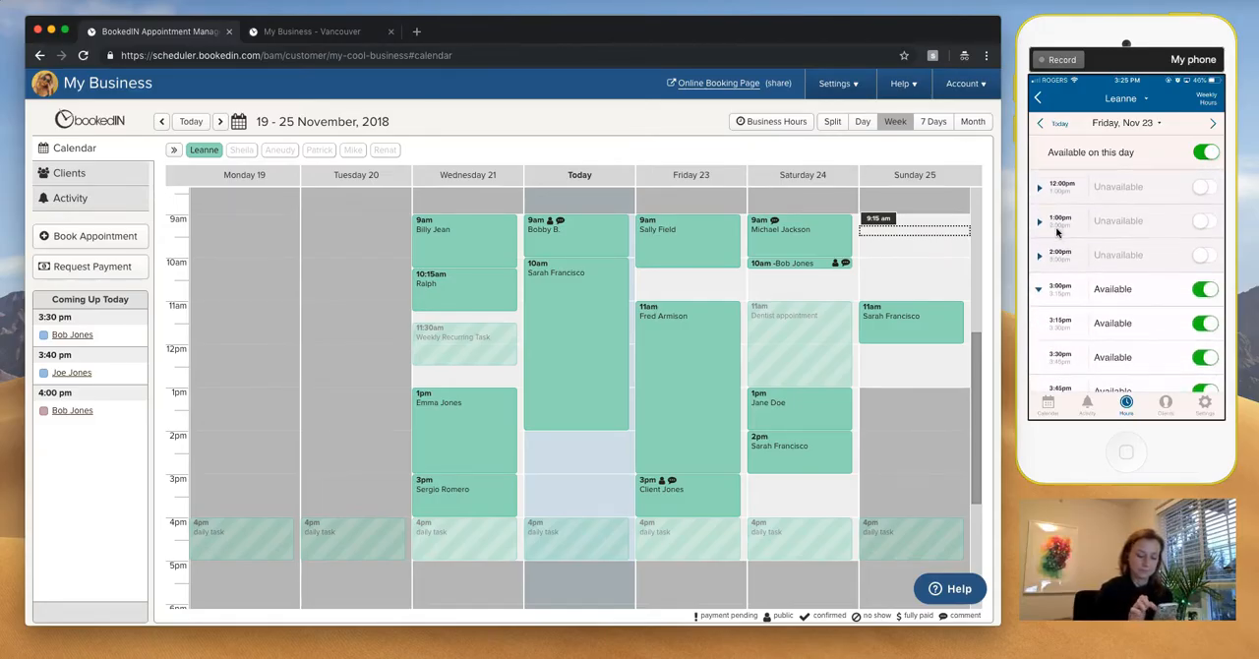
scroll("down", 3)
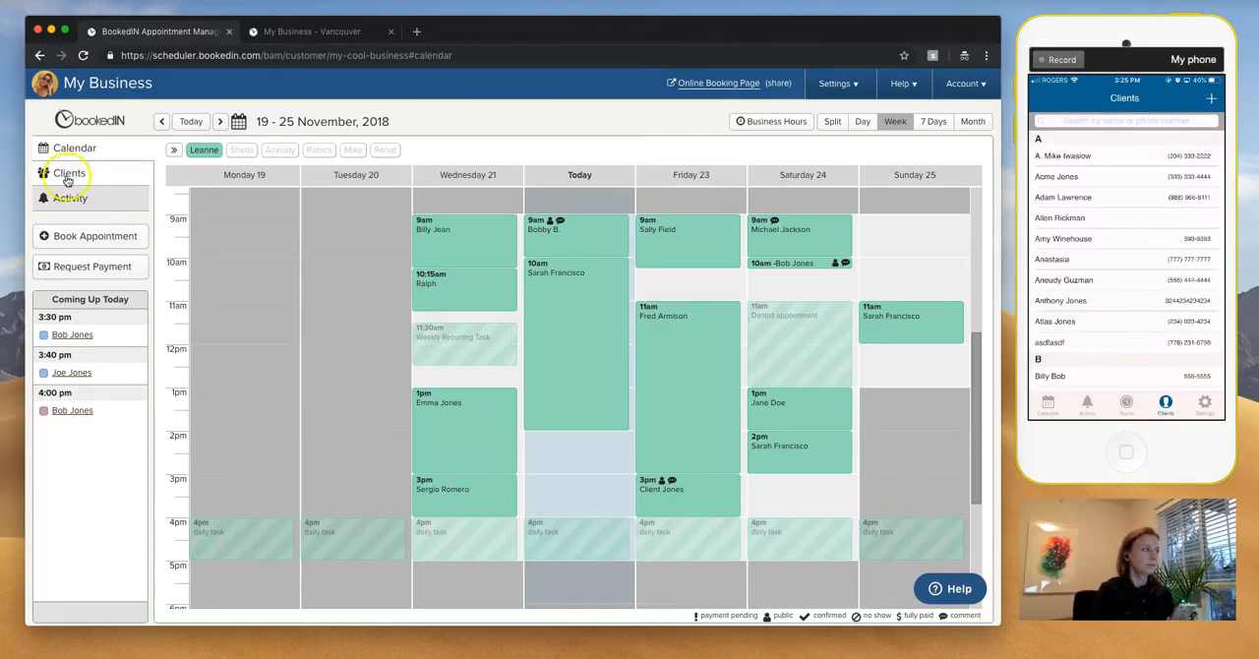
left_click(69, 173)
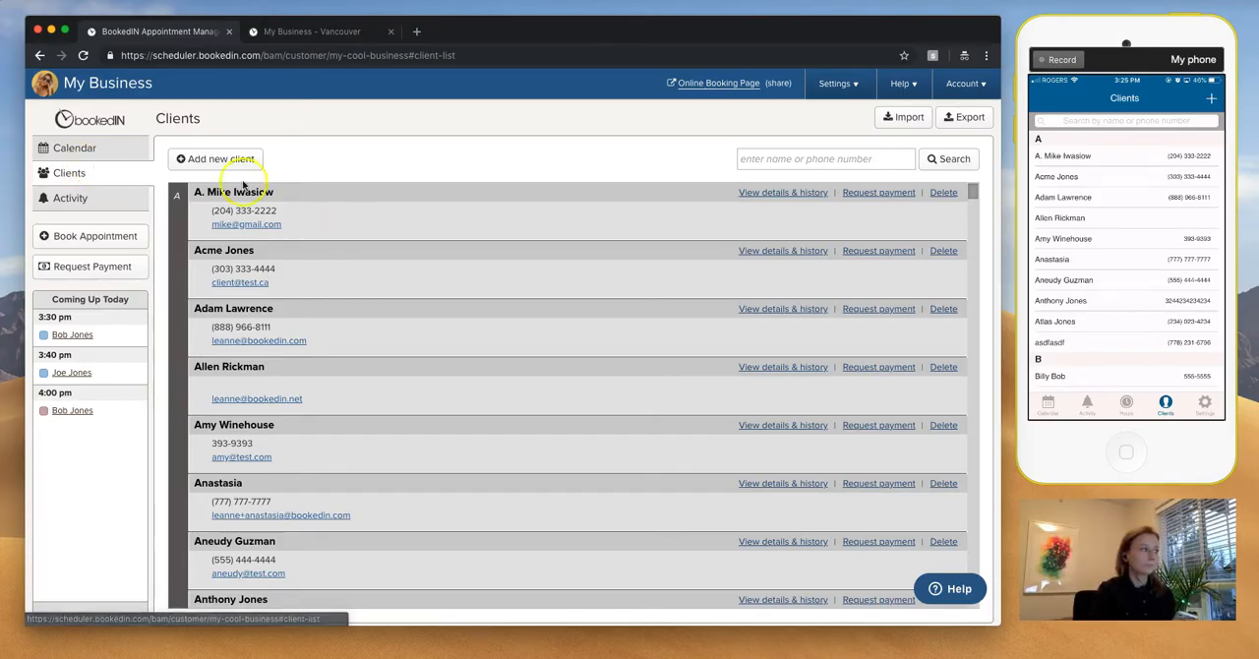
left_click(233, 190)
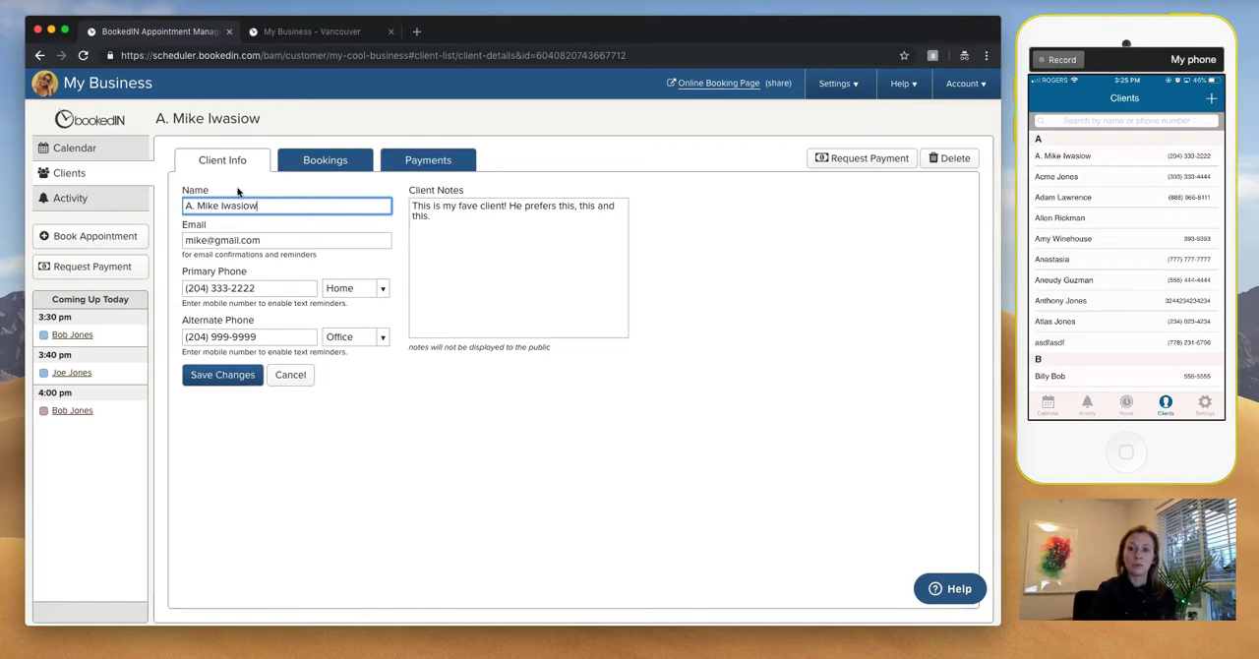
left_click(324, 159)
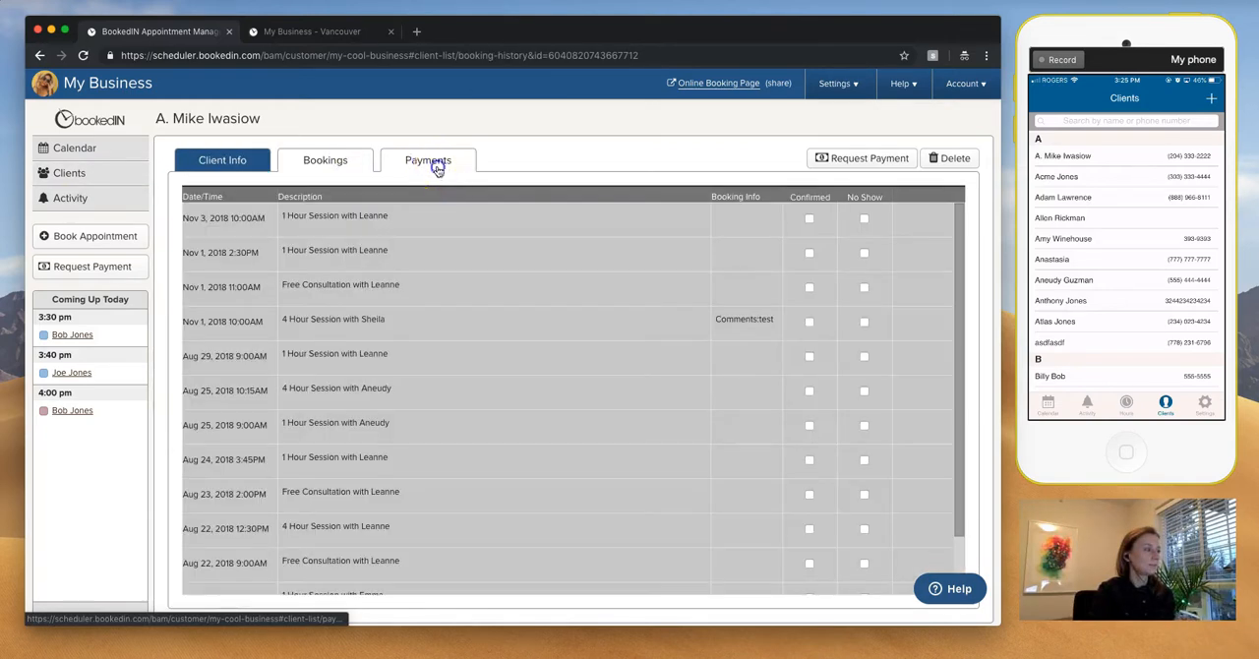
left_click(429, 159)
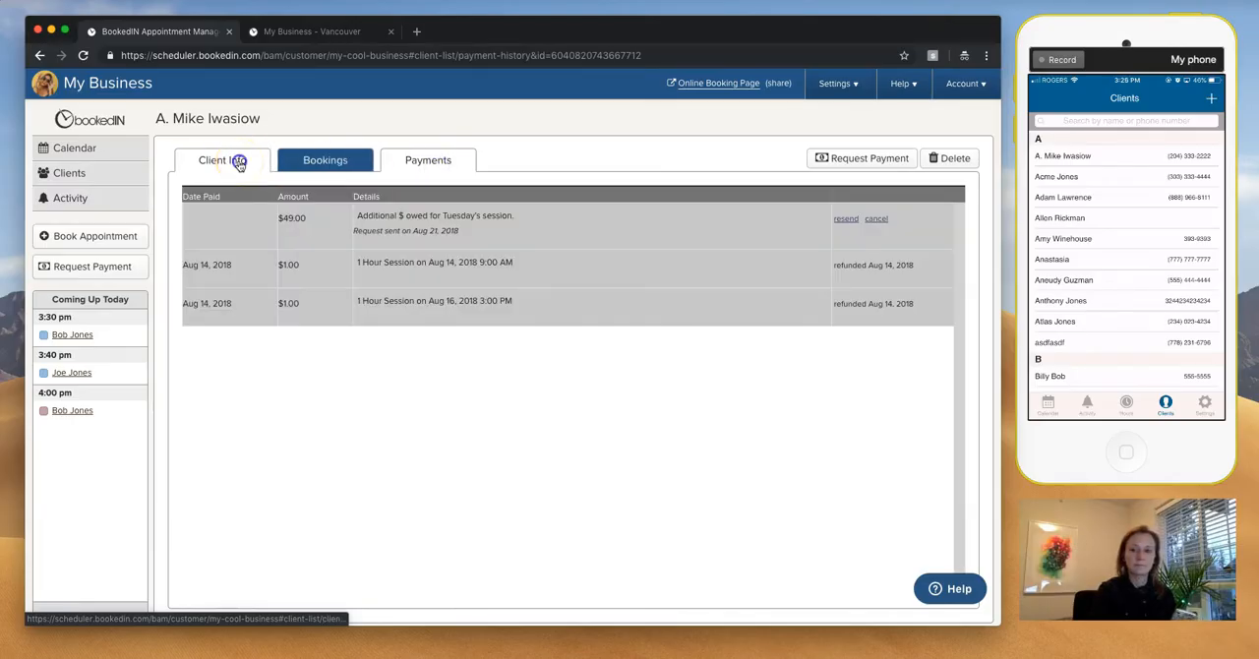
left_click(220, 159)
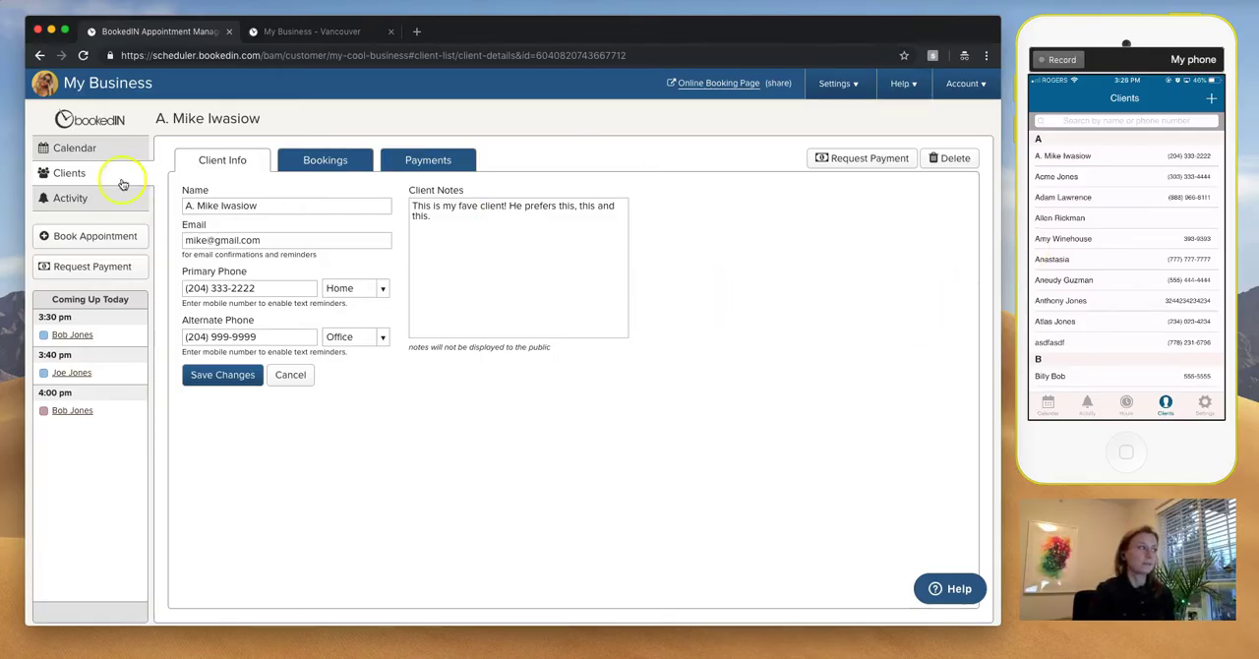
left_click(69, 172)
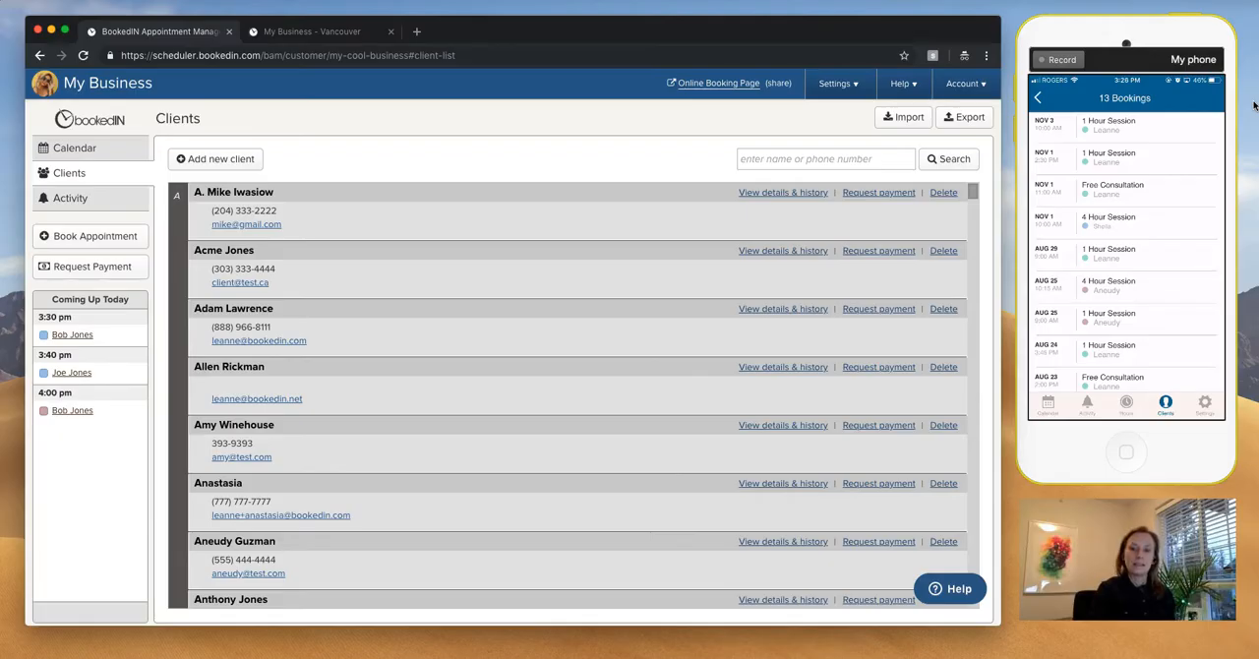
Show the Free Consultation service's duration, price and calendars in Settings > Services.
left_click(834, 82)
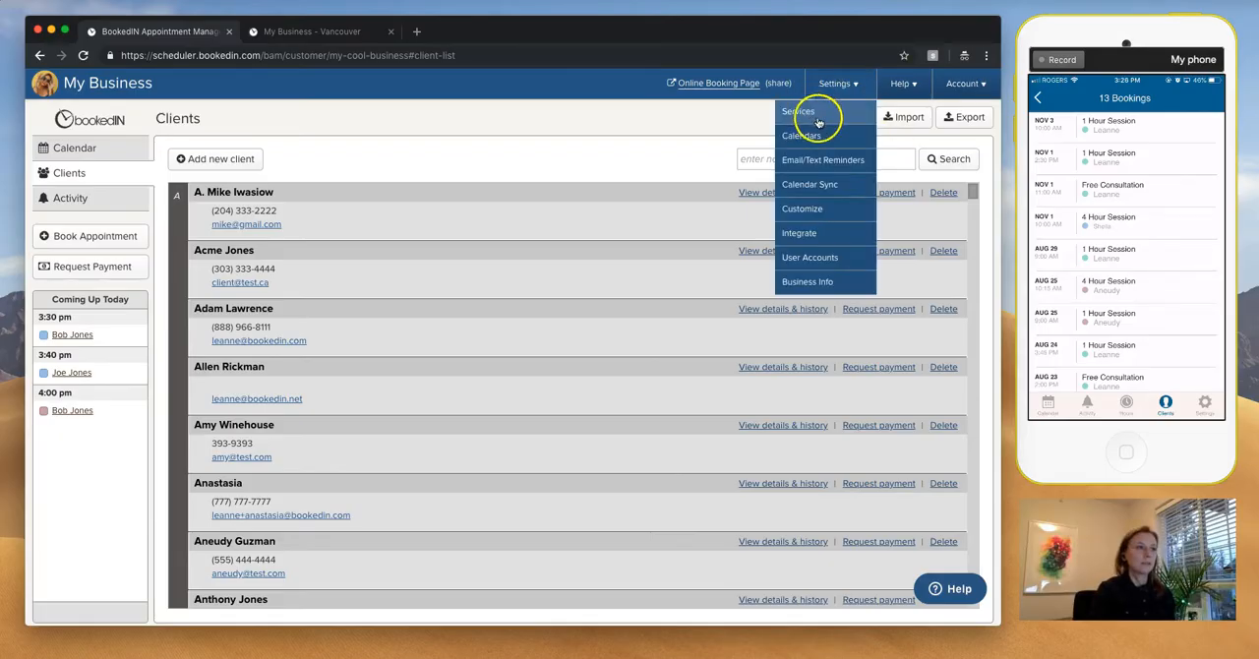
left_click(799, 110)
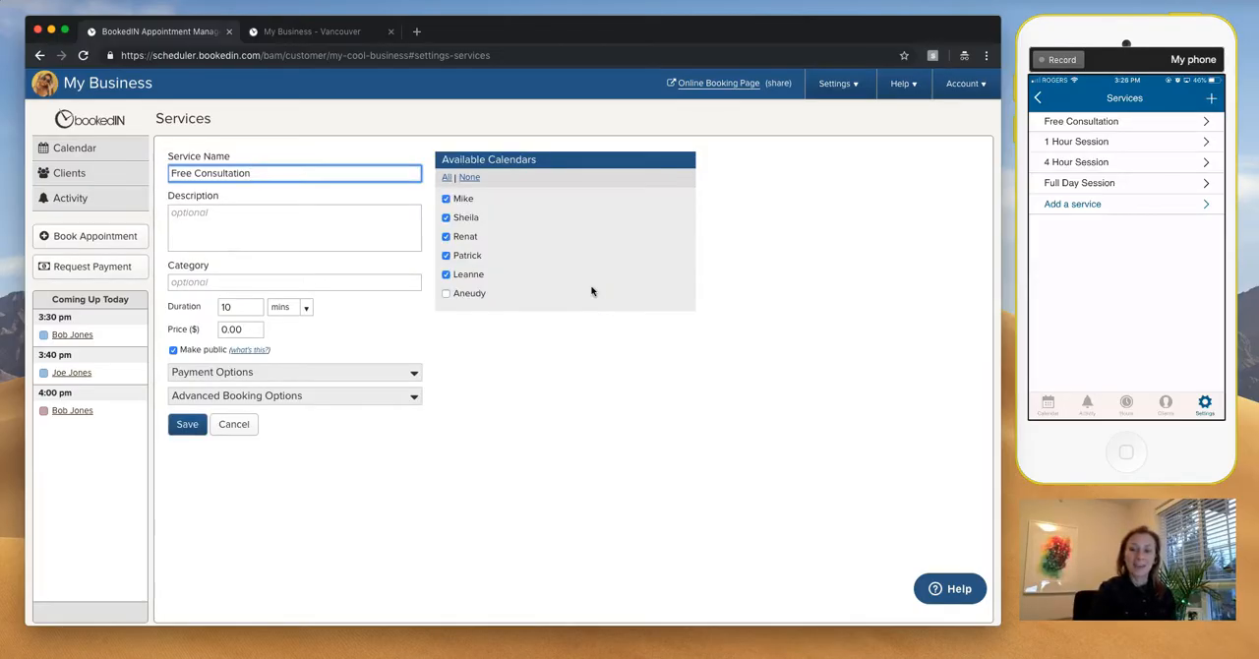
mouse_move(521, 383)
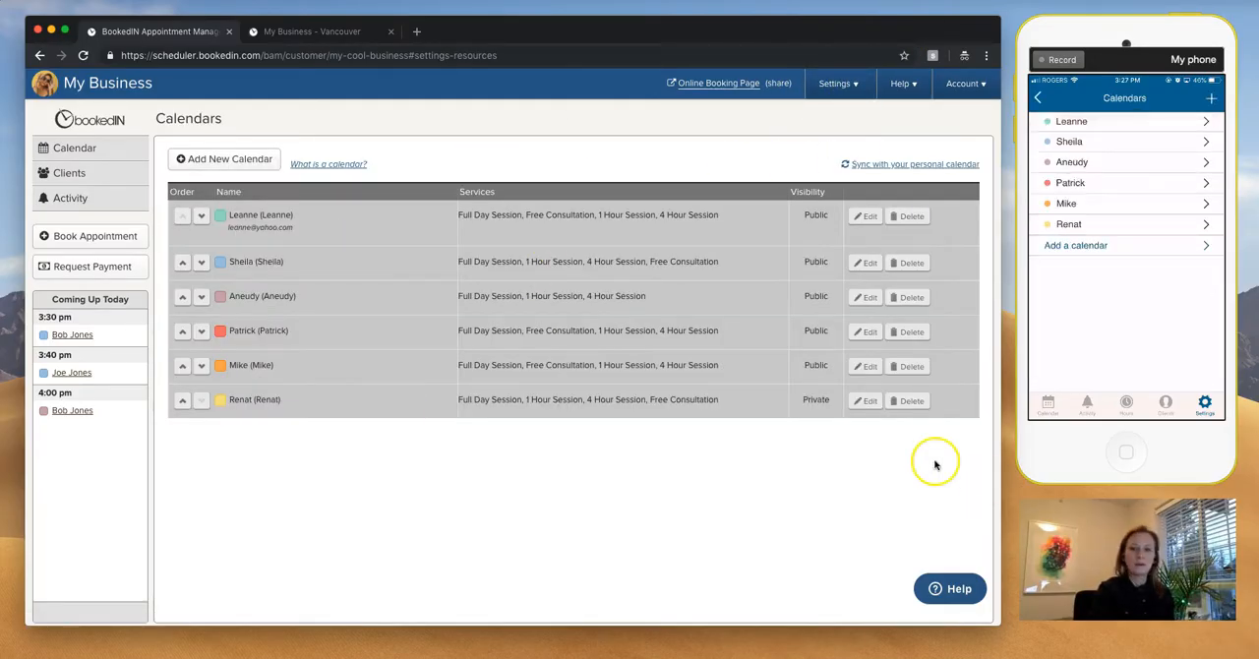
mouse_move(937, 465)
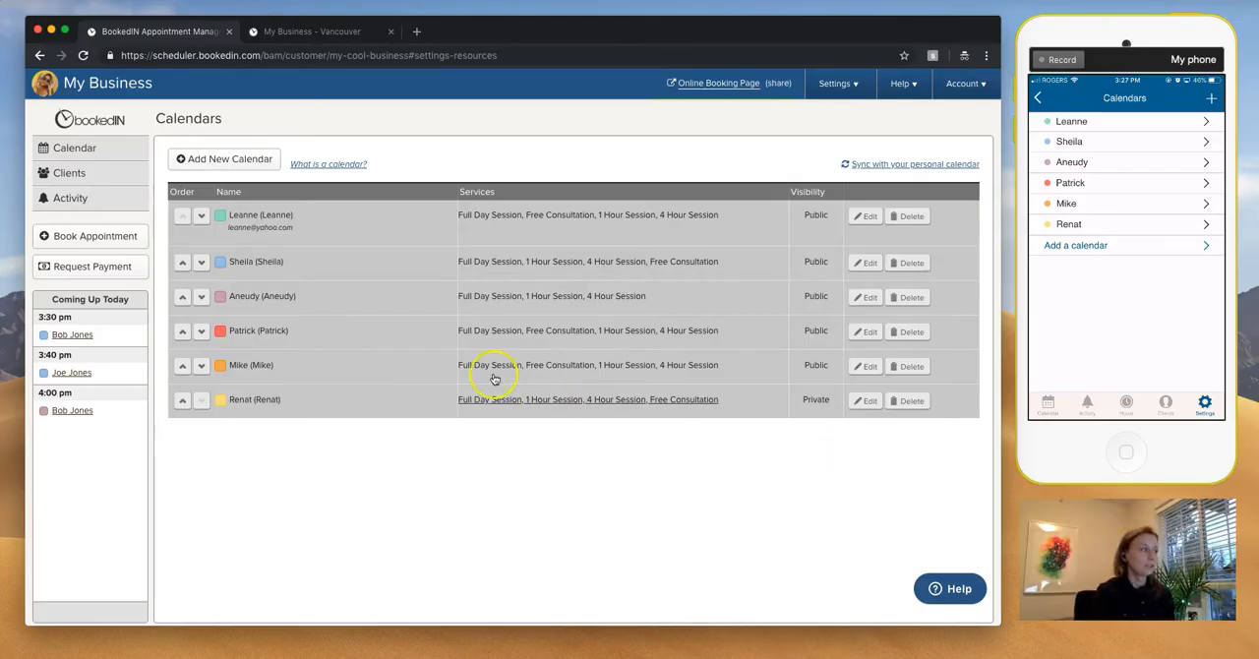
left_click(863, 216)
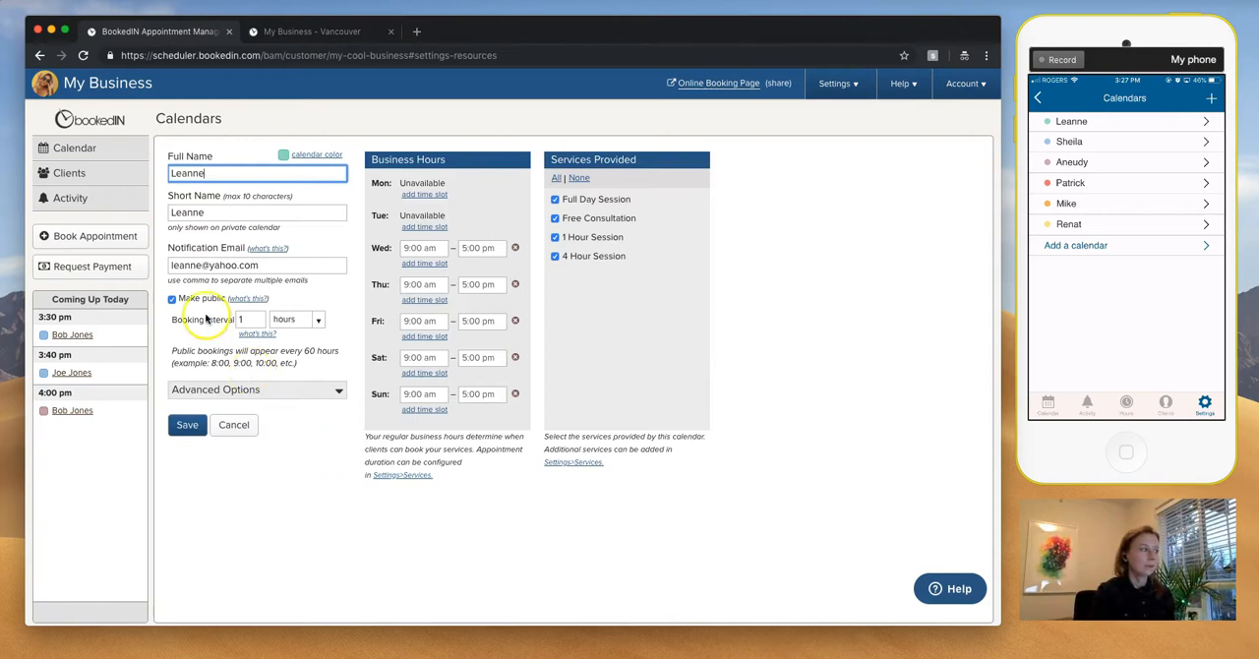
mouse_move(208, 311)
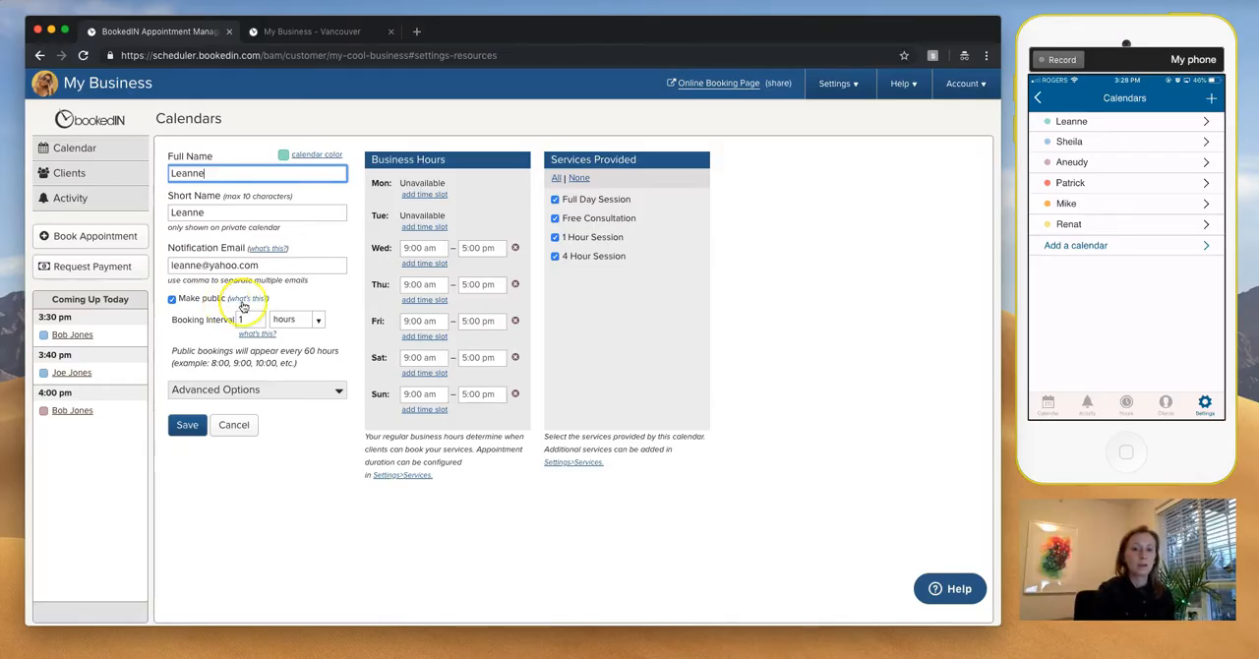
left_click(315, 31)
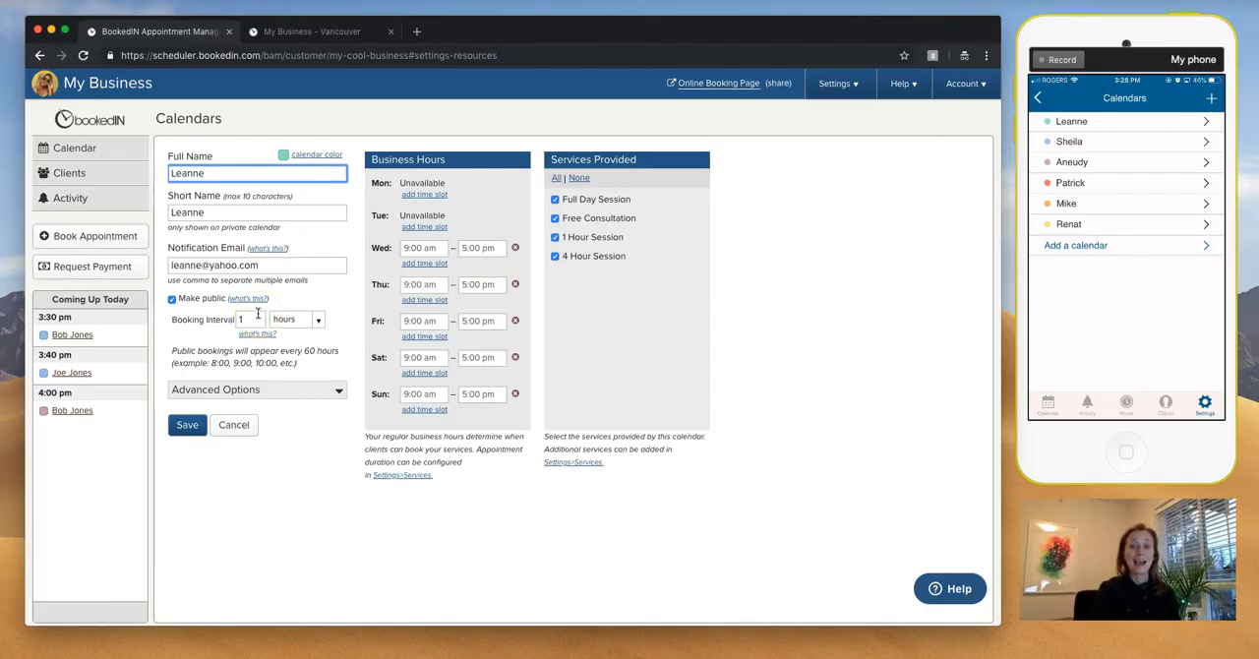
mouse_move(528, 279)
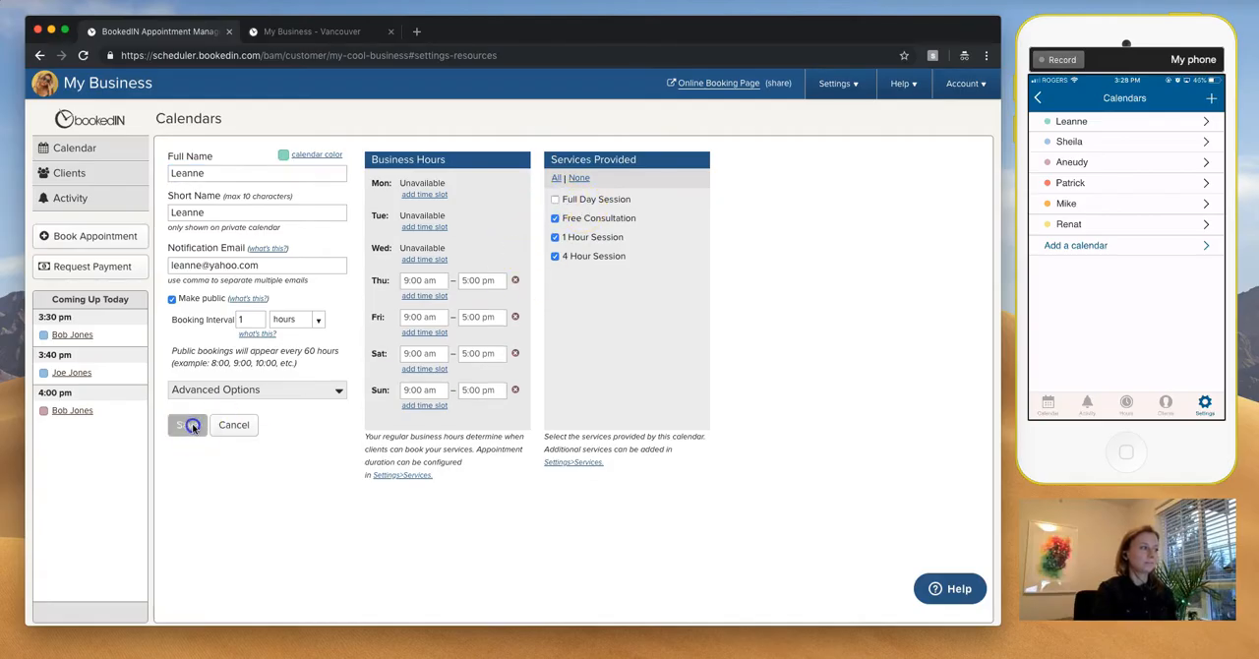
Save the calendar changes and start a new staff user account without permission to change account settings.
left_click(187, 424)
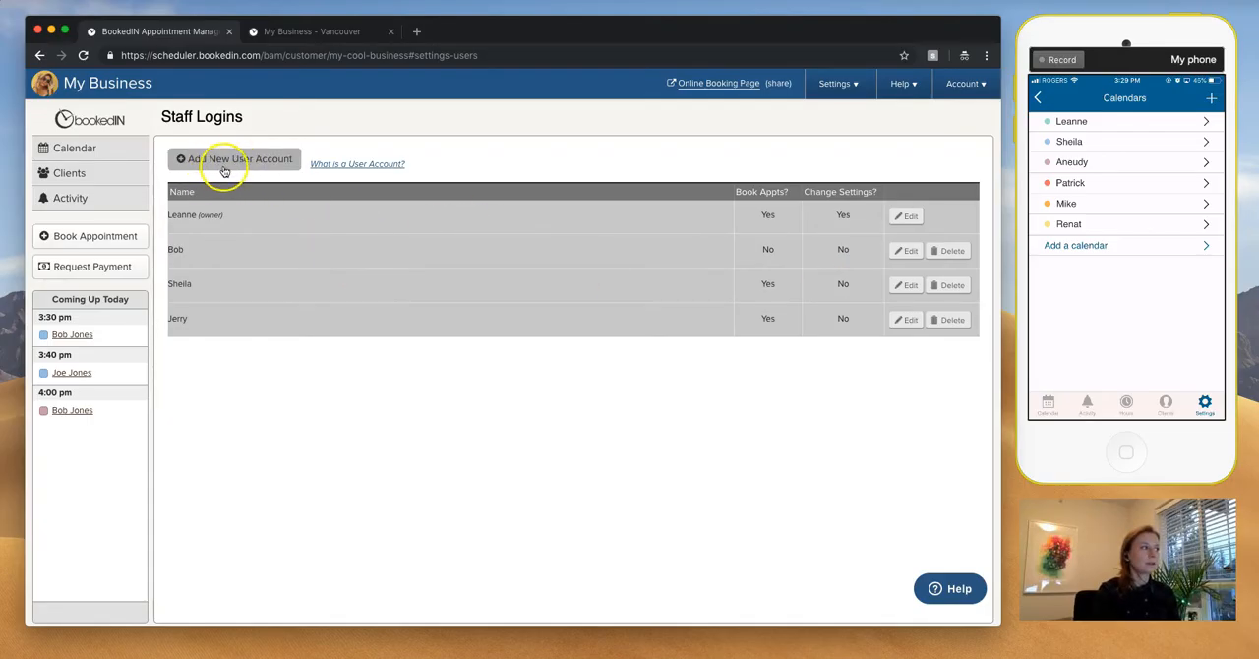
left_click(234, 159)
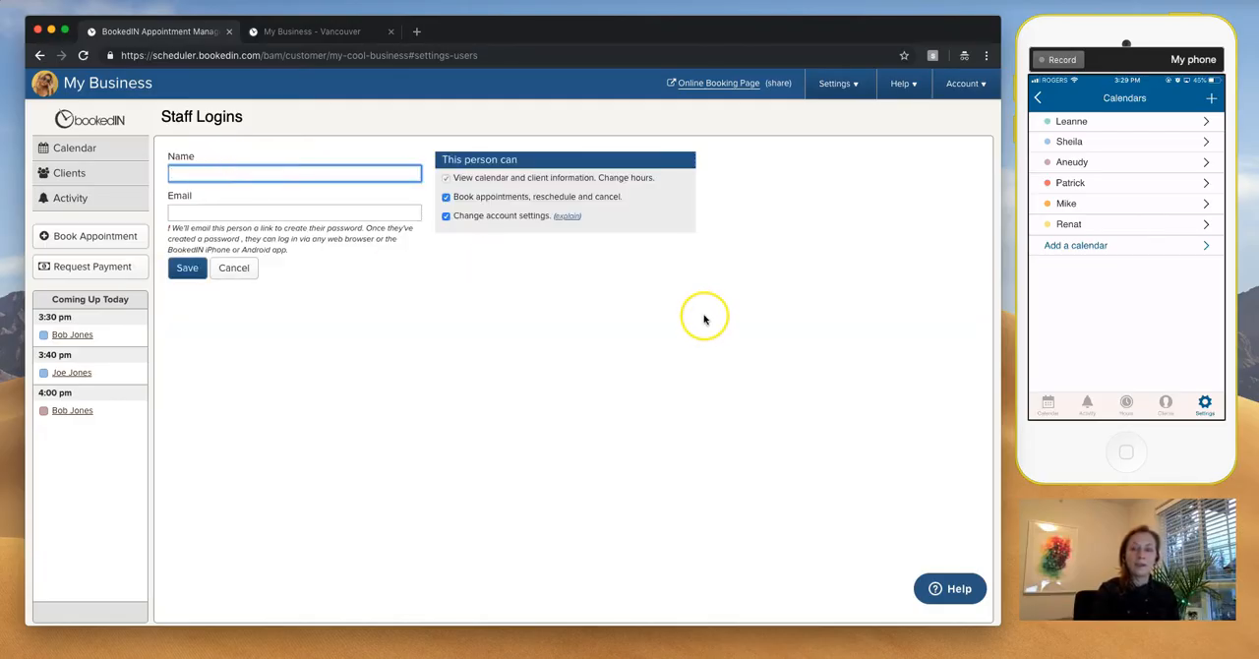
mouse_move(700, 323)
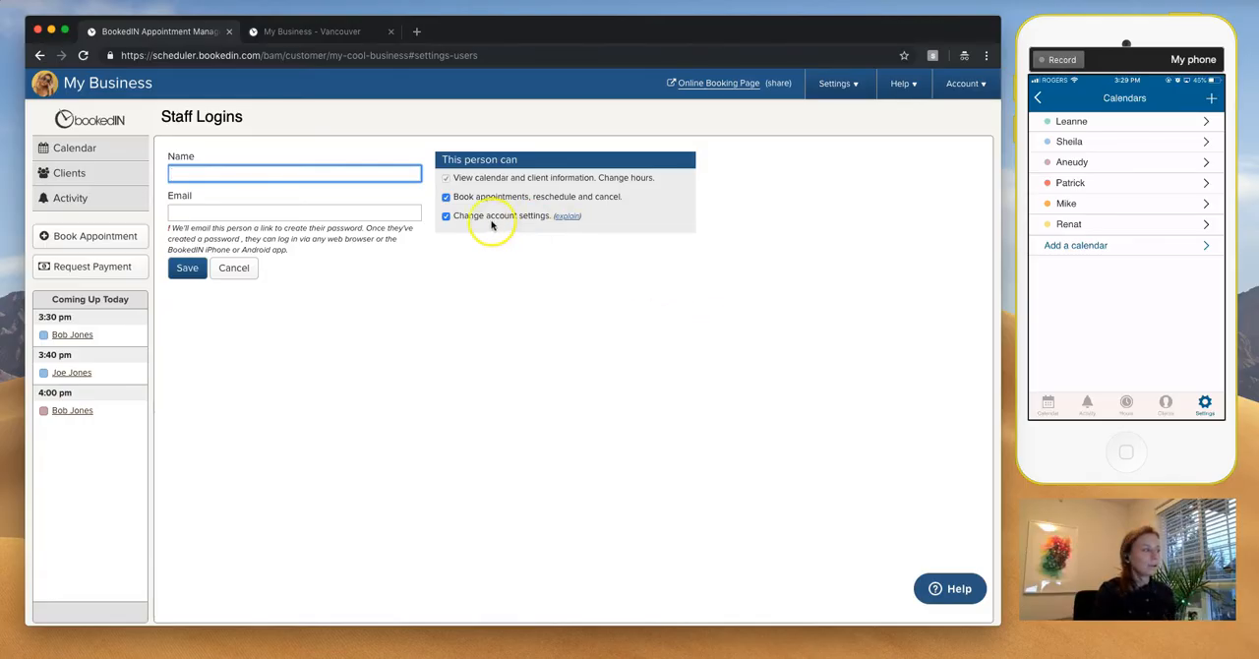
left_click(444, 217)
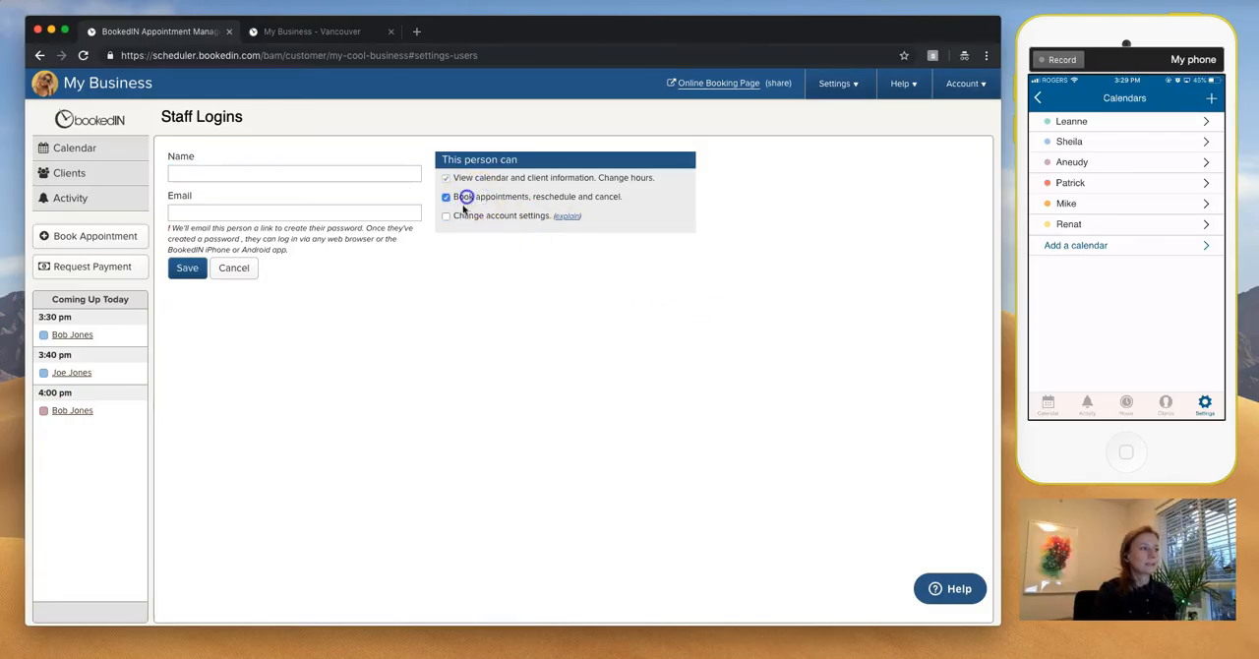
left_click(444, 217)
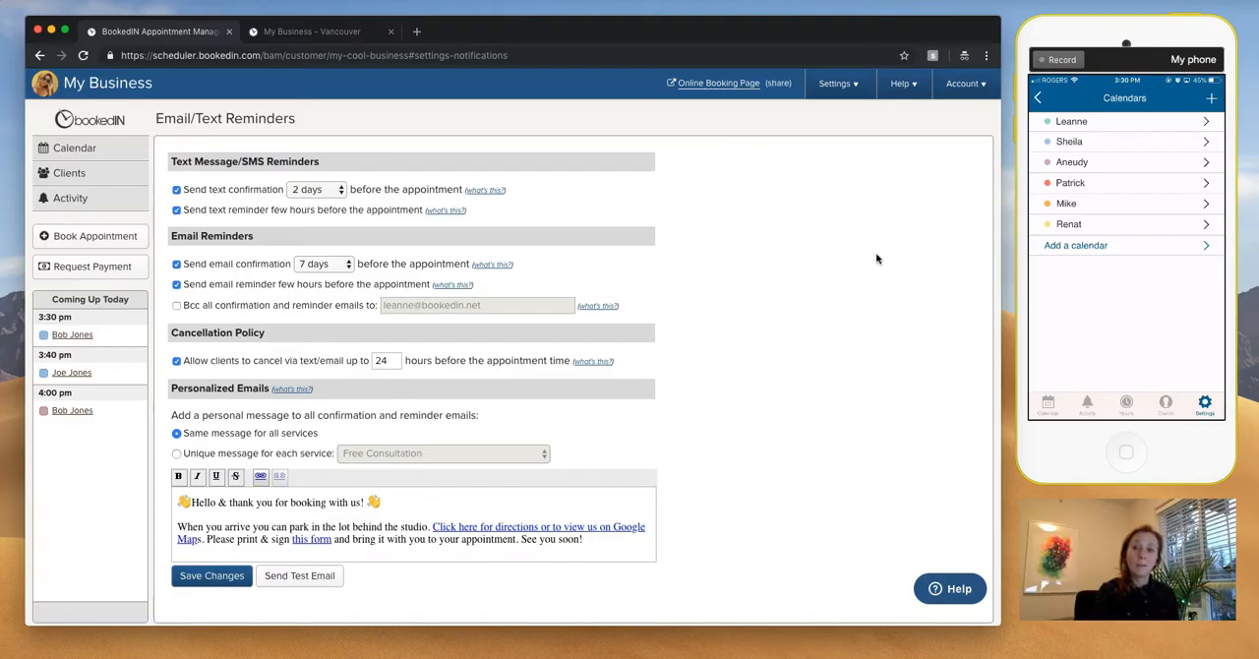
mouse_move(830, 318)
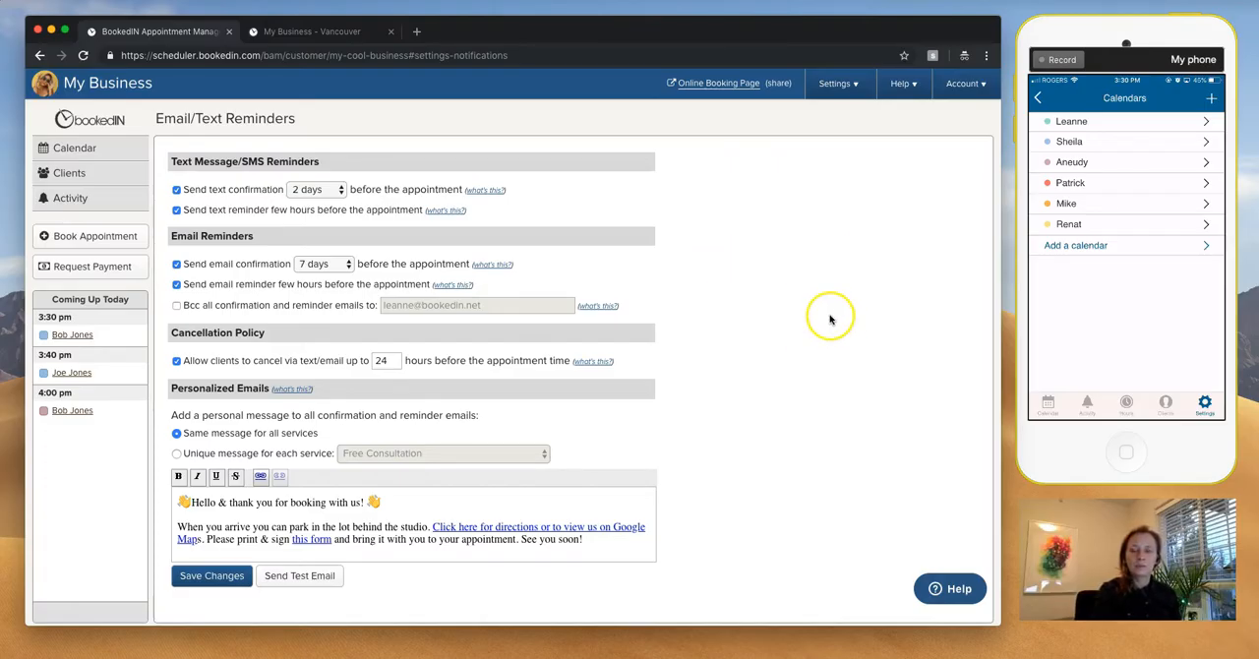
mouse_move(807, 305)
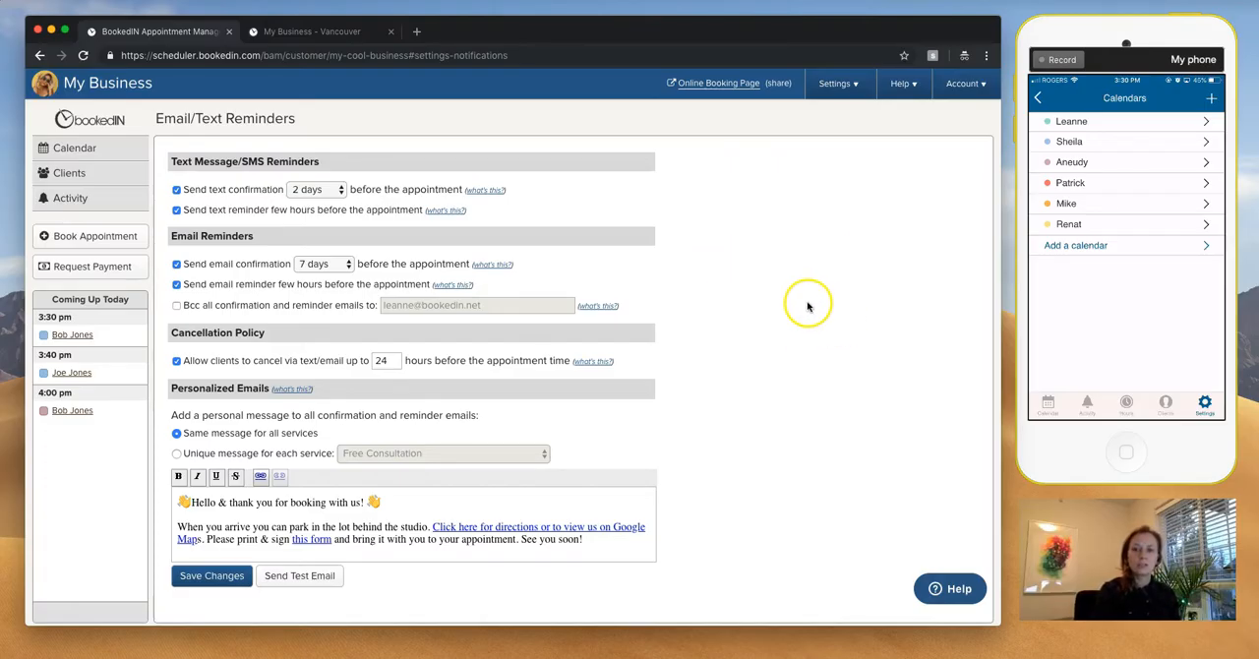
mouse_move(802, 299)
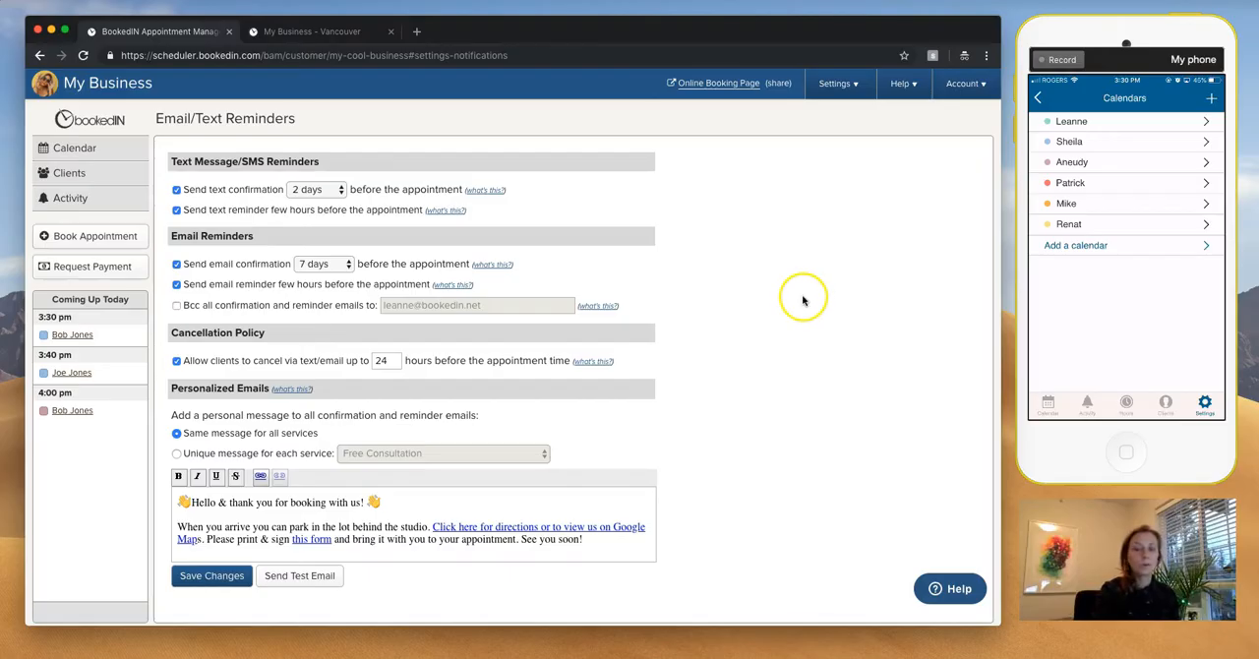
Toggle advance email confirmations and enable Bcc of all confirmation and reminder emails to the business address.
left_click(315, 189)
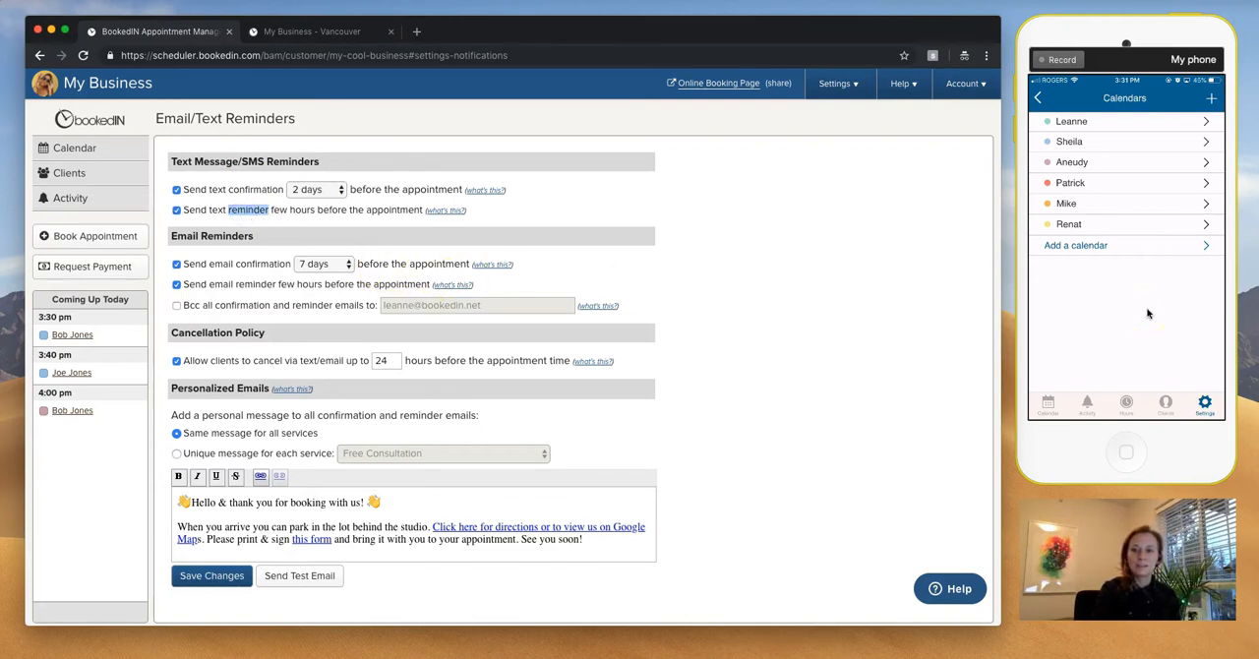
left_click(177, 264)
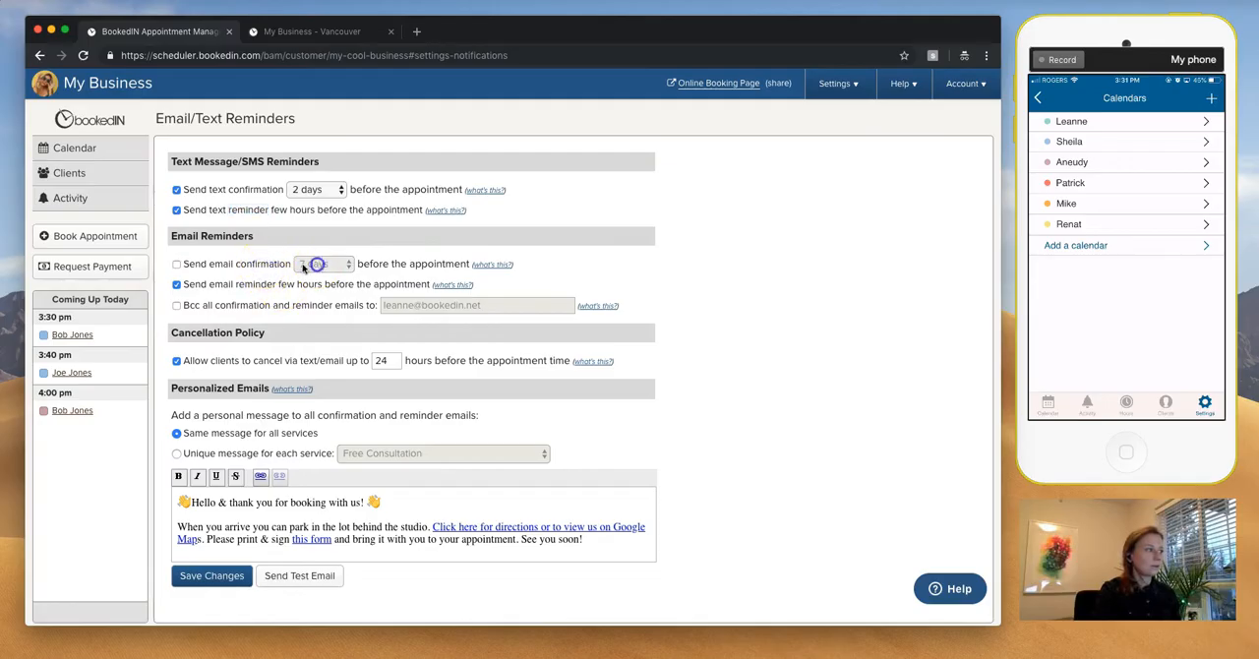
left_click(323, 264)
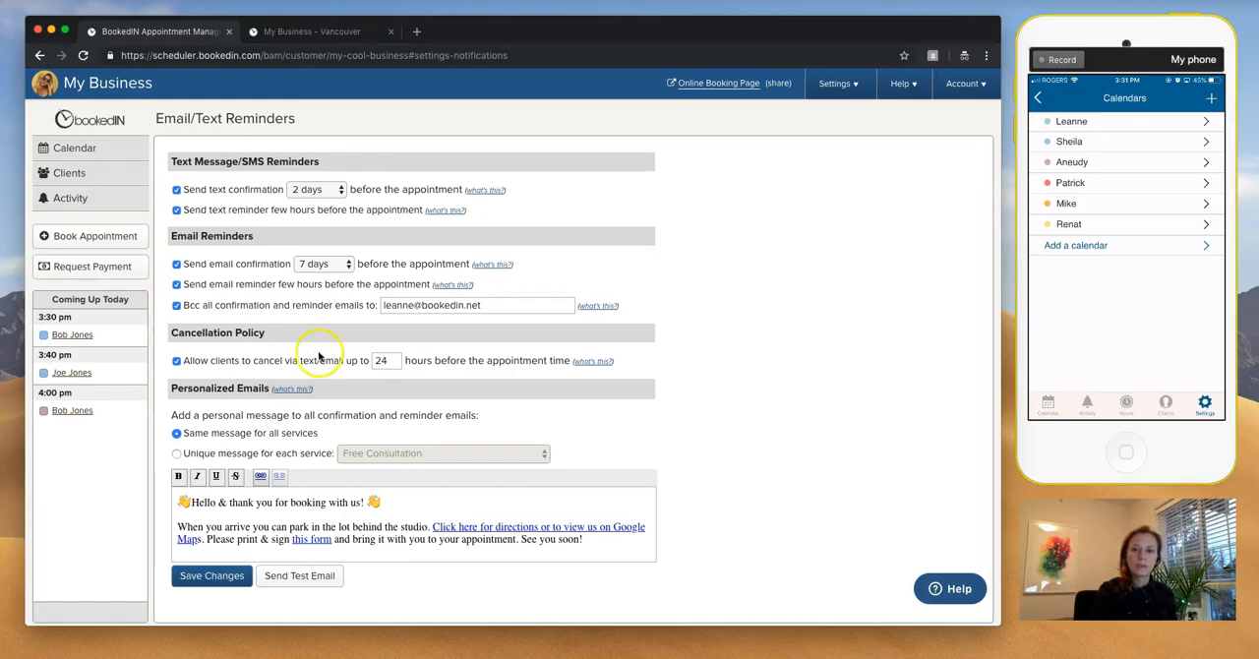
mouse_move(259, 378)
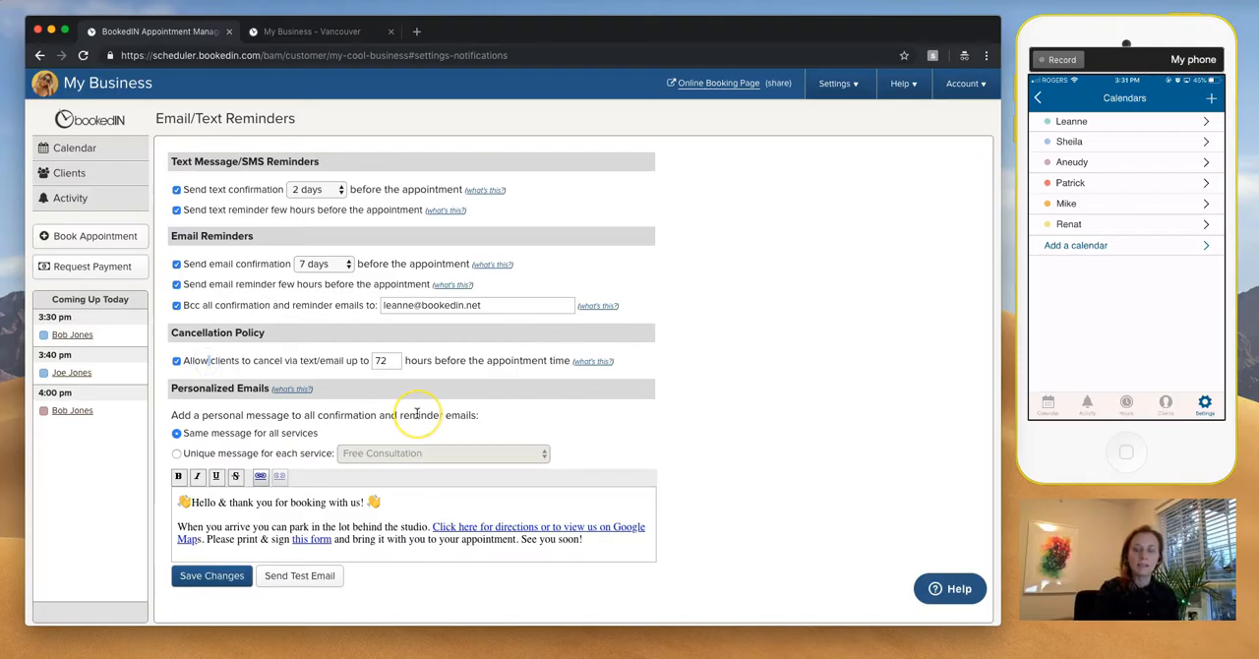
mouse_move(173, 401)
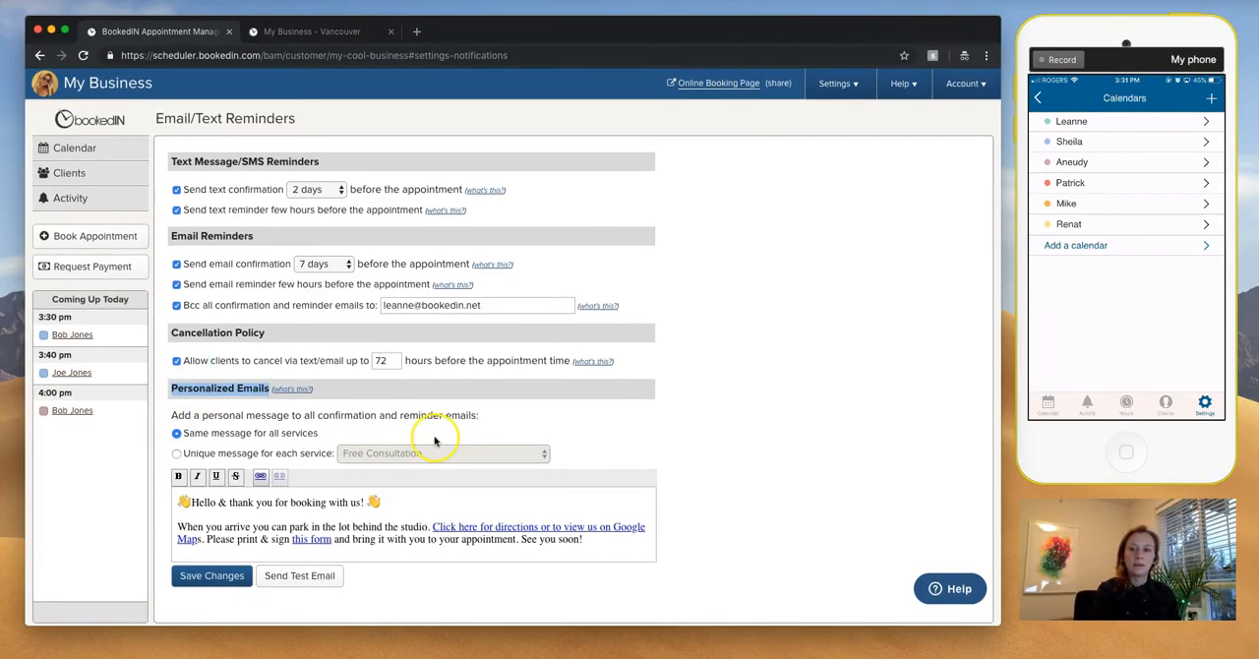
mouse_move(358, 547)
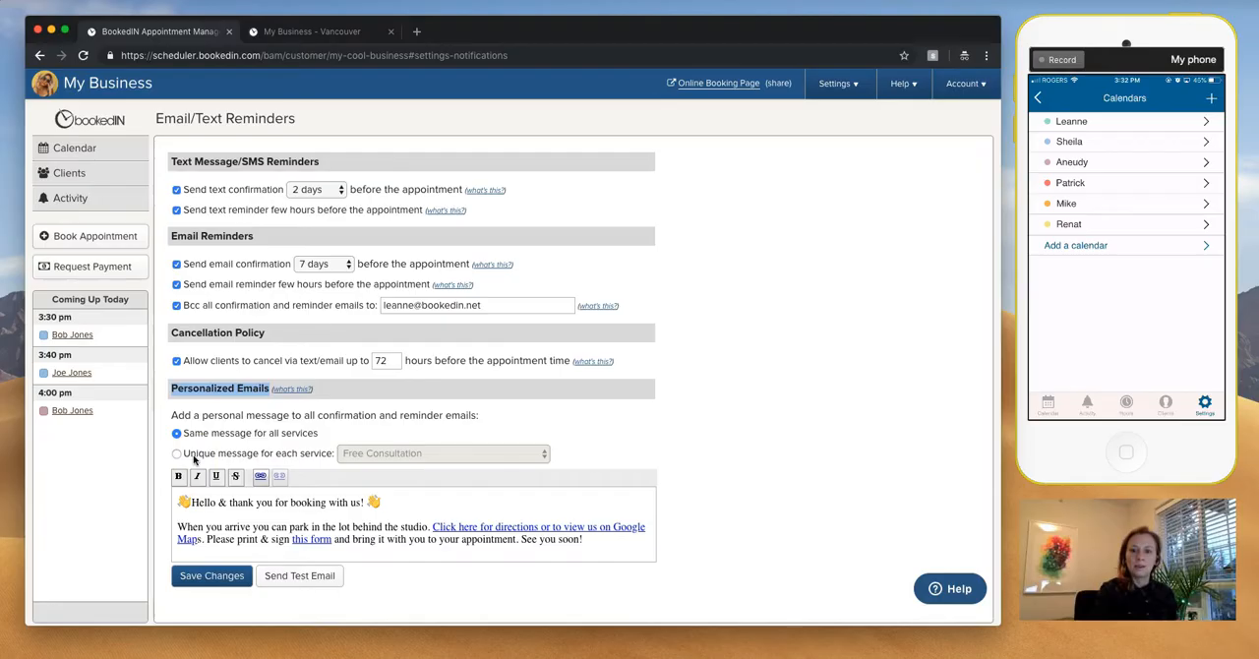
left_click(177, 454)
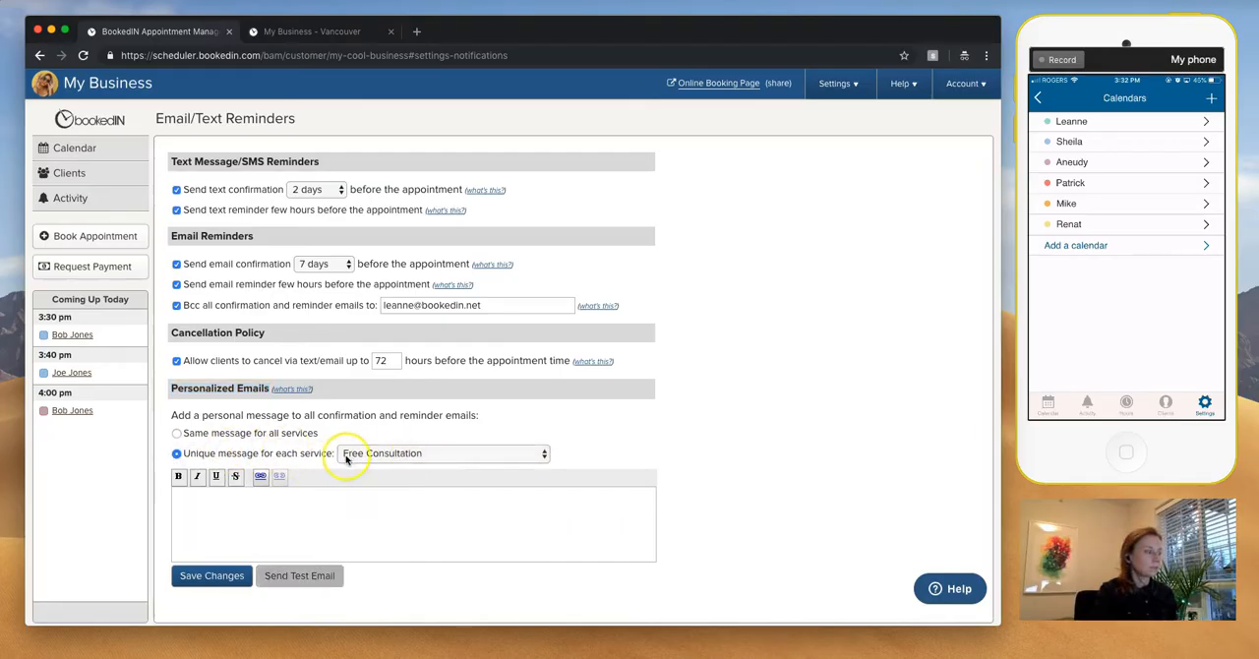
left_click(443, 454)
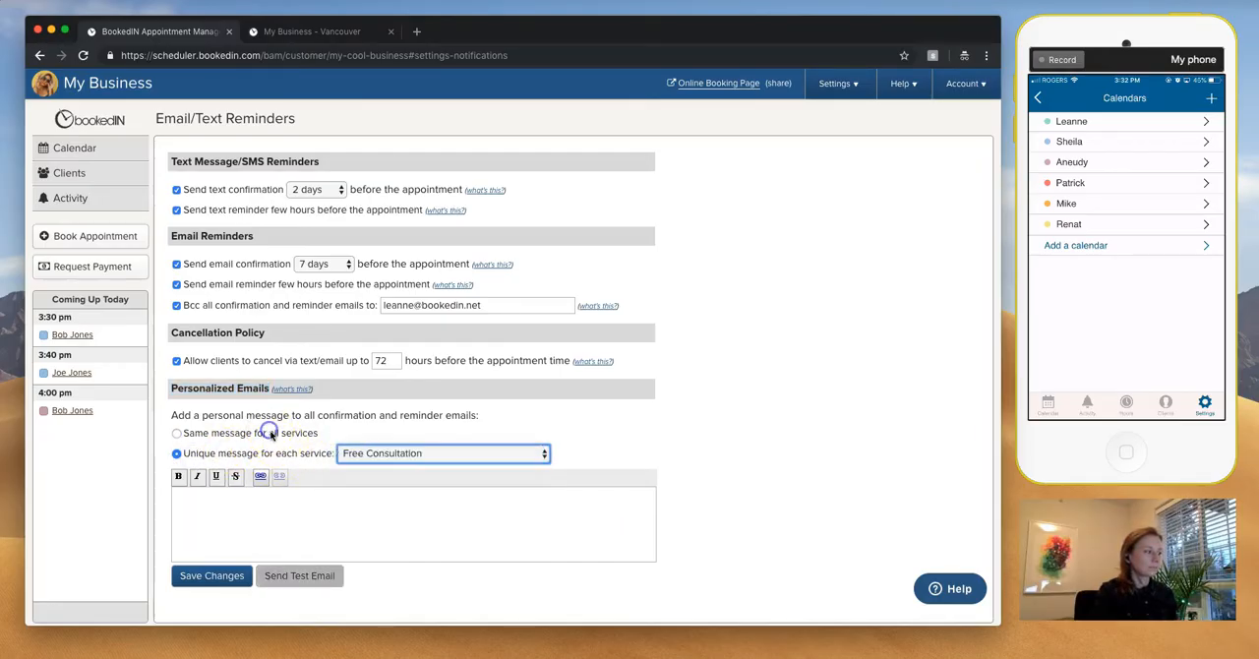
left_click(177, 433)
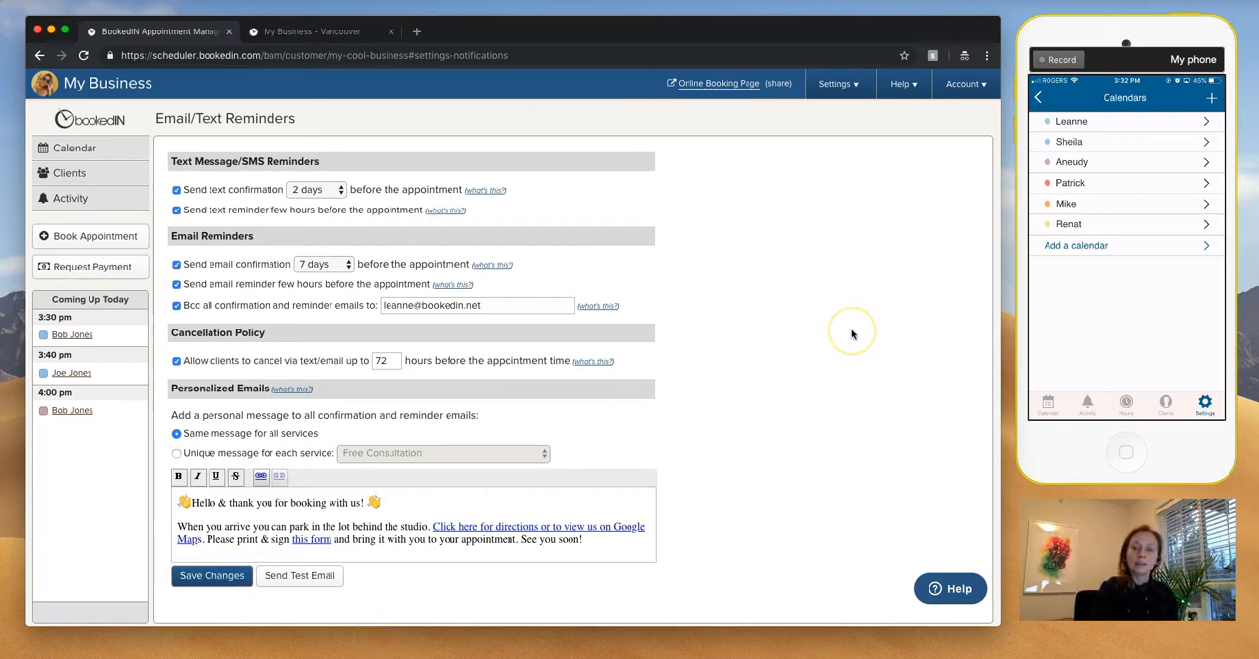
Visit the Calendar Sync settings, then go back to the appointment calendar.
left_click(838, 83)
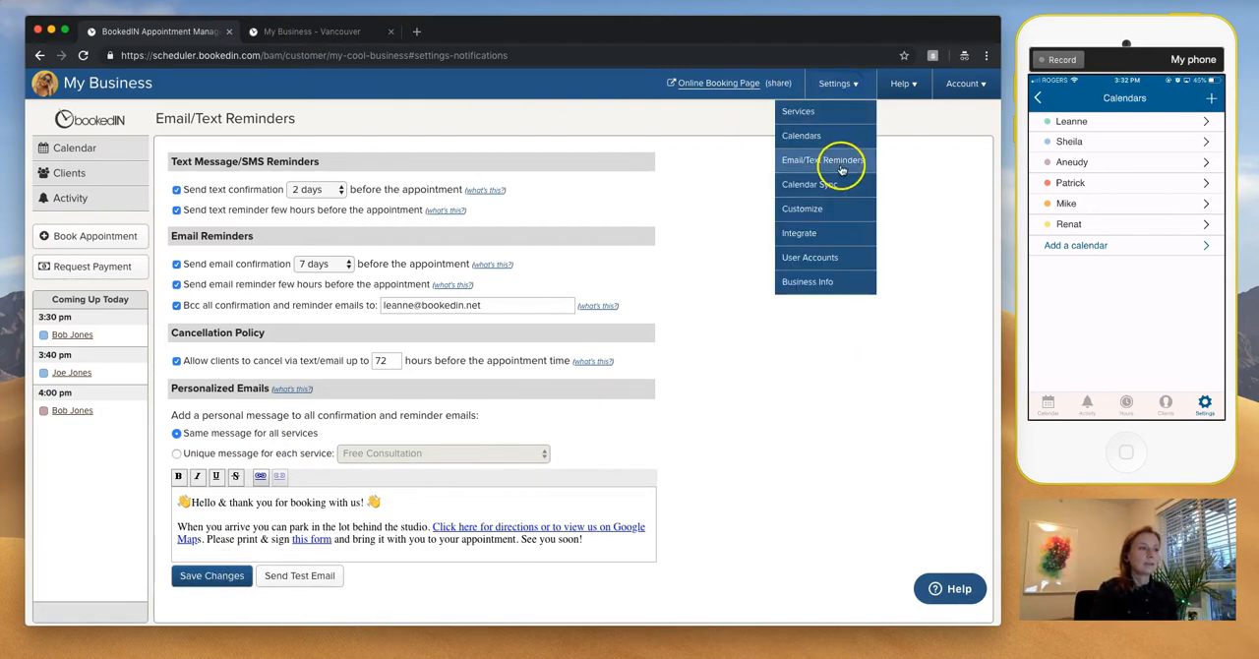
left_click(806, 185)
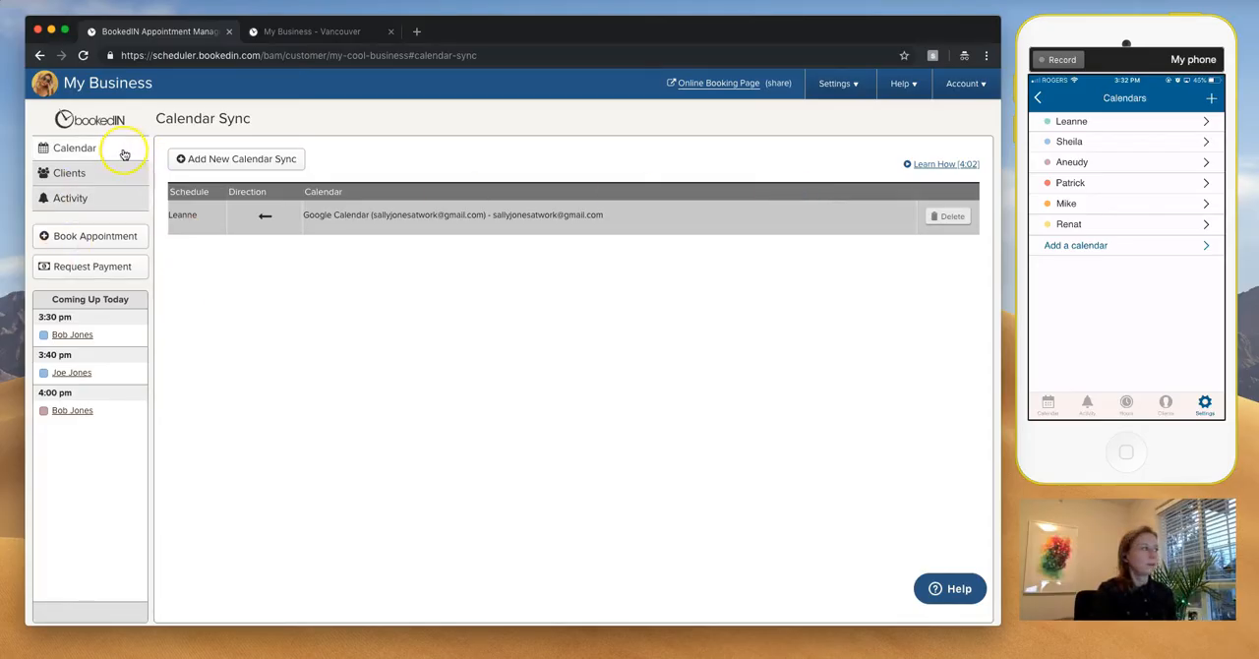
left_click(71, 148)
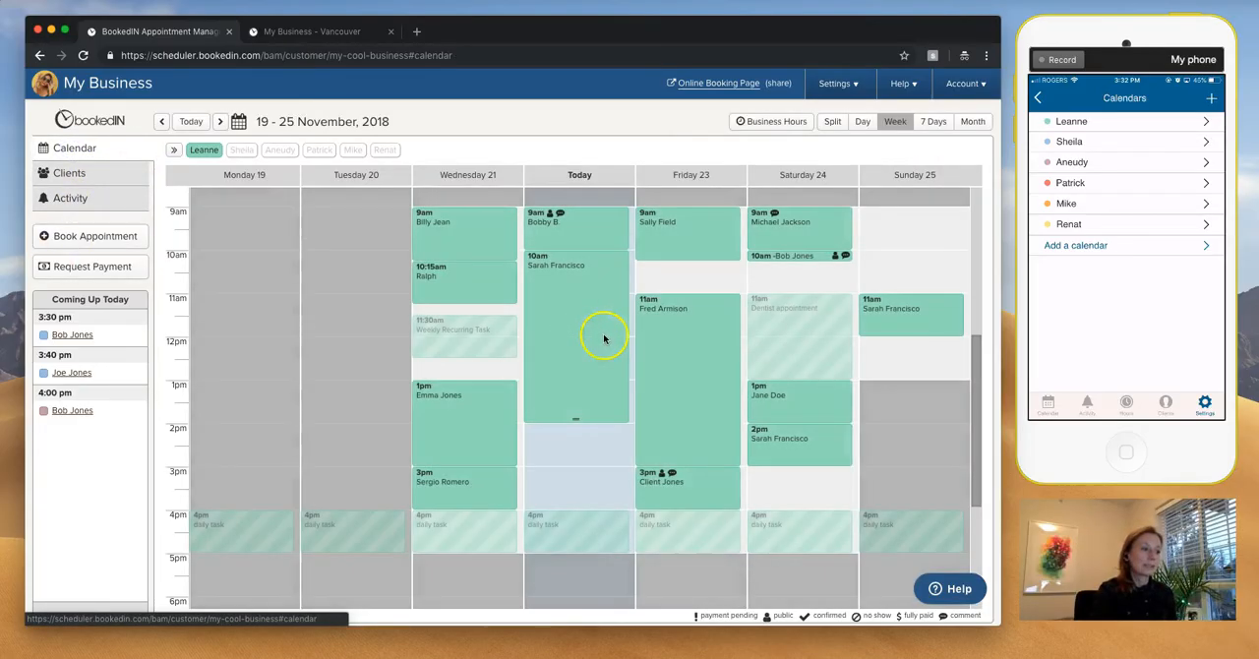
mouse_move(793, 307)
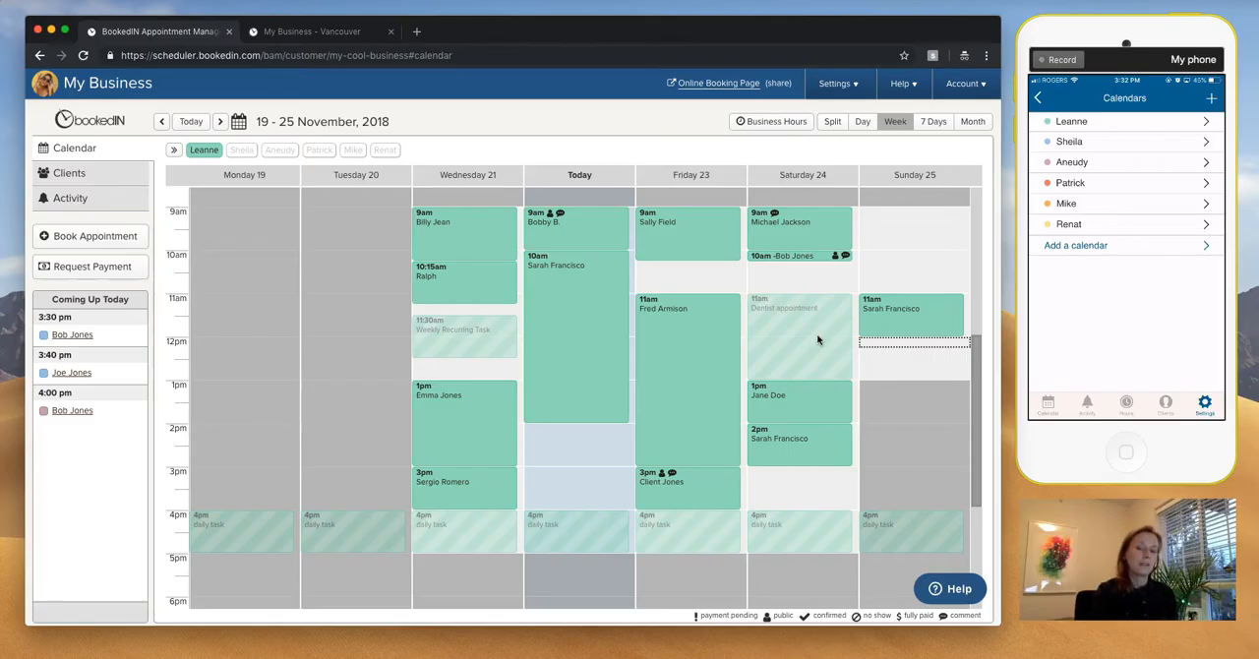
Return to Calendar Sync and dismiss its tutorial video to see the Google Calendar sync.
left_click(838, 82)
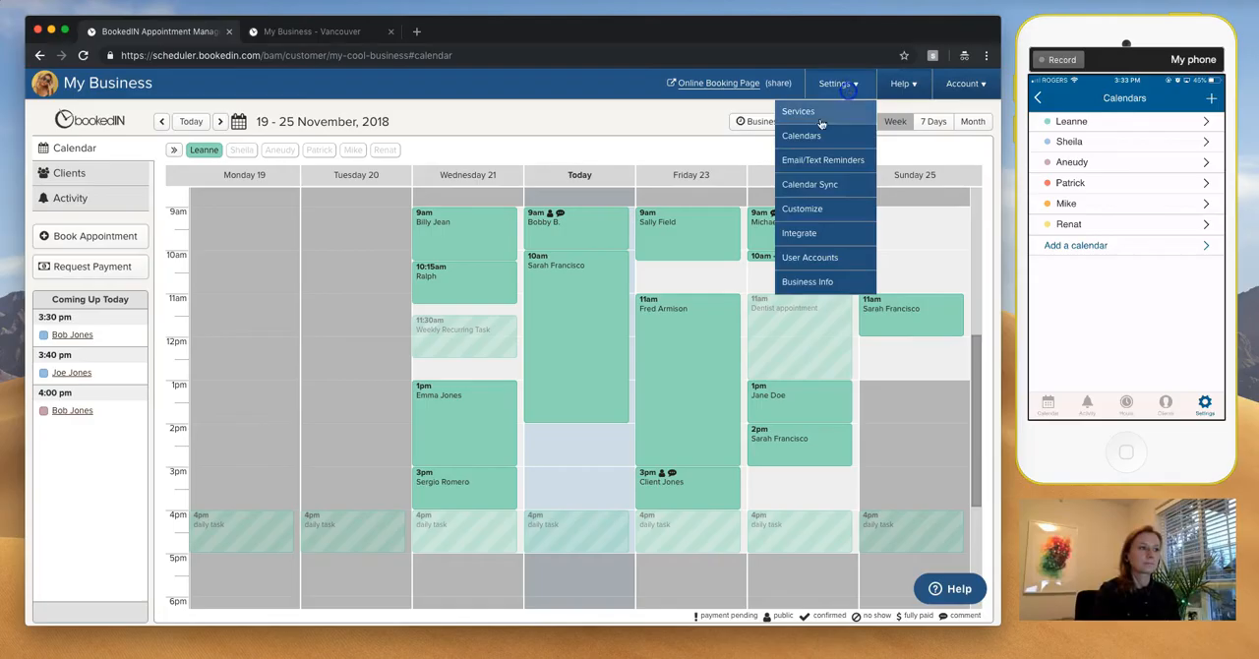
left_click(814, 185)
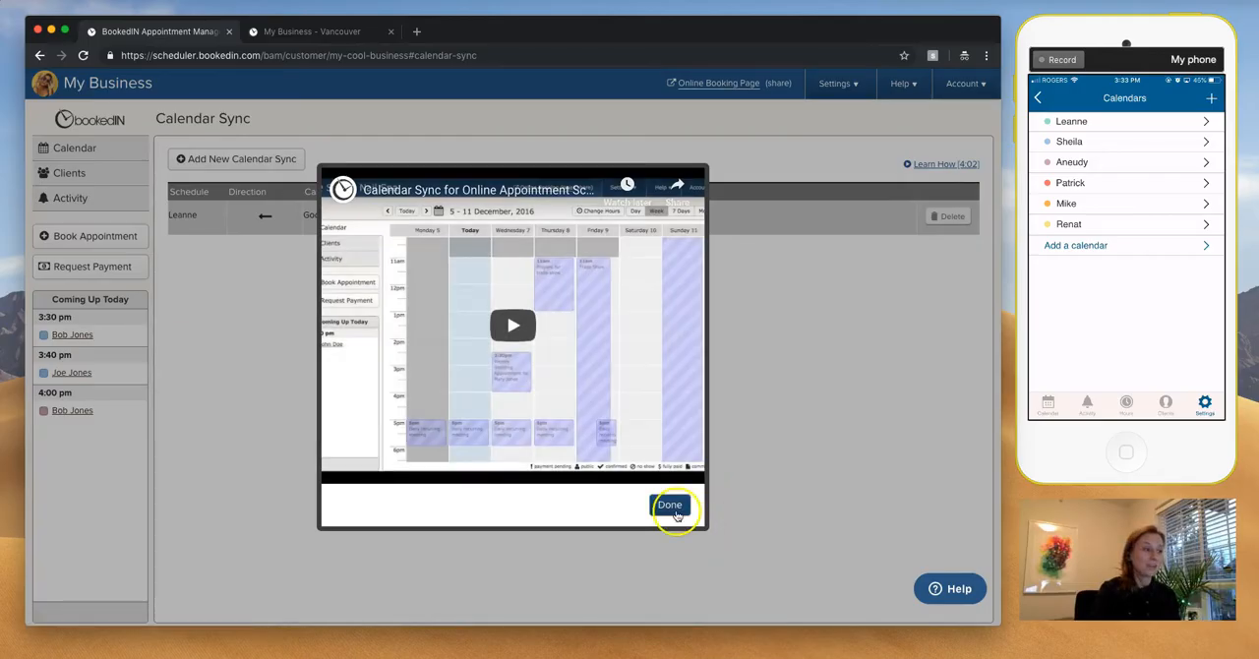
left_click(673, 504)
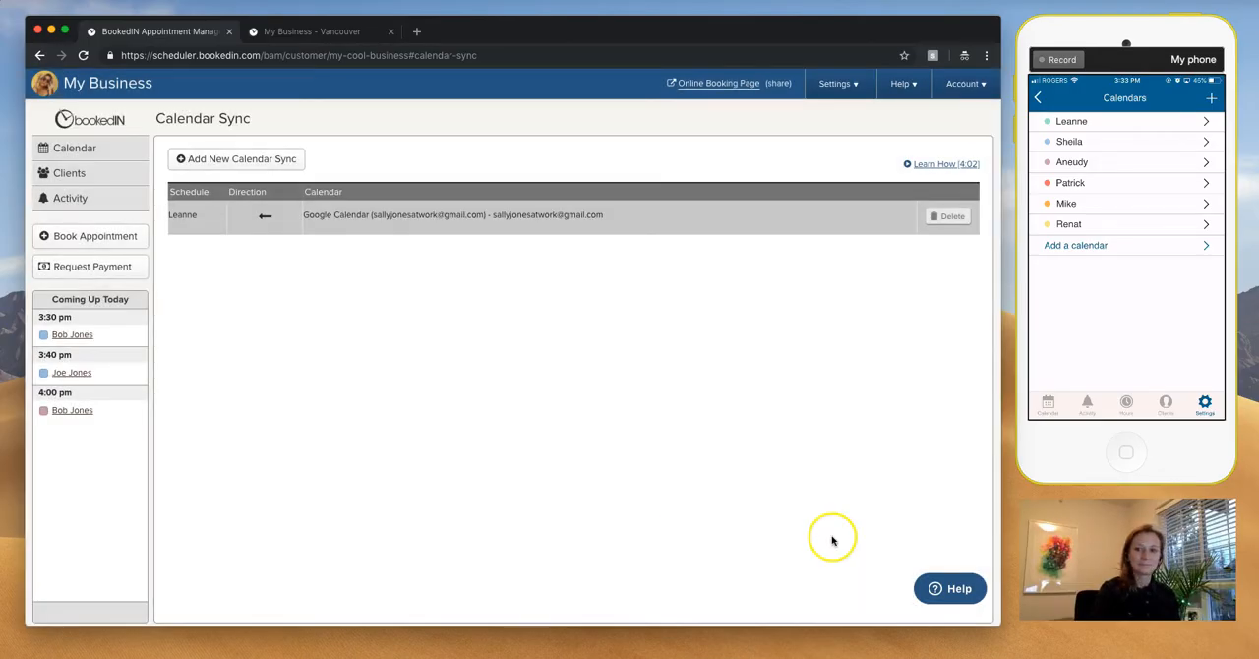
Go to the Customize settings and bring up the booking page colour picker.
left_click(838, 82)
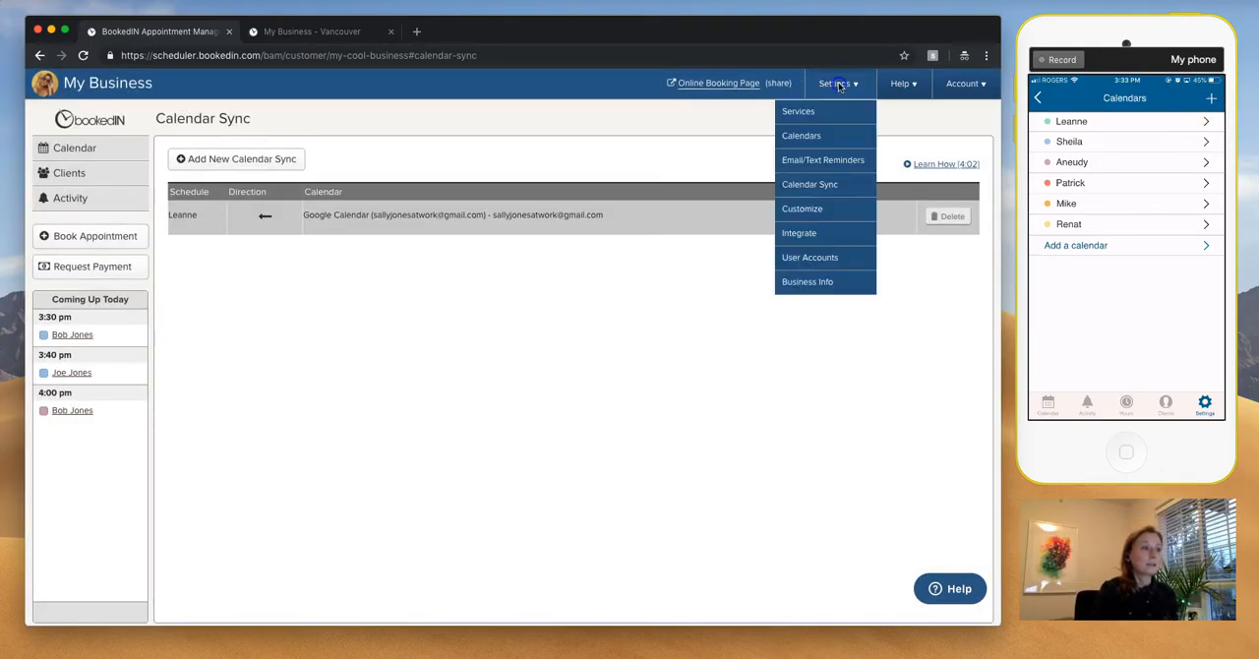
left_click(803, 209)
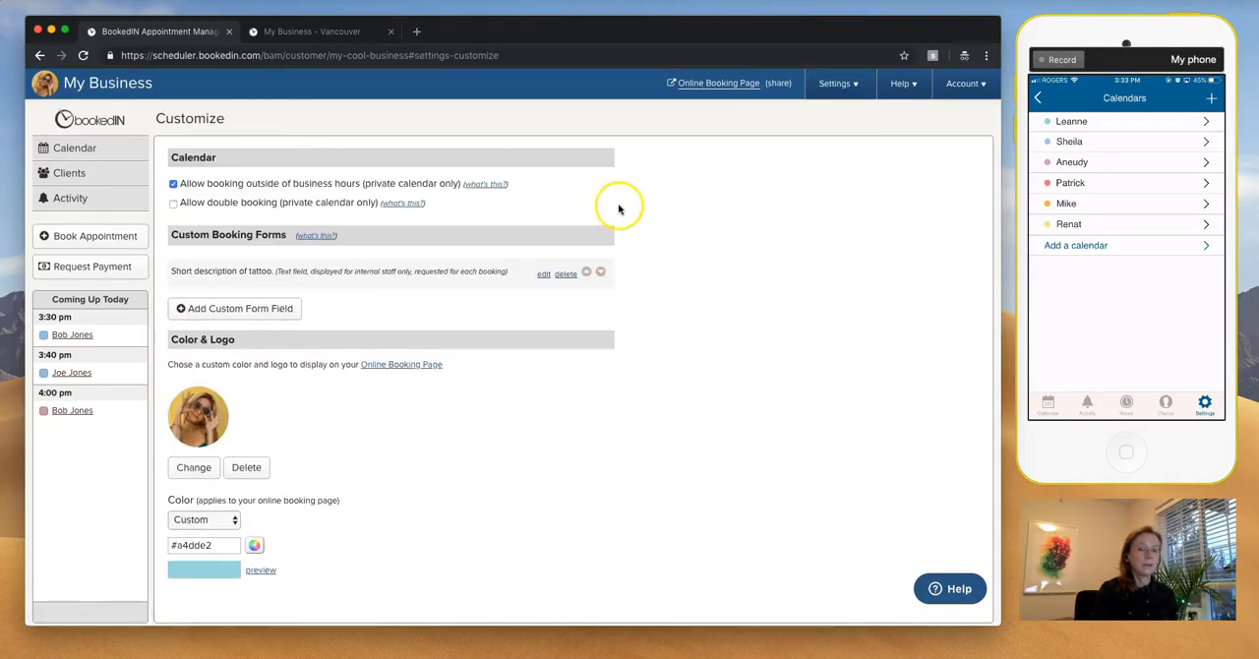
mouse_move(543, 232)
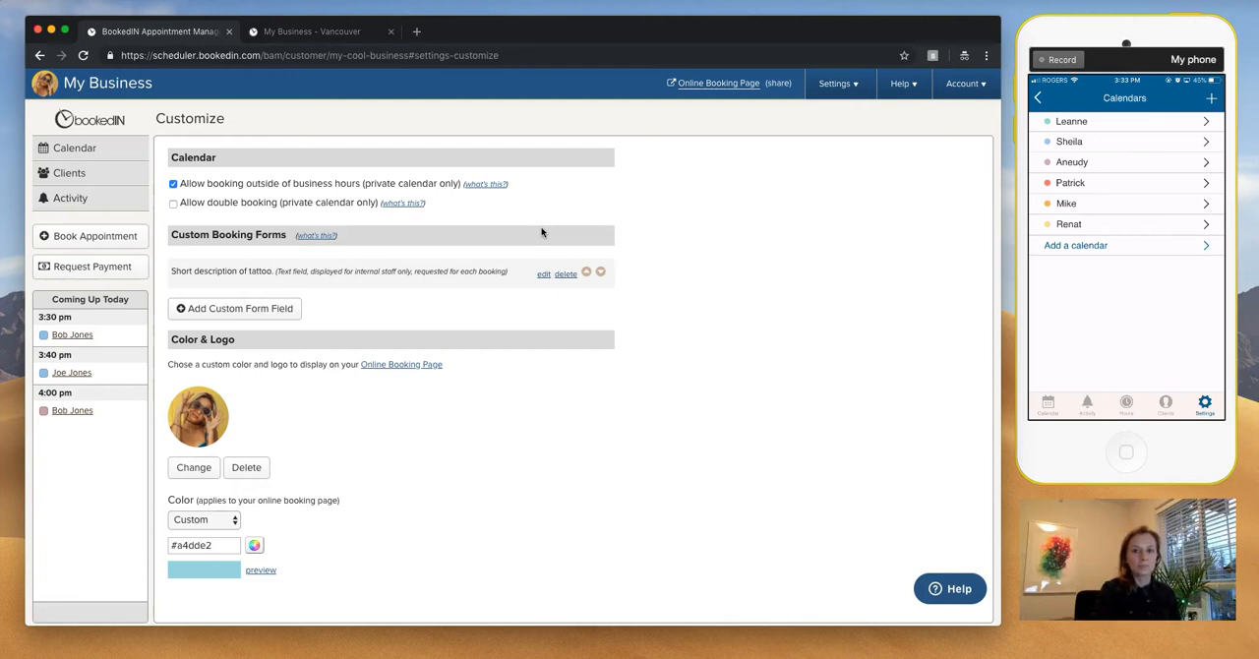
mouse_move(448, 323)
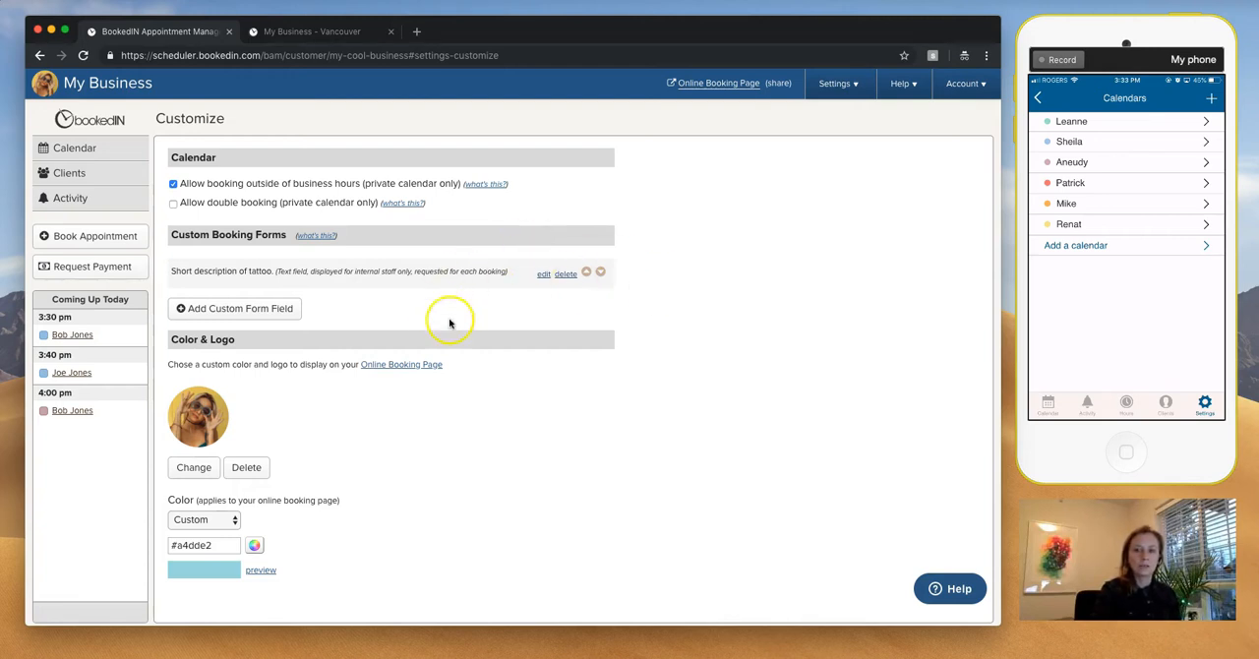
mouse_move(462, 272)
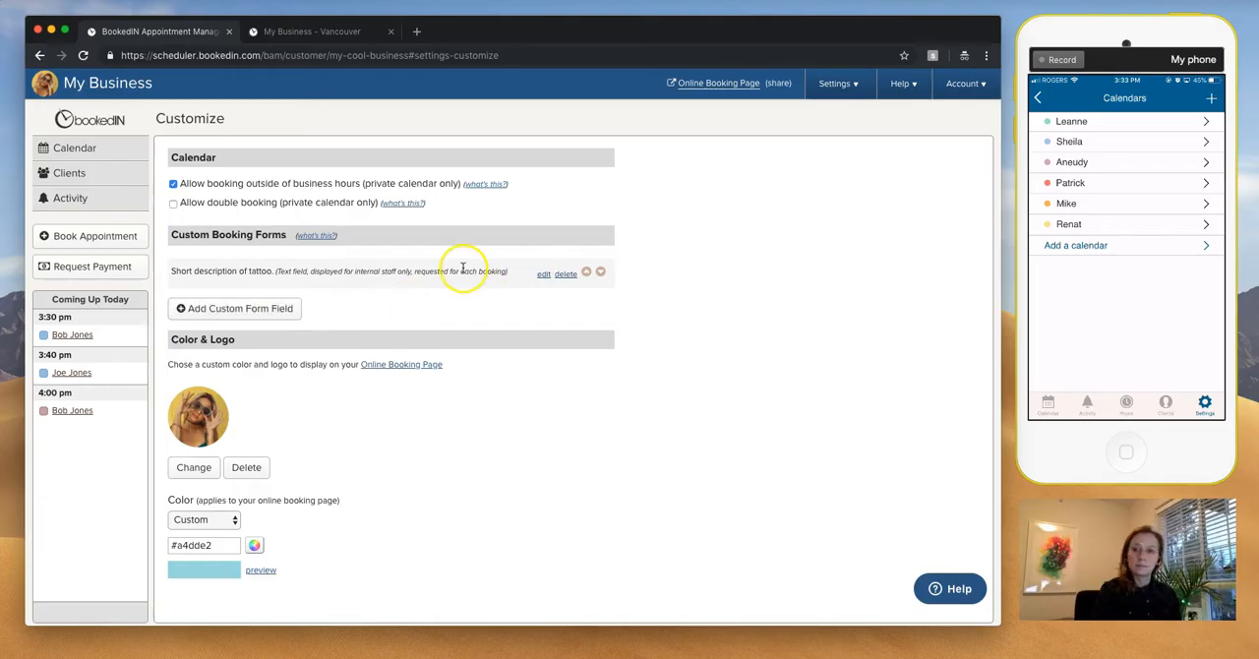
mouse_move(468, 271)
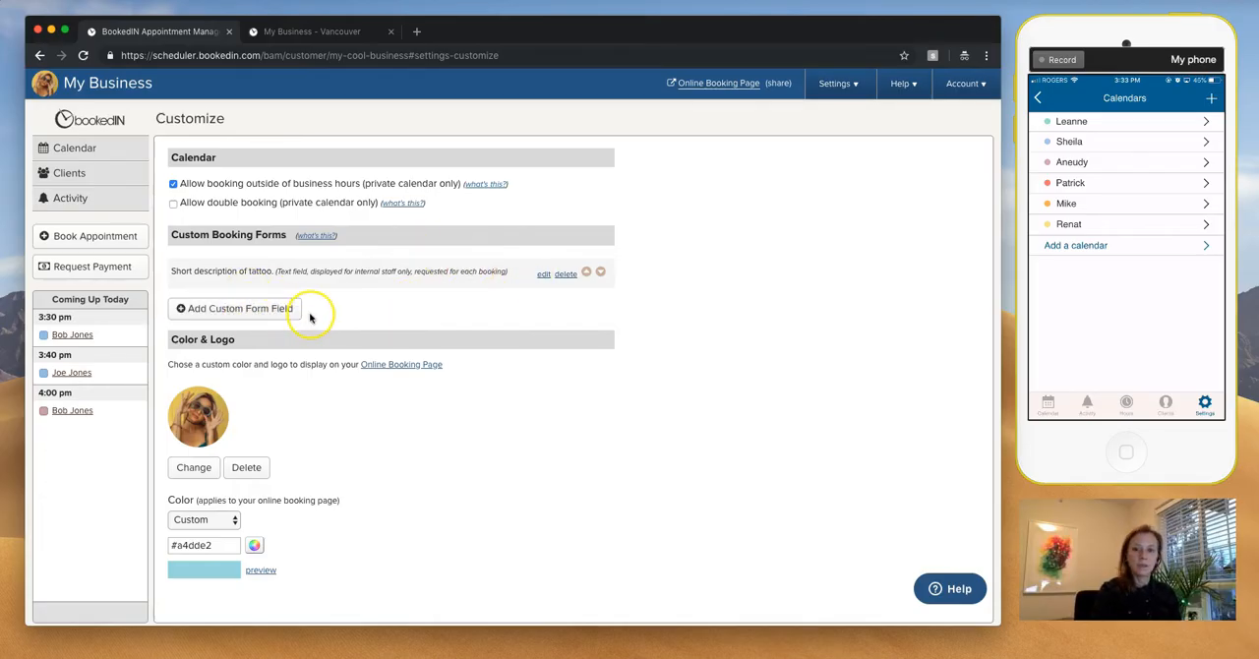
mouse_move(308, 318)
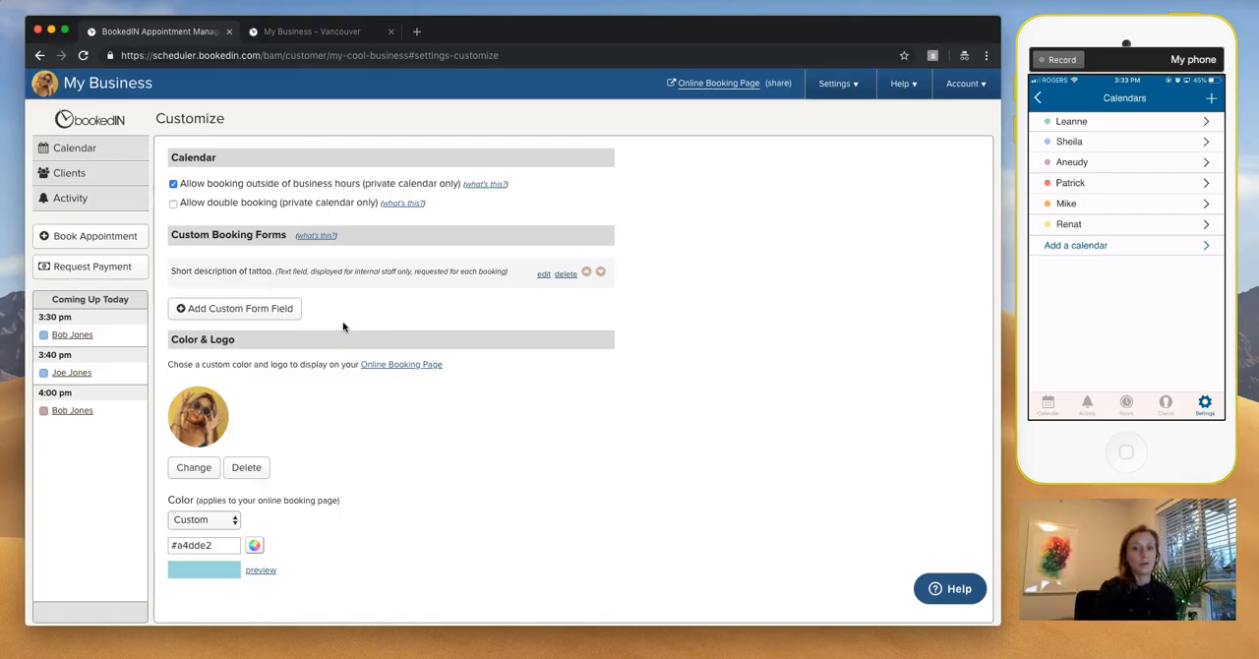
left_click(254, 545)
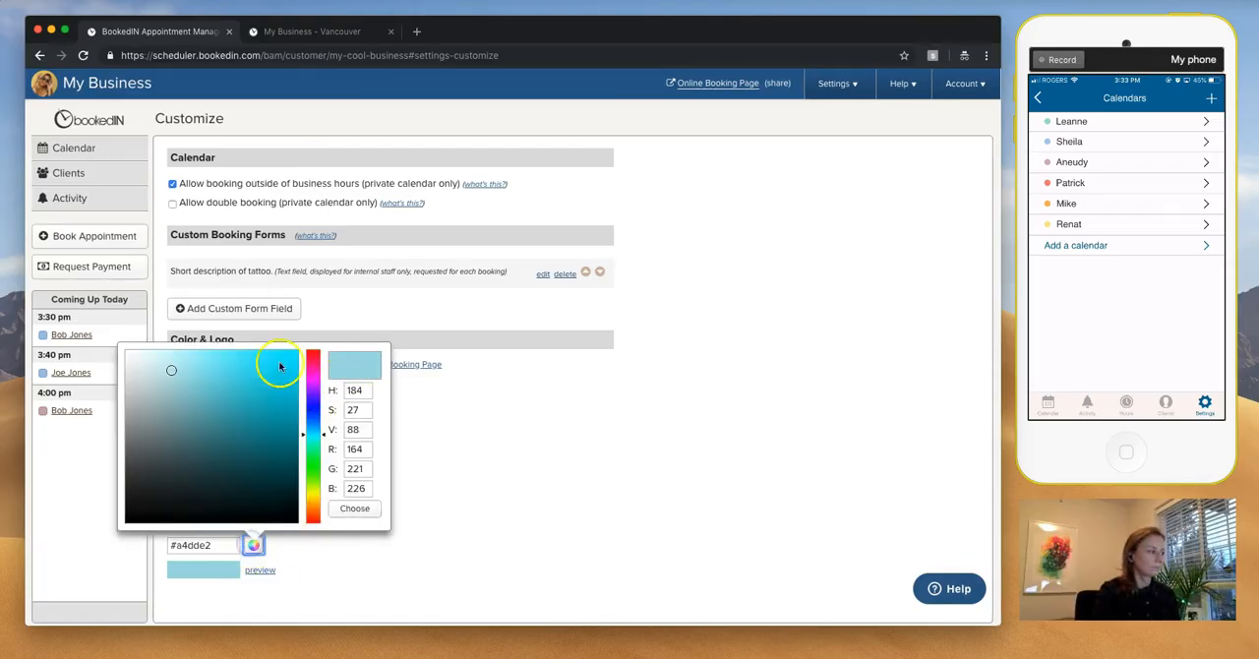
left_click(354, 508)
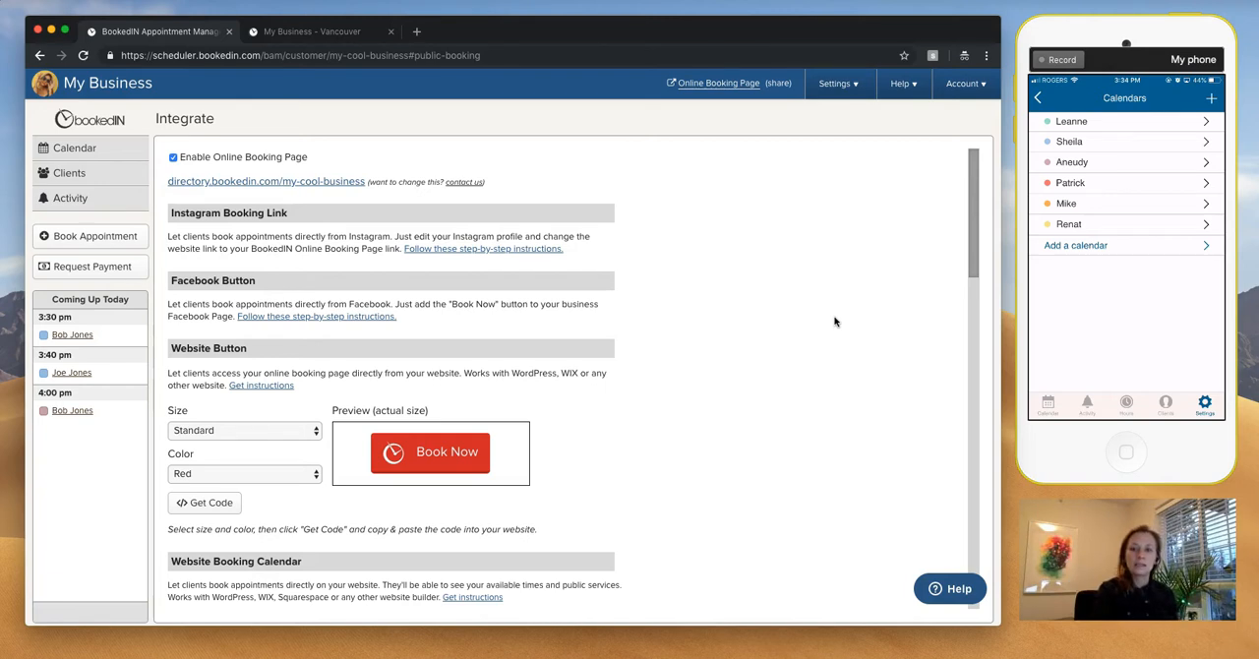
mouse_move(830, 318)
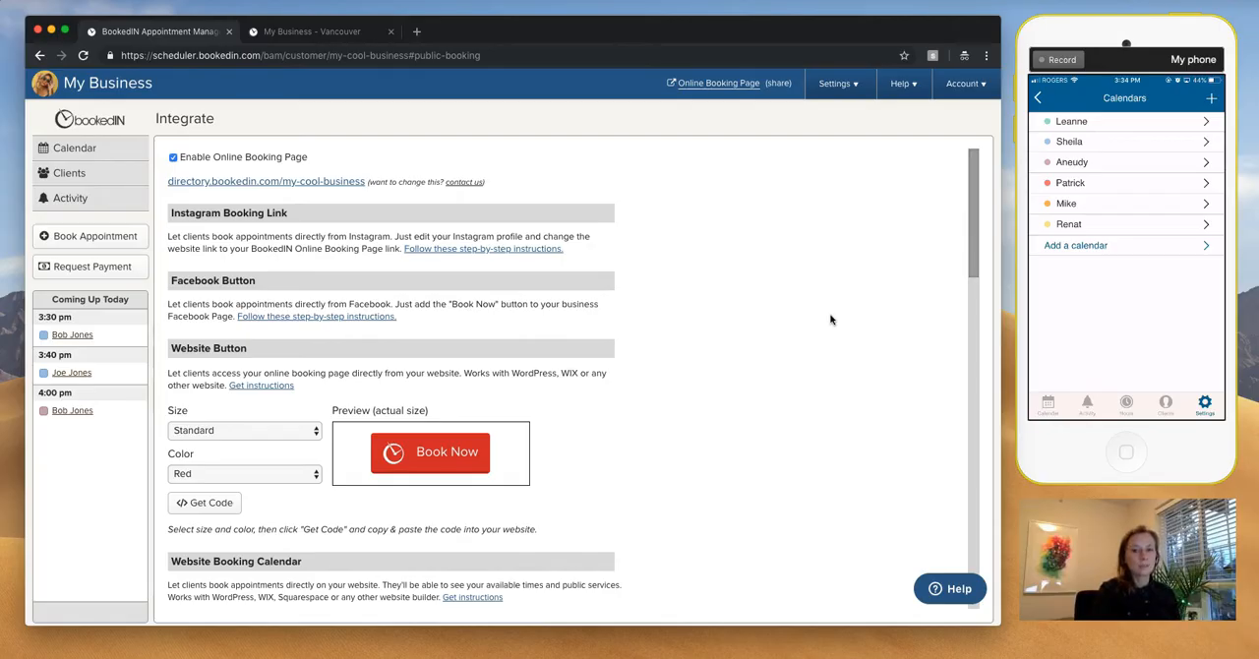
Check the Website Button Color options, then show and hide the Help panel.
scroll("down", 3)
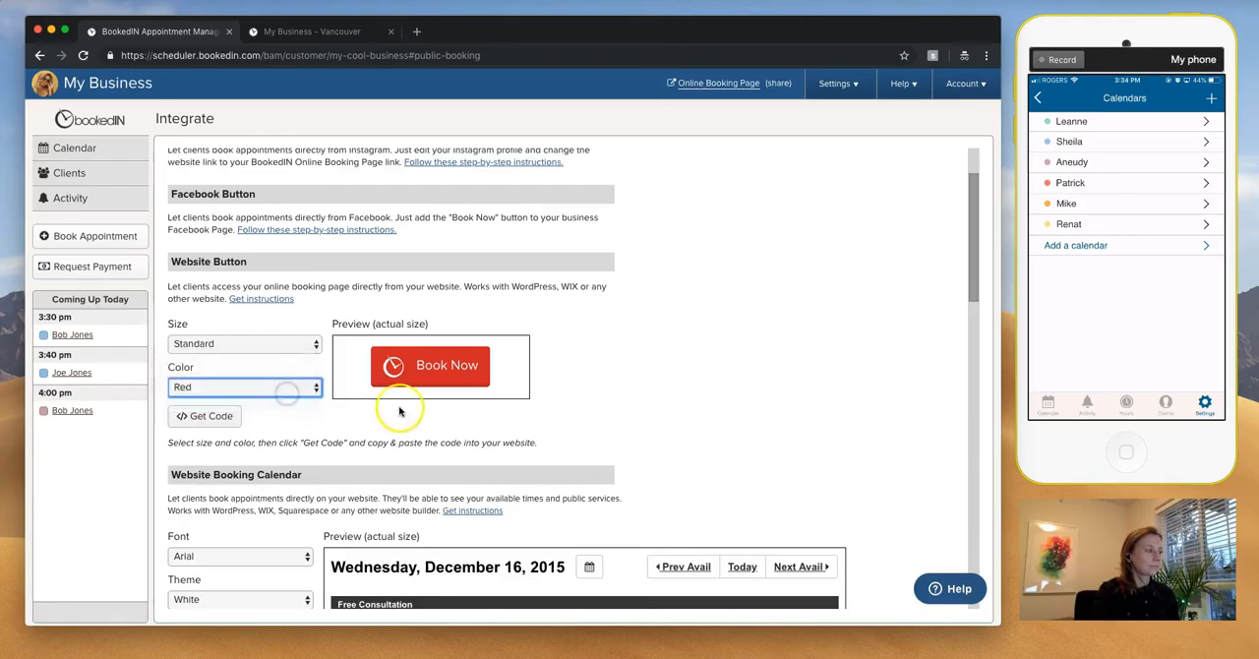
left_click(244, 388)
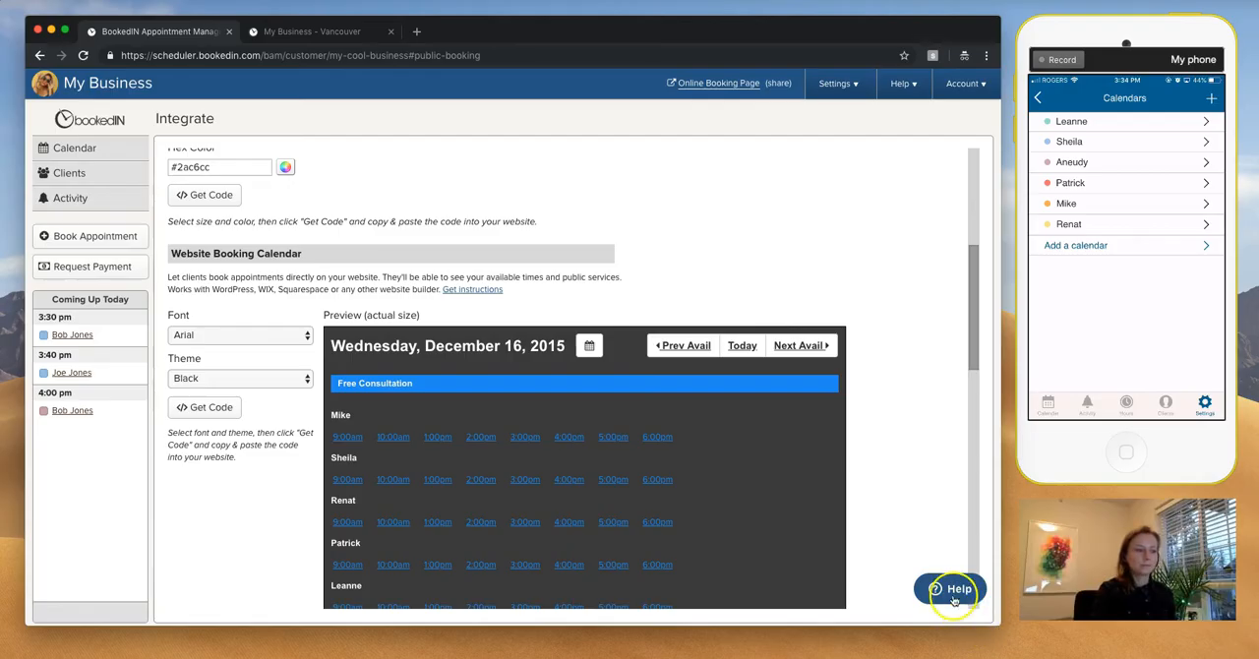
left_click(952, 588)
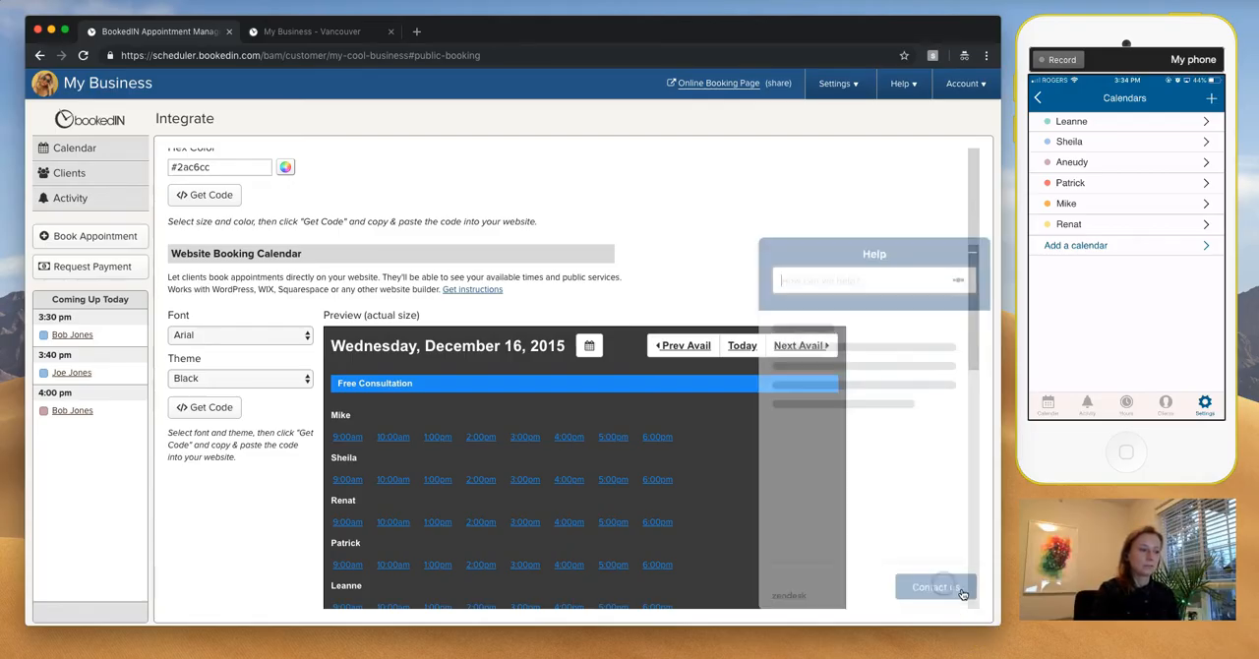
left_click(937, 586)
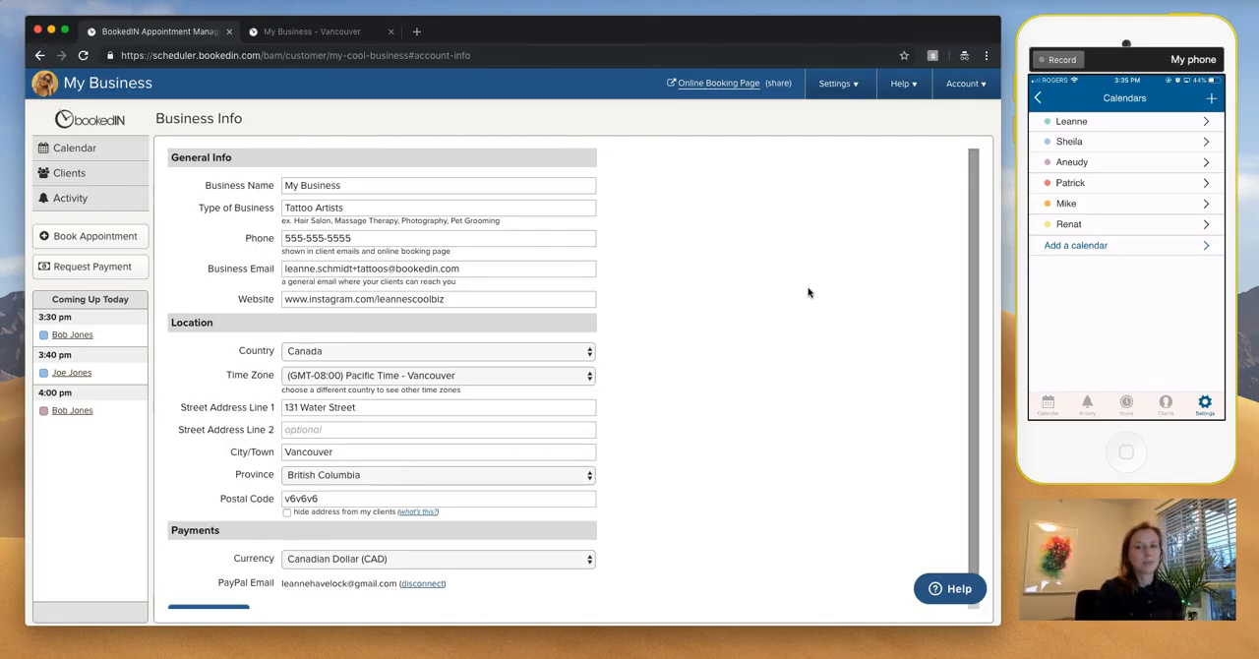
Go back to the weekly appointment calendar for 19–25 November 2018.
left_click(75, 148)
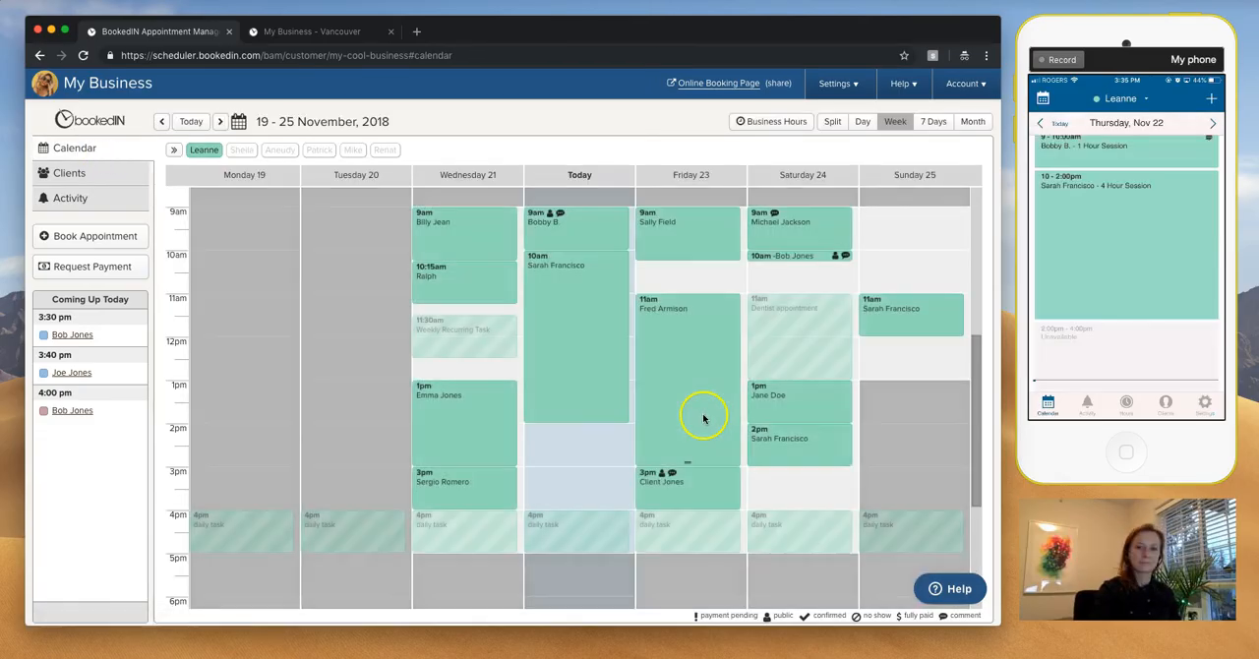